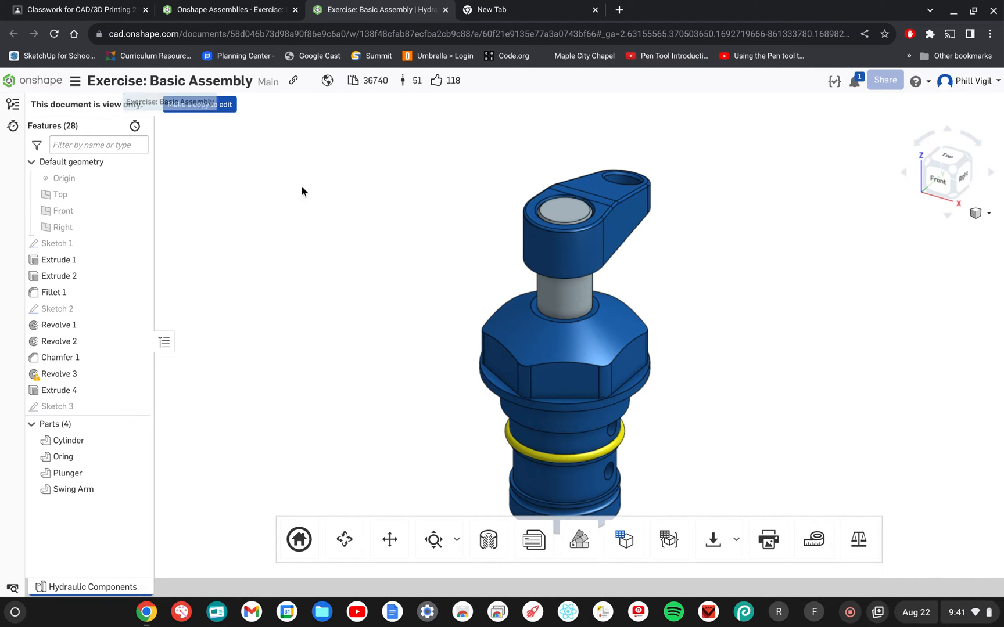
pyautogui.moveTo(775, 445)
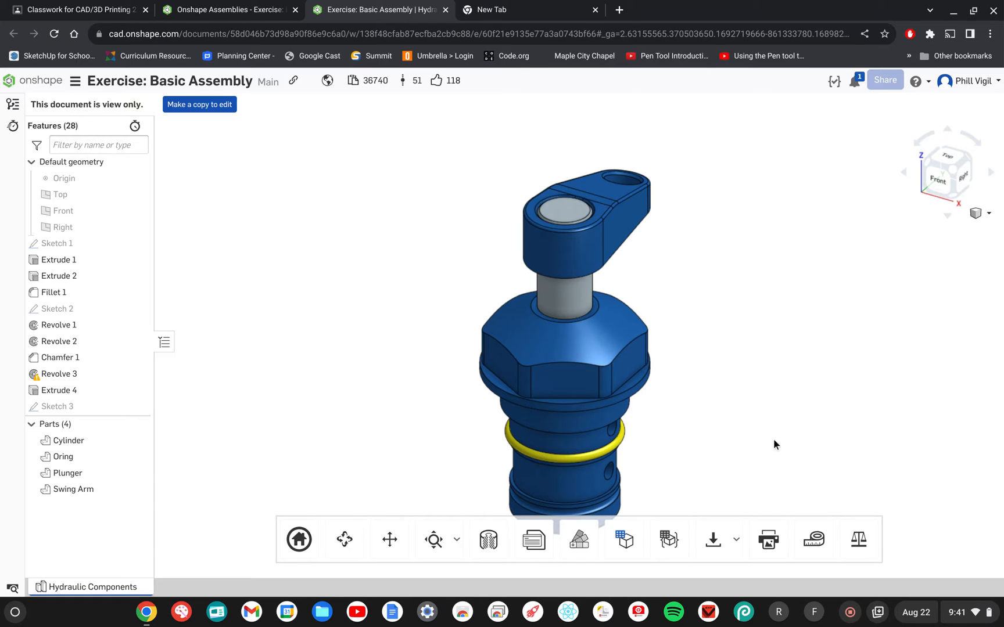
pyautogui.moveTo(704, 425)
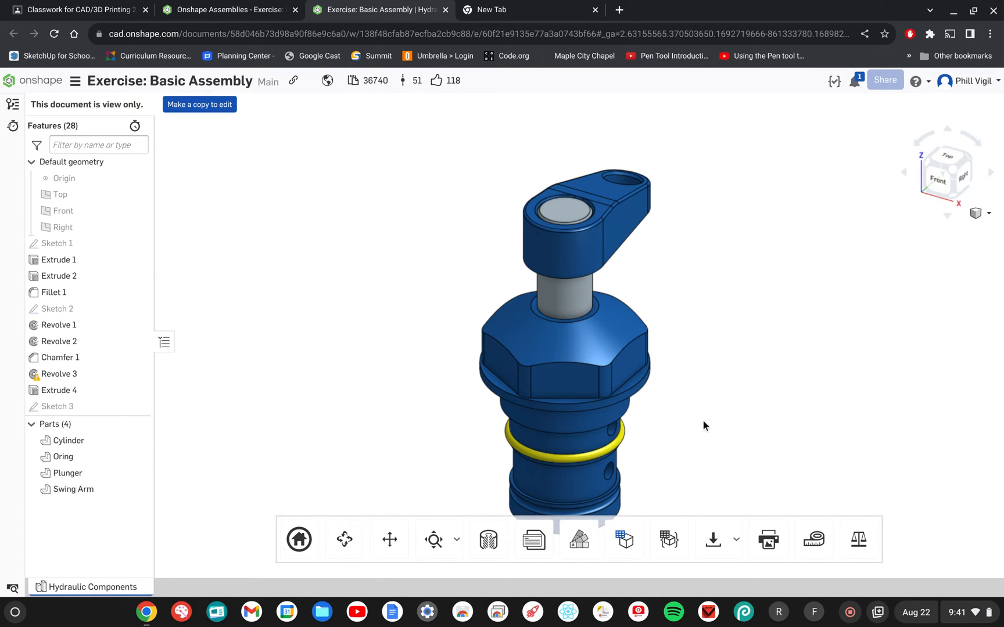
pyautogui.moveTo(712, 372)
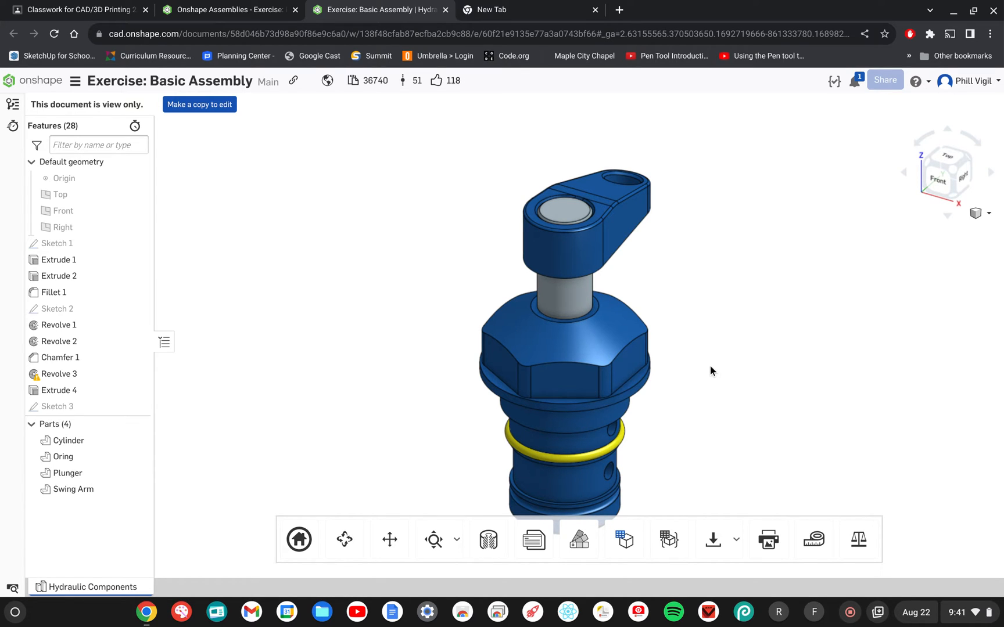
pyautogui.moveTo(717, 369)
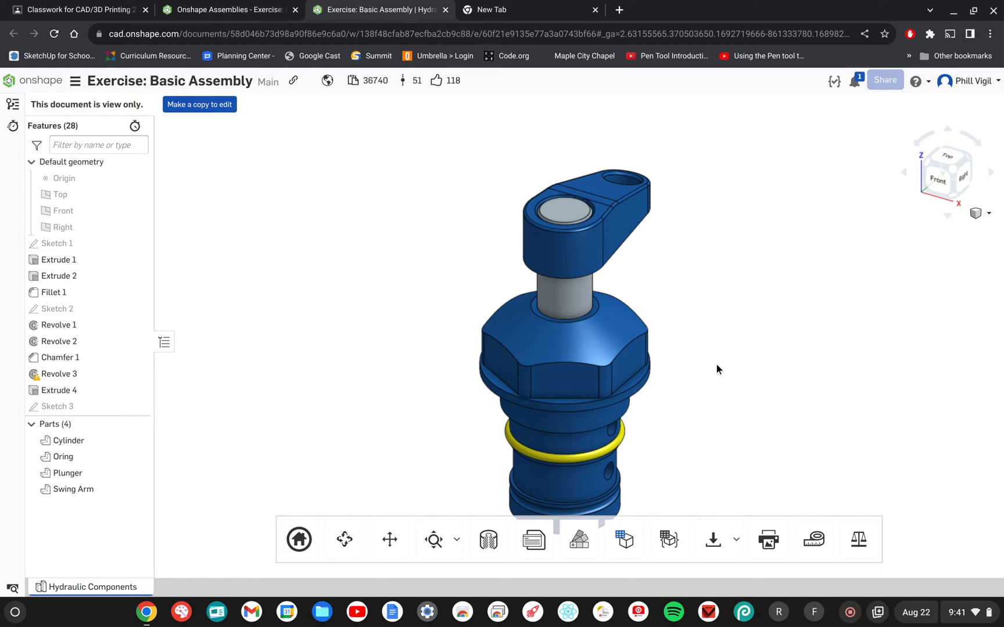
pyautogui.moveTo(709, 399)
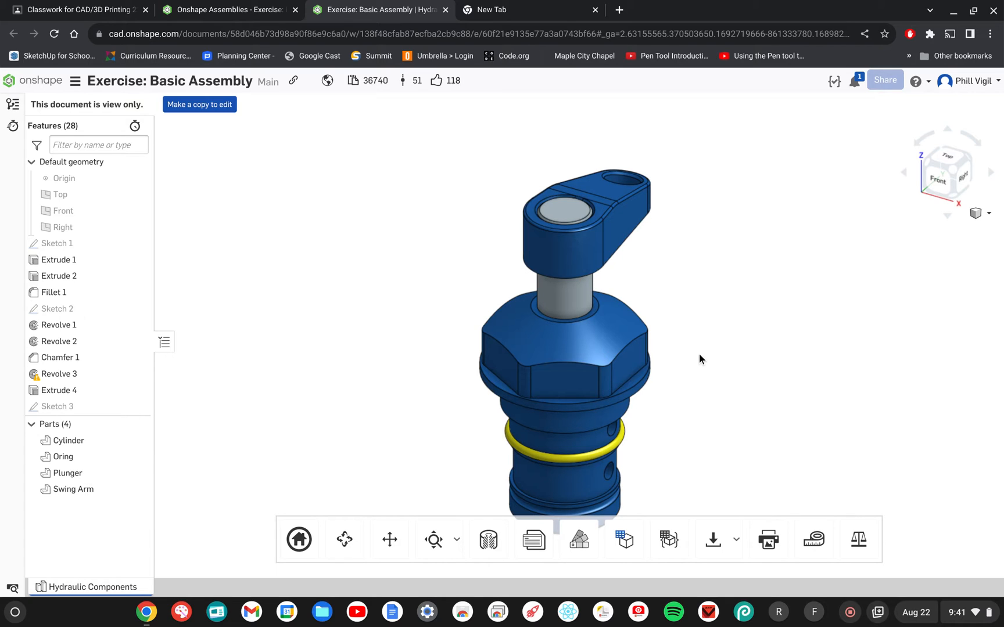
pyautogui.moveTo(698, 411)
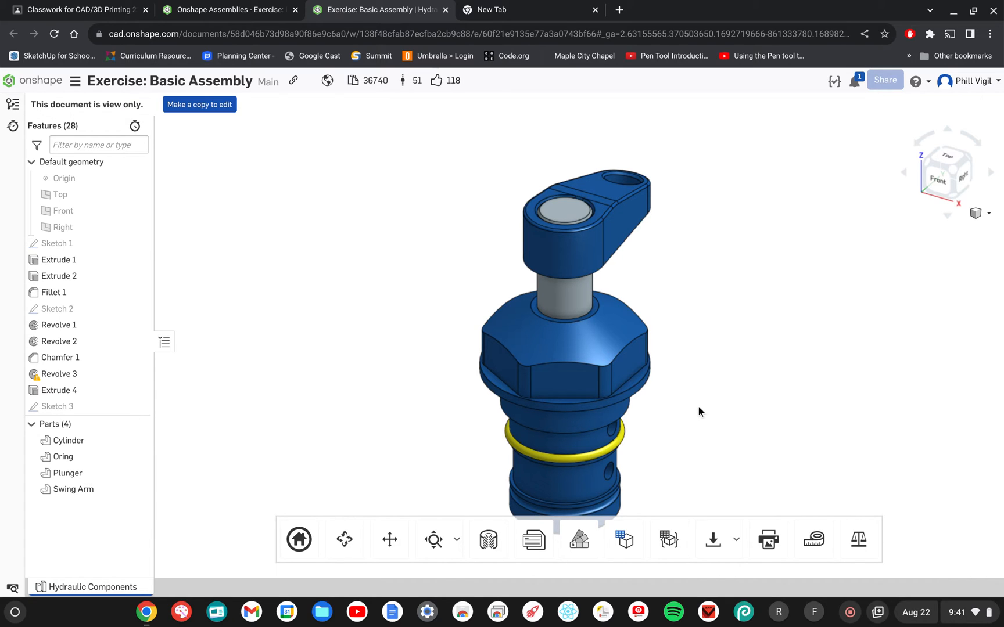
pyautogui.moveTo(714, 374)
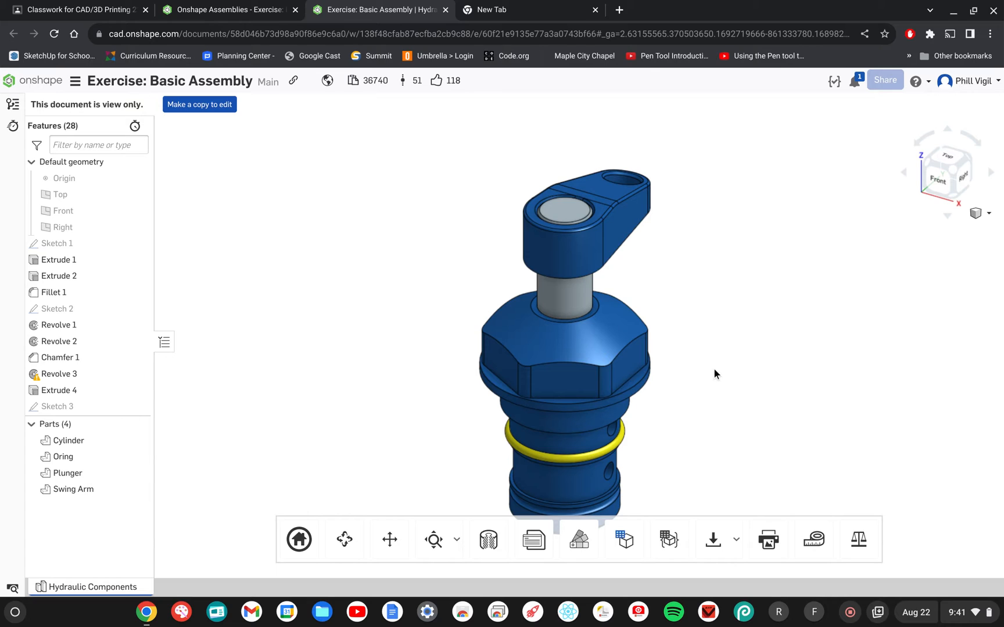
pyautogui.moveTo(777, 357)
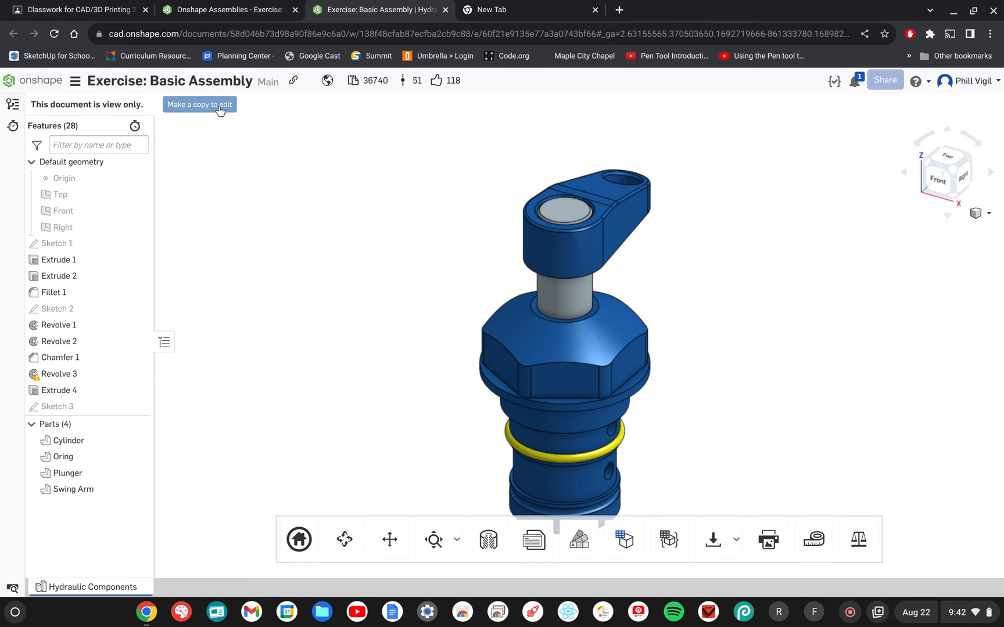
pyautogui.moveTo(373, 262)
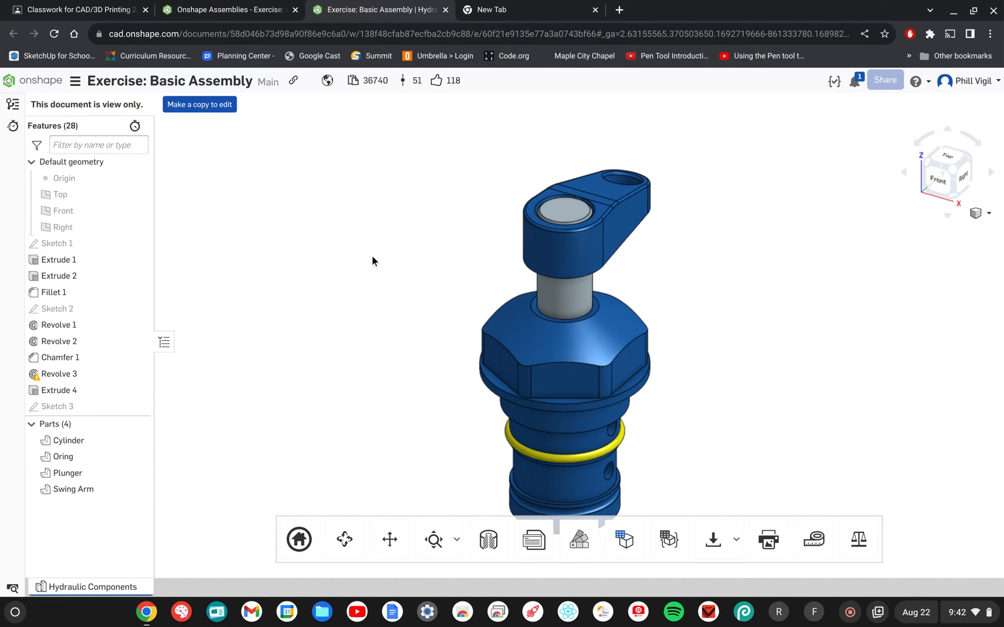
# - Create an editable copy 'Exercise: Basic Assembly - Copy' of the document
pyautogui.click(199, 103)
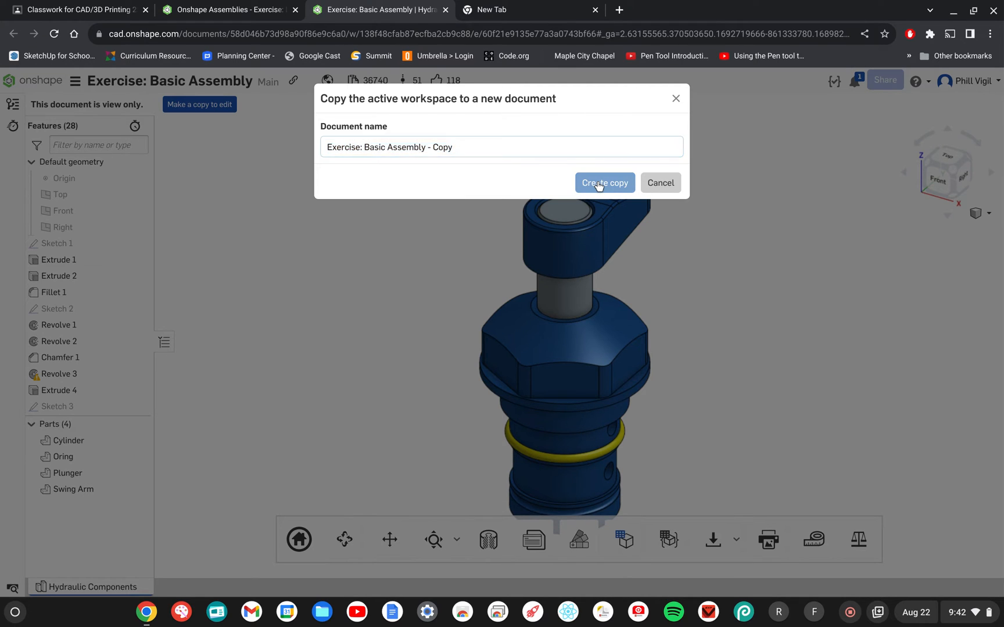
pyautogui.click(602, 183)
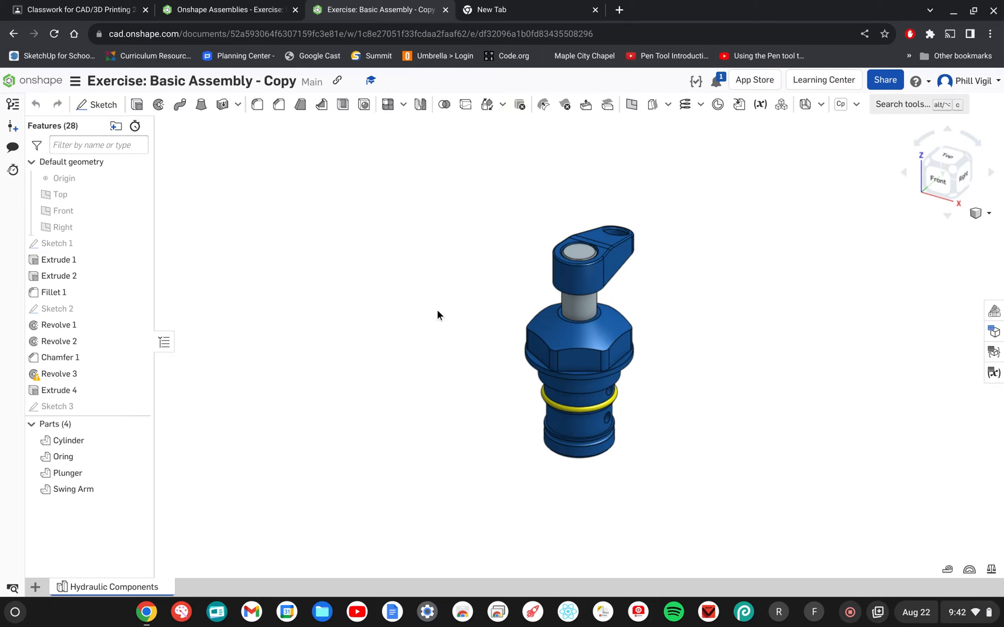
pyautogui.moveTo(342, 525)
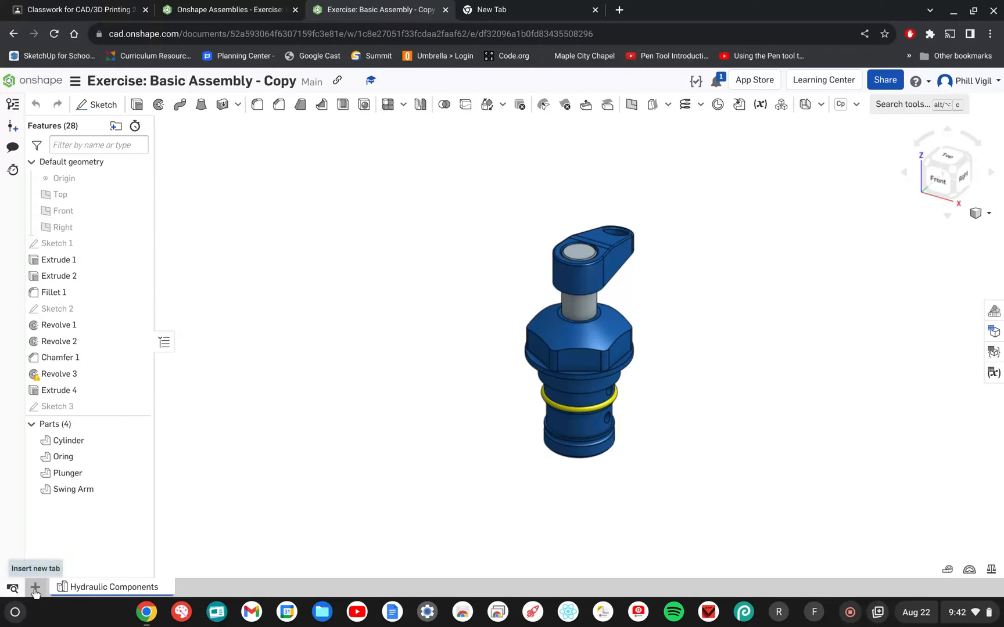
# - Add a new empty assembly tab 'Assembly 1' from the insert-new-tab menu
pyautogui.click(35, 586)
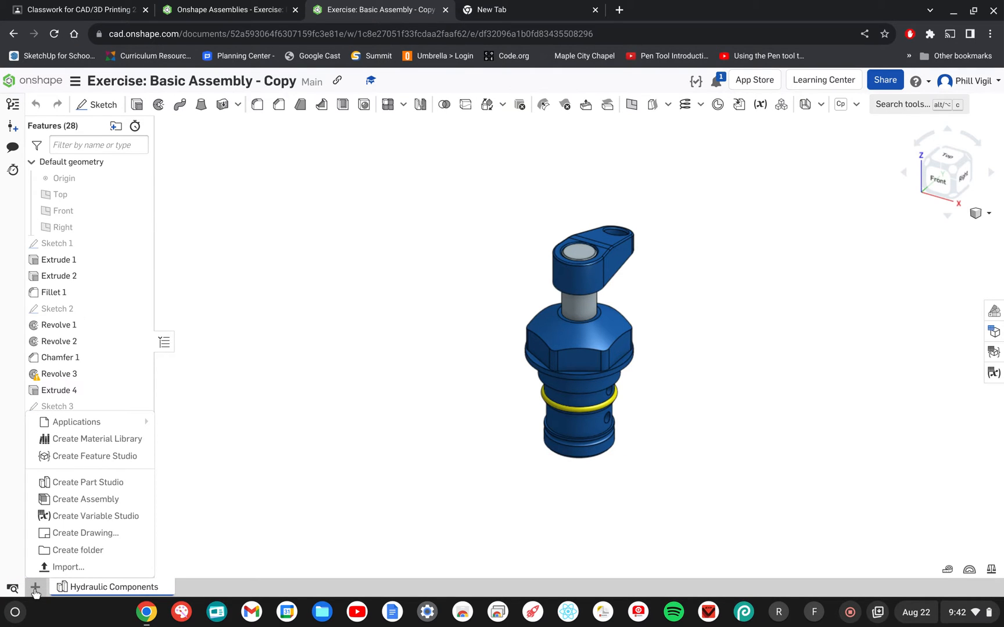
pyautogui.moveTo(95, 515)
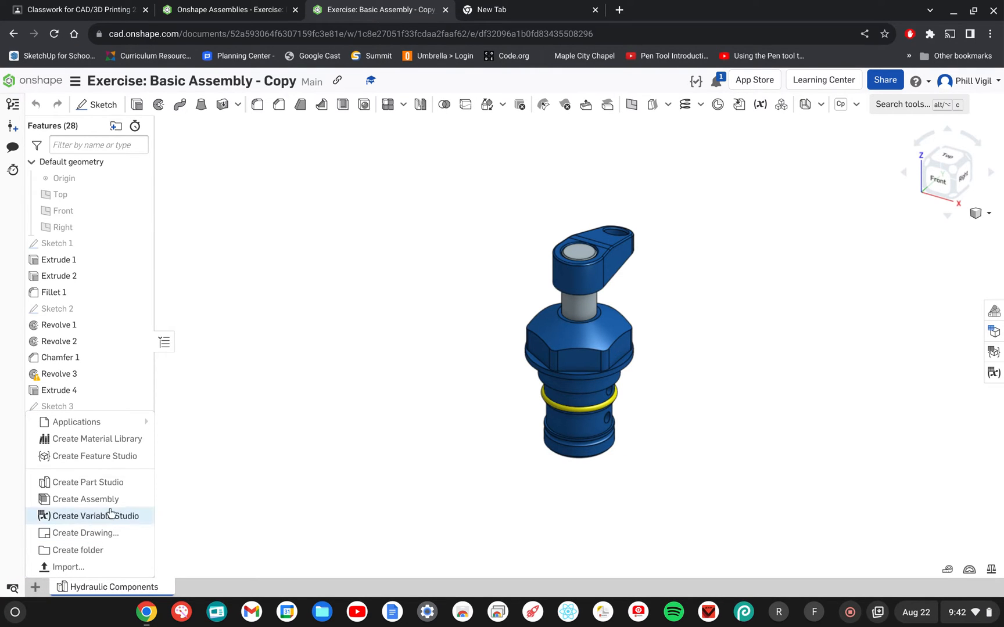
pyautogui.click(96, 515)
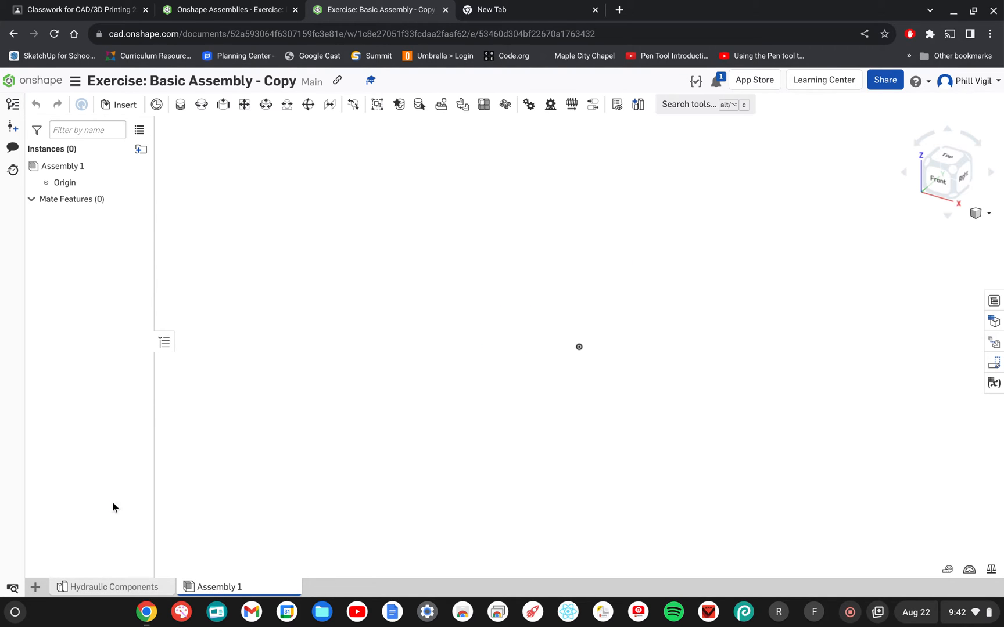
pyautogui.moveTo(506, 423)
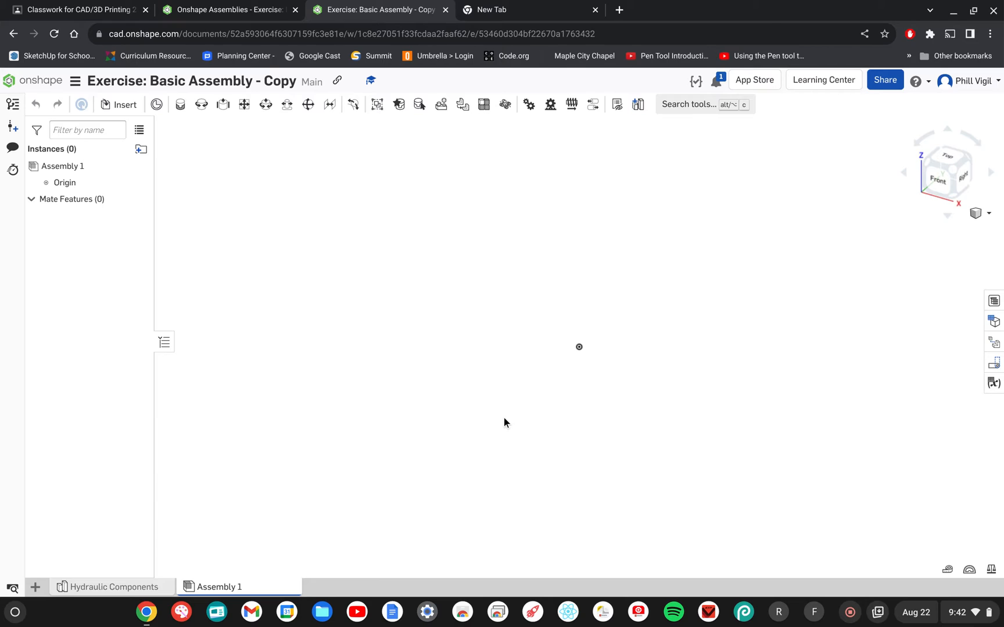
pyautogui.moveTo(490, 363)
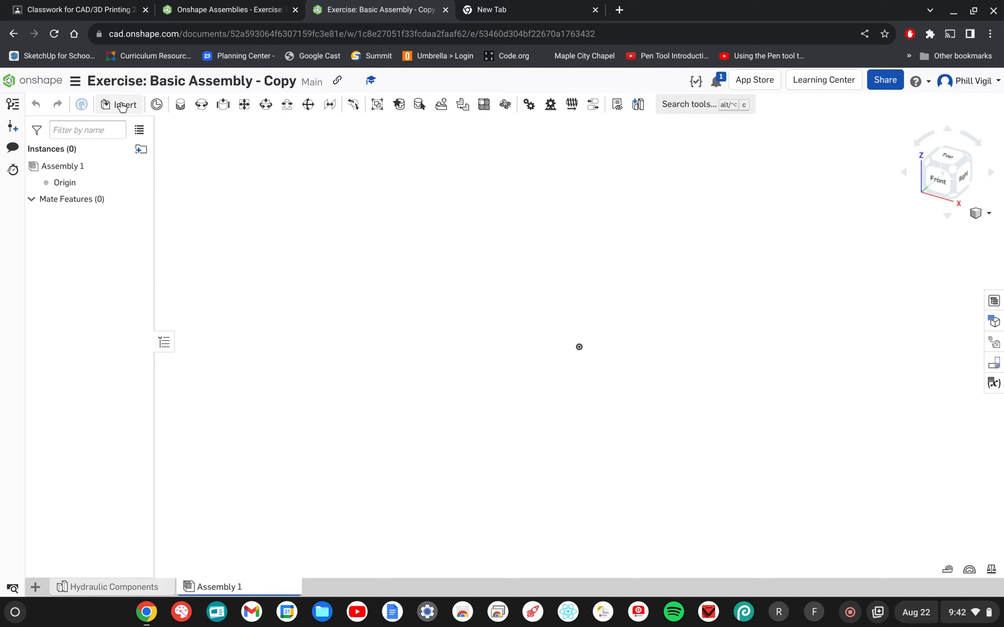
# - Insert all Hydraulic Components parts—Cylinder, O-ring, Plunger, Swing Arm—into Assembly 1
pyautogui.click(125, 104)
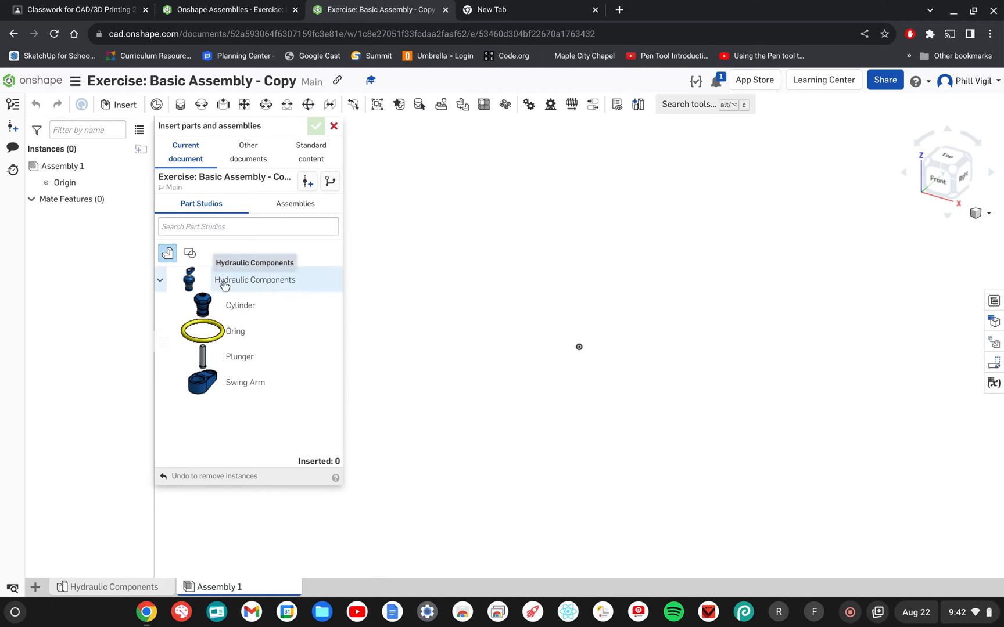
pyautogui.moveTo(266, 287)
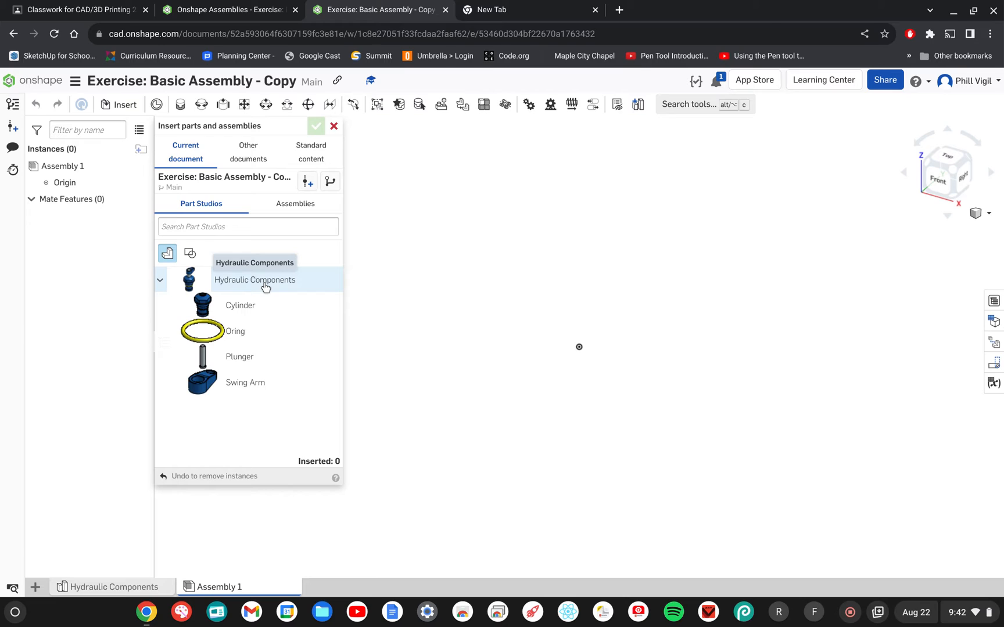
pyautogui.click(254, 280)
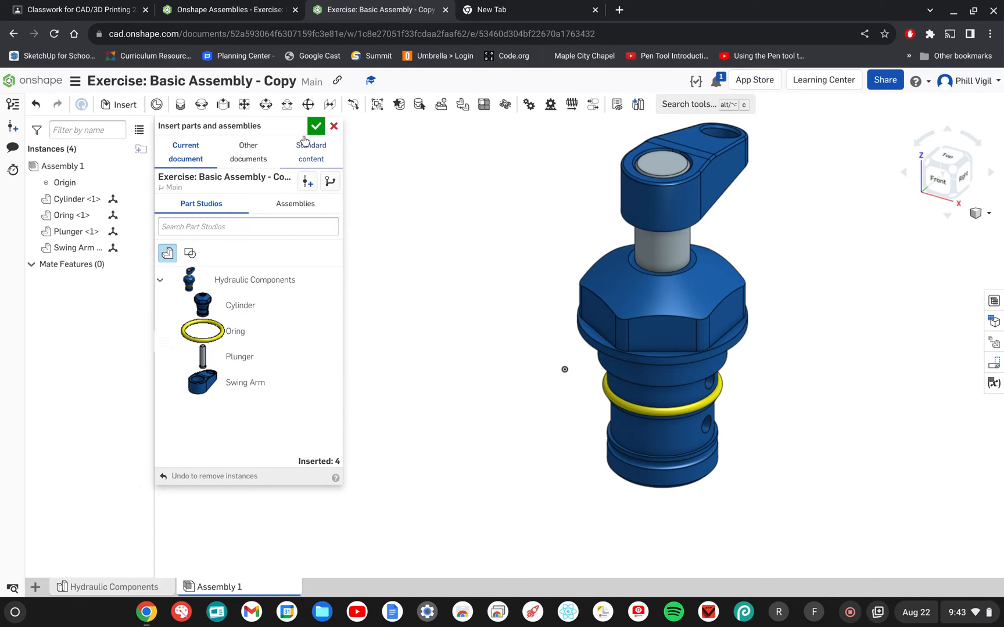
pyautogui.click(316, 126)
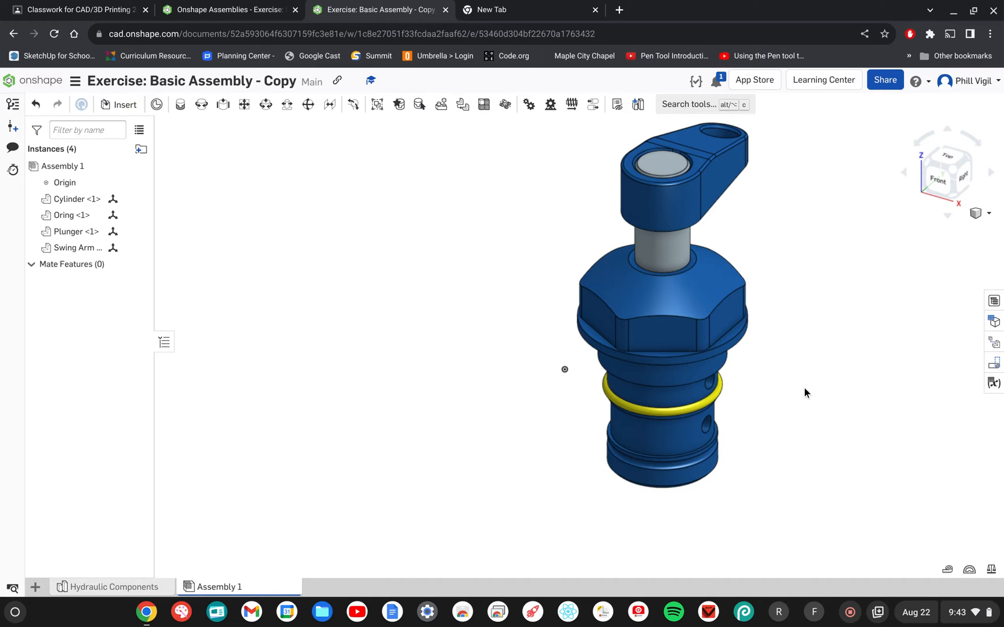
pyautogui.moveTo(788, 403)
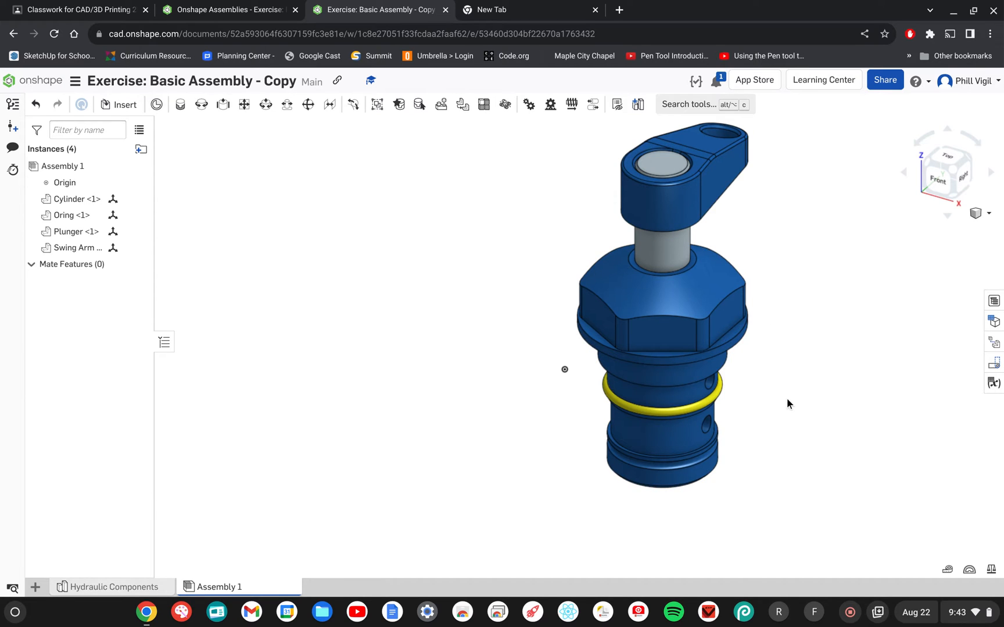
pyautogui.click(678, 415)
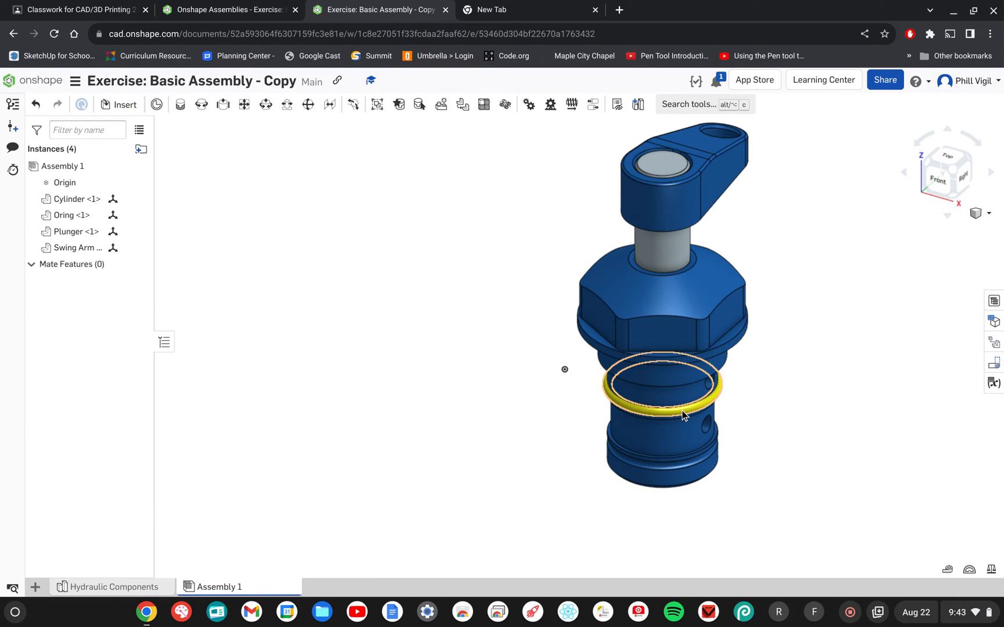
pyautogui.click(660, 384)
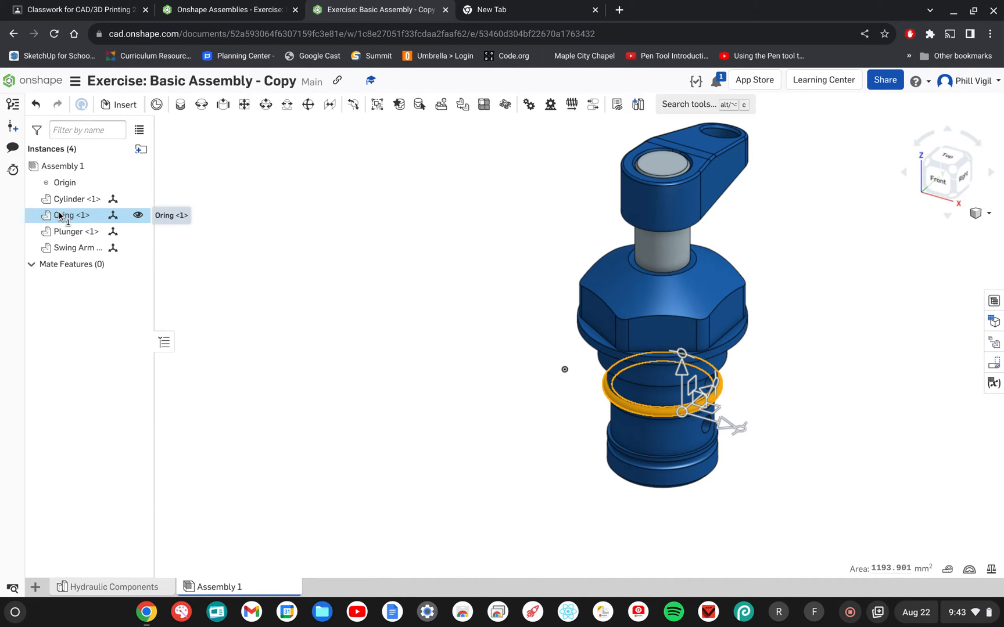
pyautogui.moveTo(302, 342)
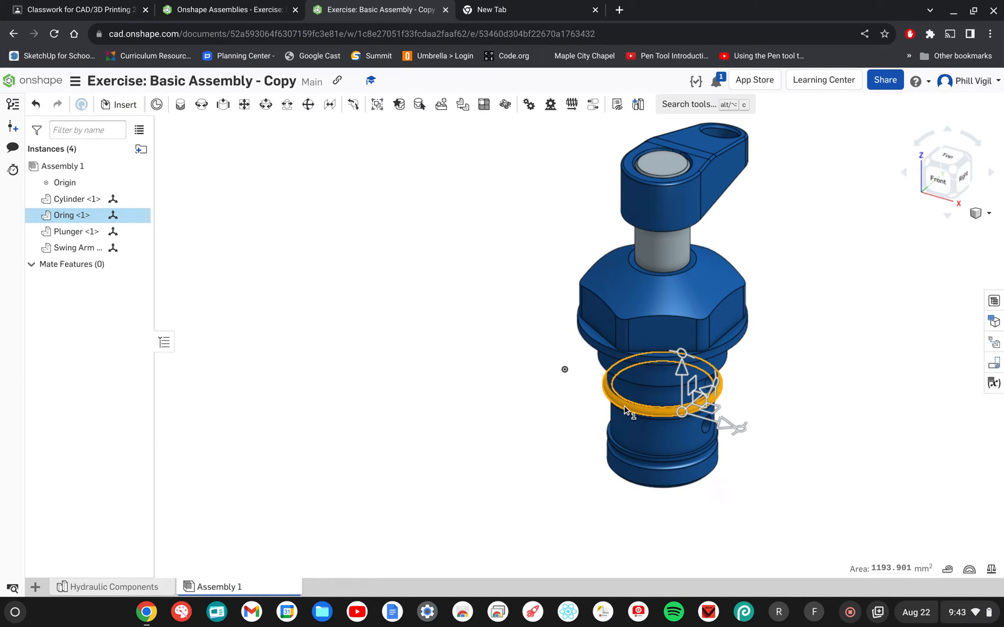
pyautogui.rightClick(628, 377)
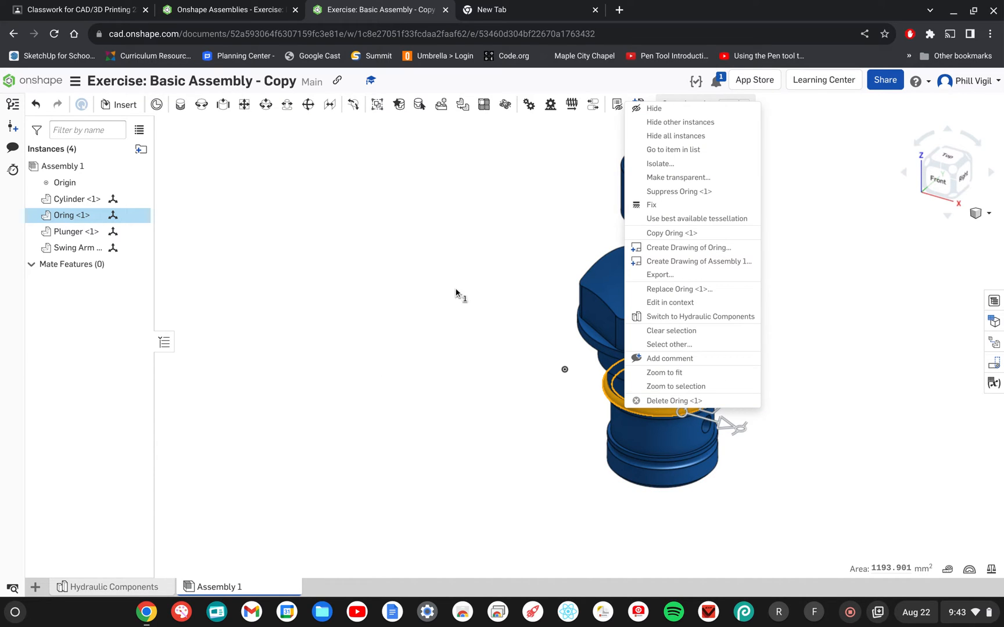
pyautogui.moveTo(672, 234)
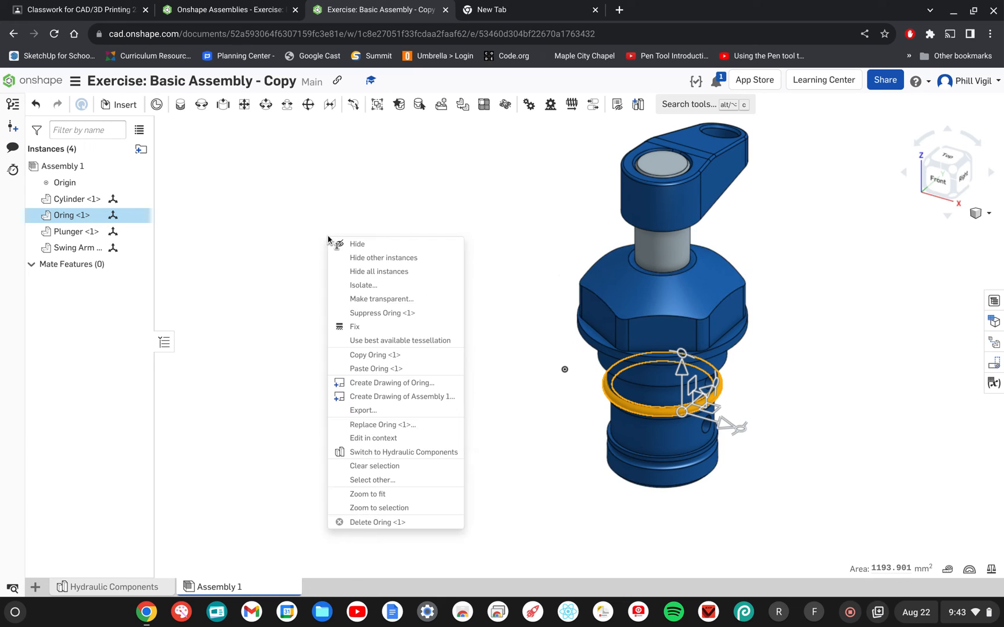
pyautogui.moveTo(391, 341)
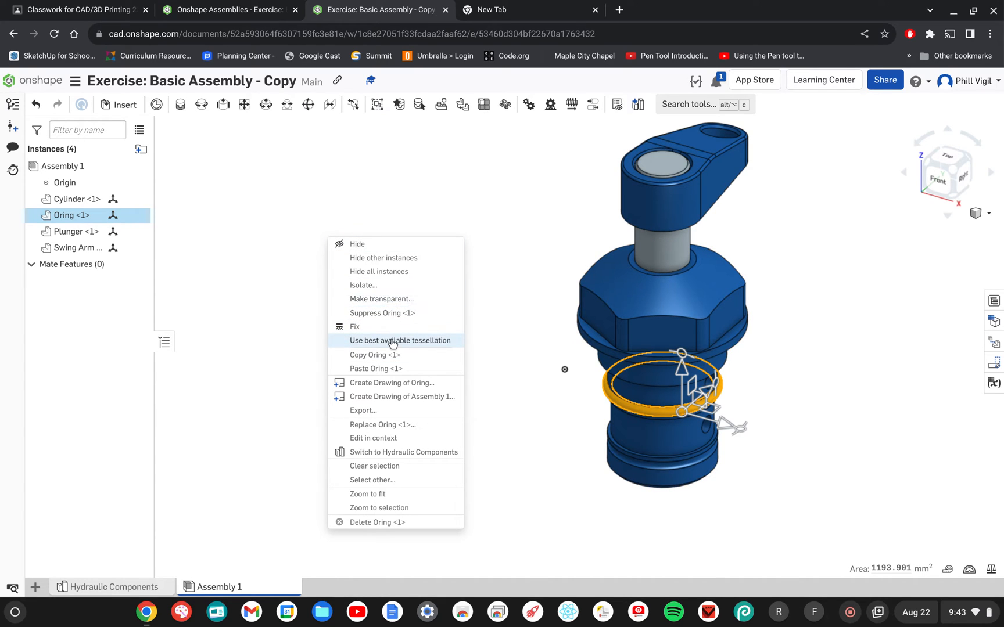
pyautogui.moveTo(383, 384)
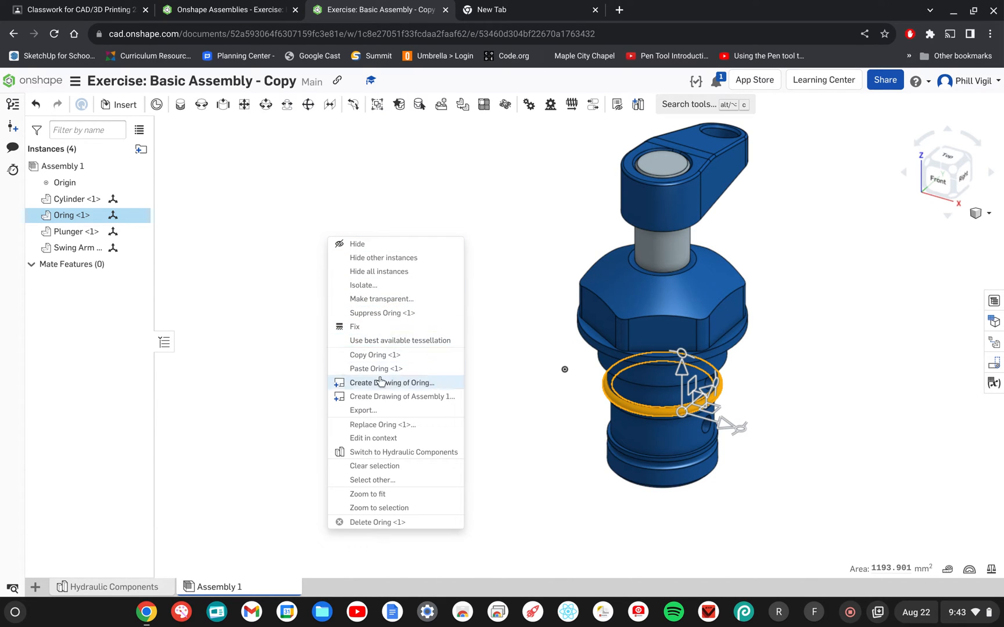
pyautogui.click(375, 368)
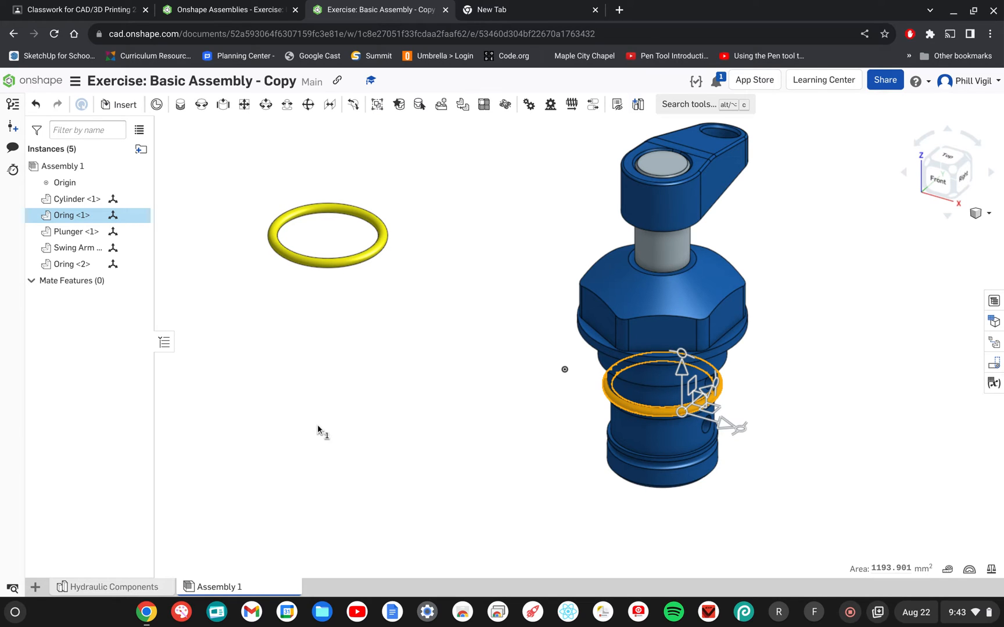
pyautogui.moveTo(450, 331)
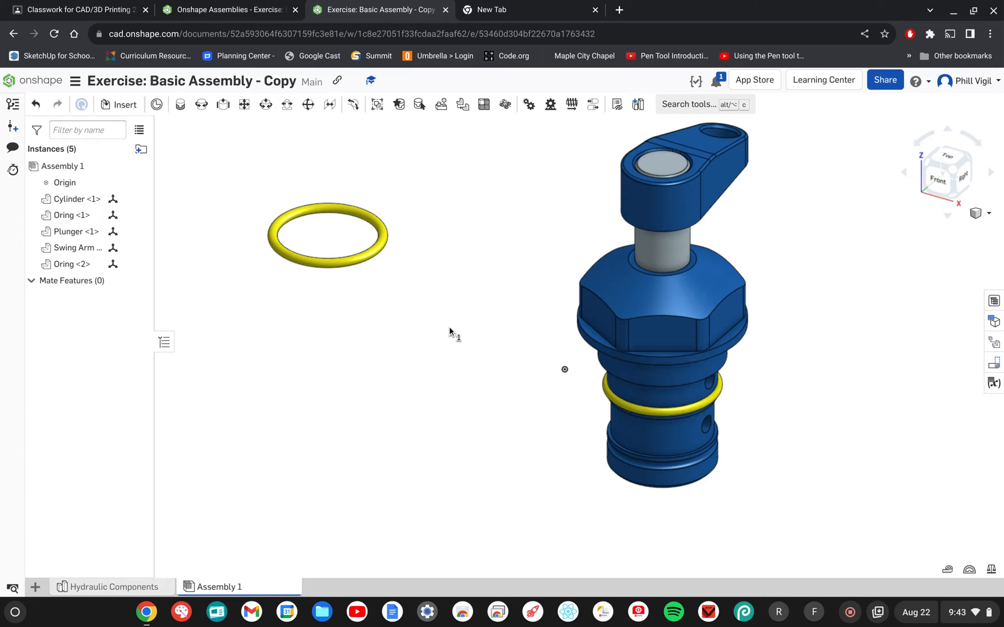
# - Fix Cylinder <1> in place so it anchors the assembly
pyautogui.click(686, 357)
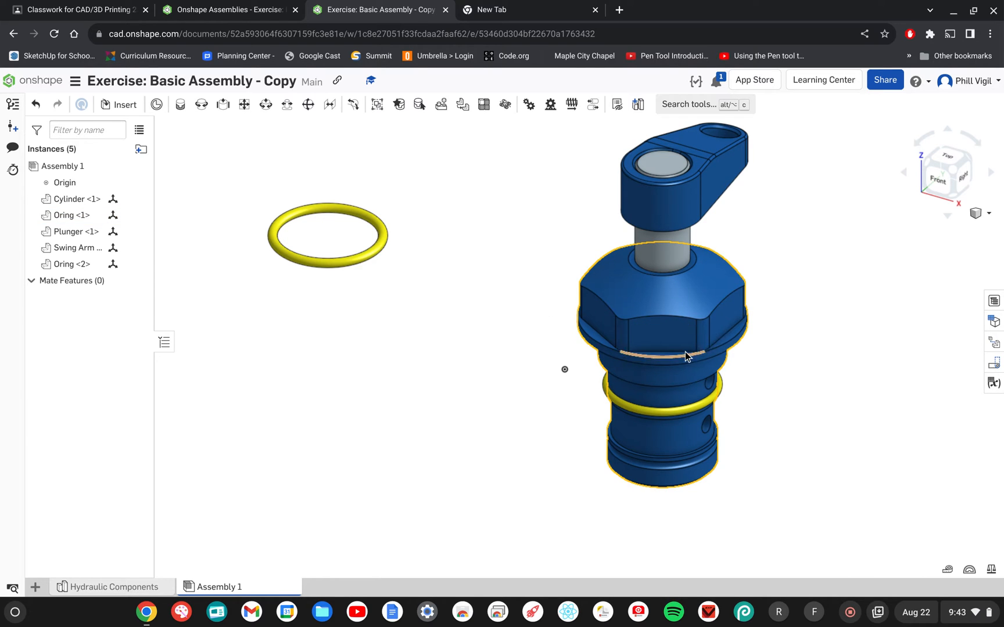
pyautogui.moveTo(658, 360)
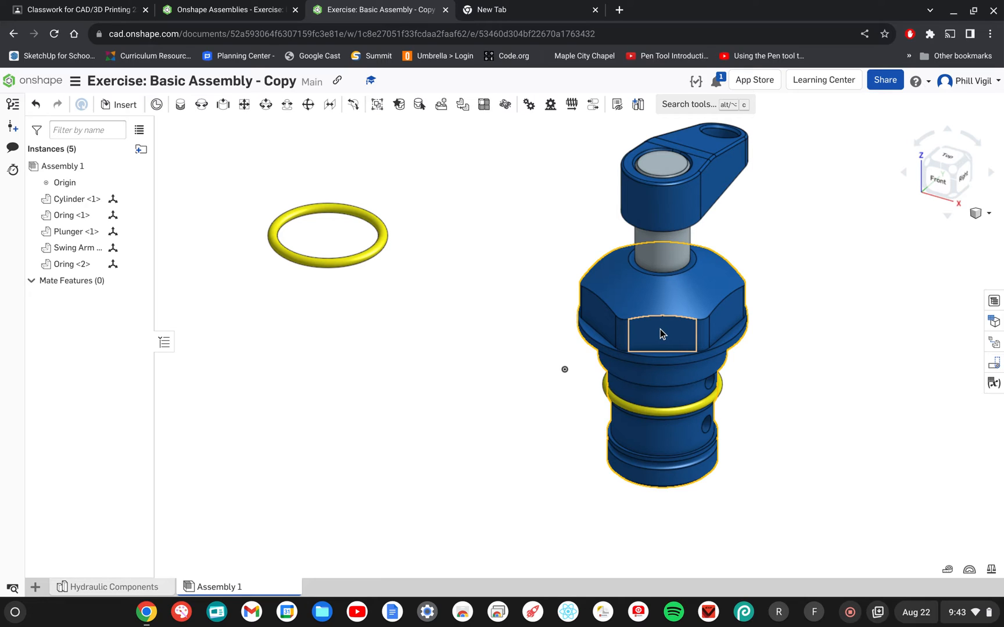
pyautogui.moveTo(649, 331)
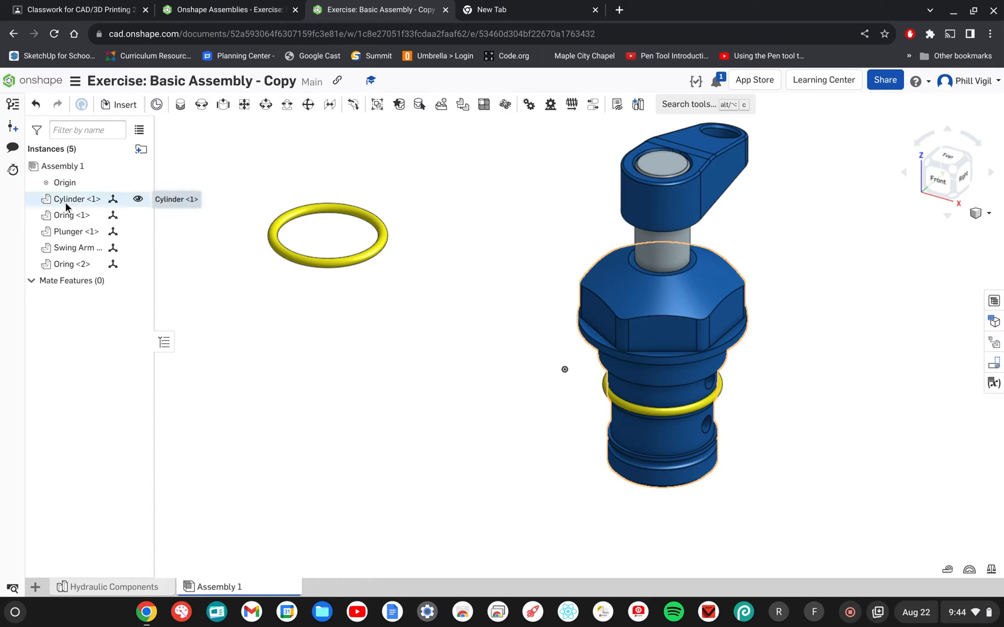
pyautogui.click(73, 199)
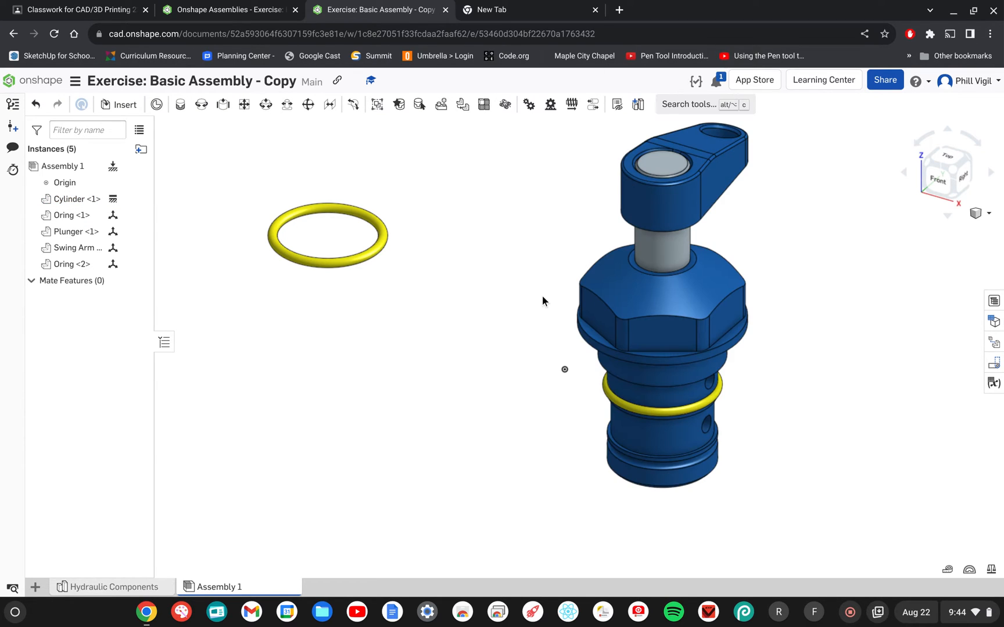
pyautogui.click(710, 316)
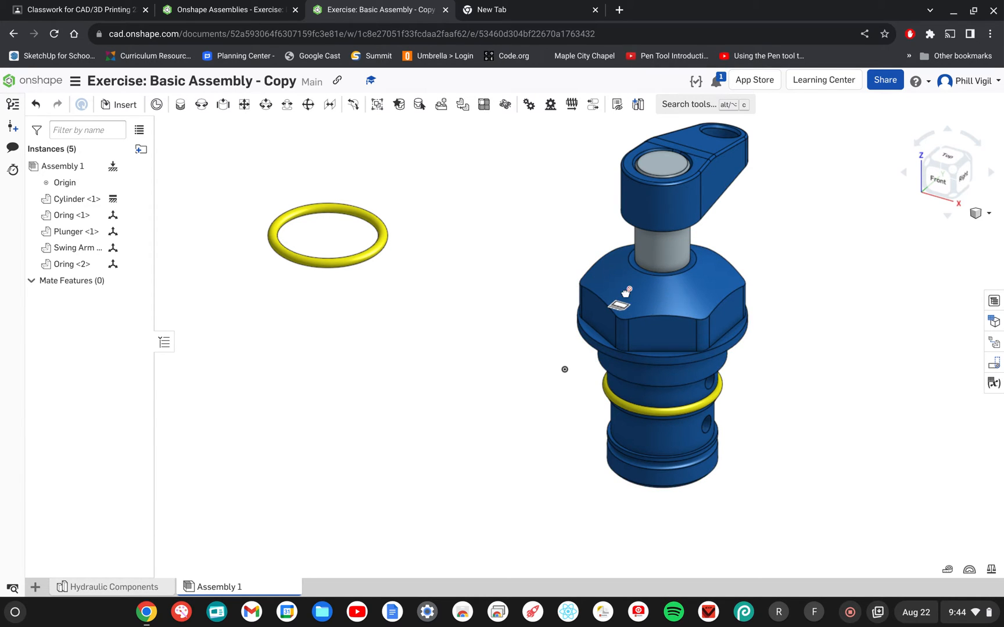
pyautogui.moveTo(595, 267)
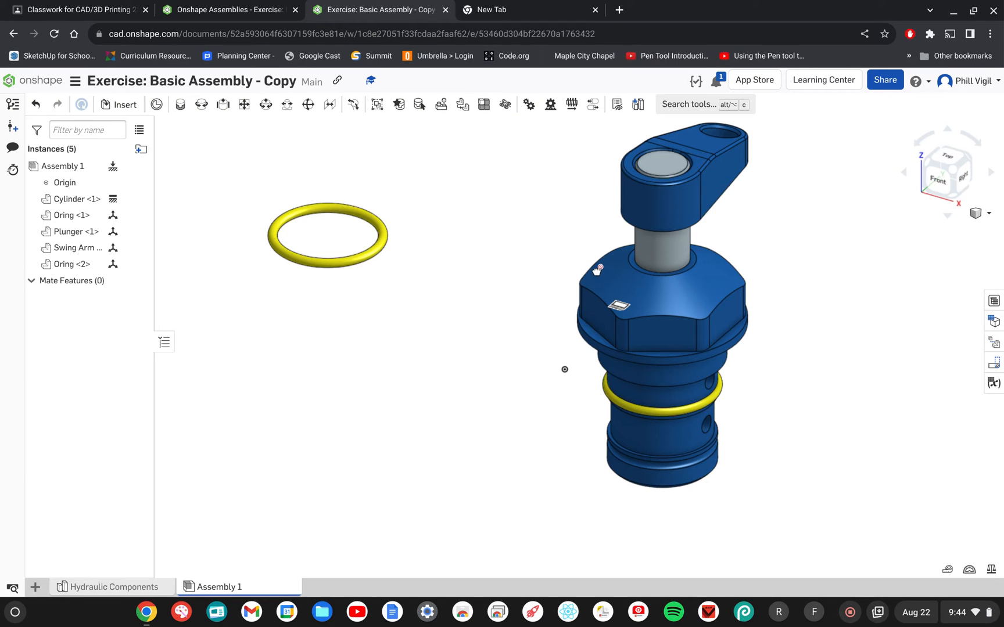
pyautogui.moveTo(618, 297)
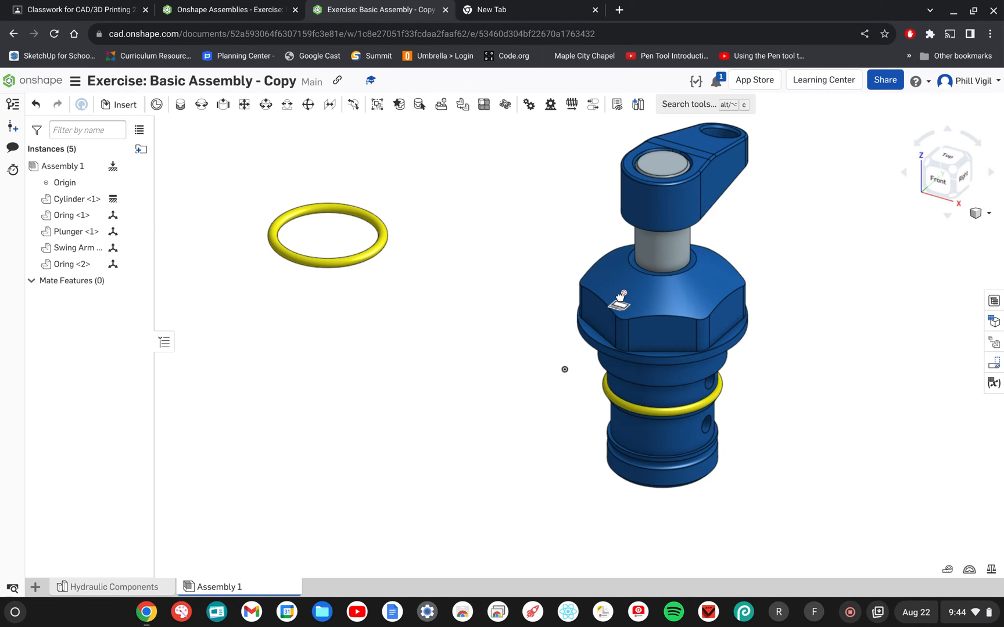
pyautogui.click(621, 311)
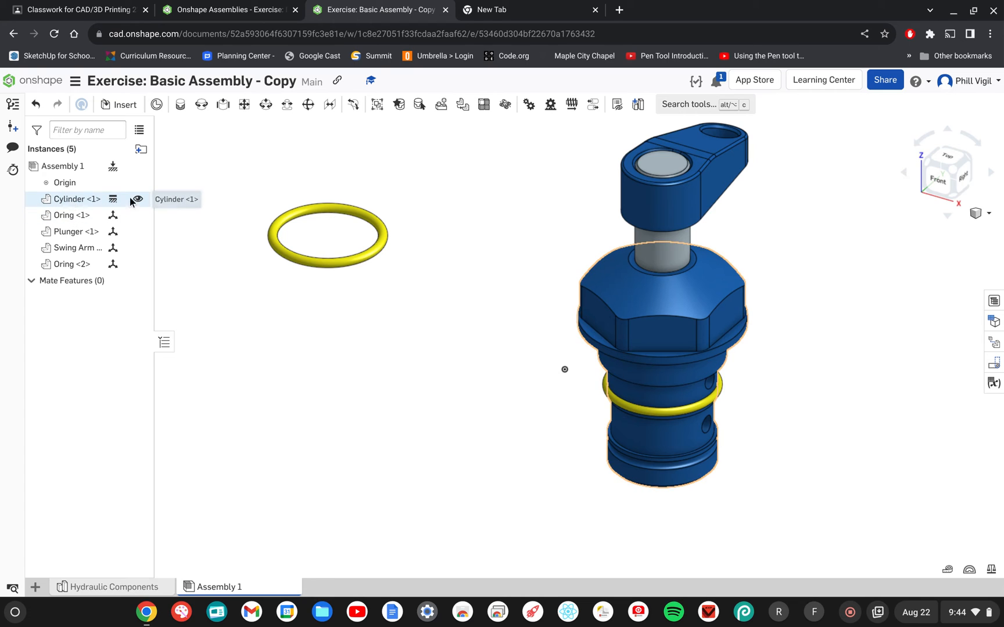
pyautogui.moveTo(112, 198)
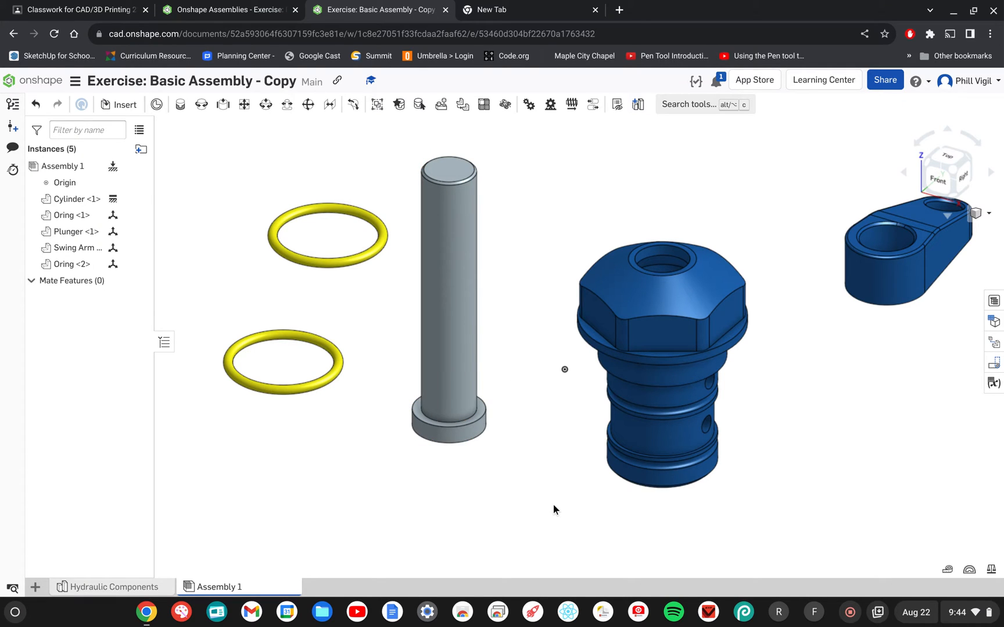
pyautogui.moveTo(357, 270)
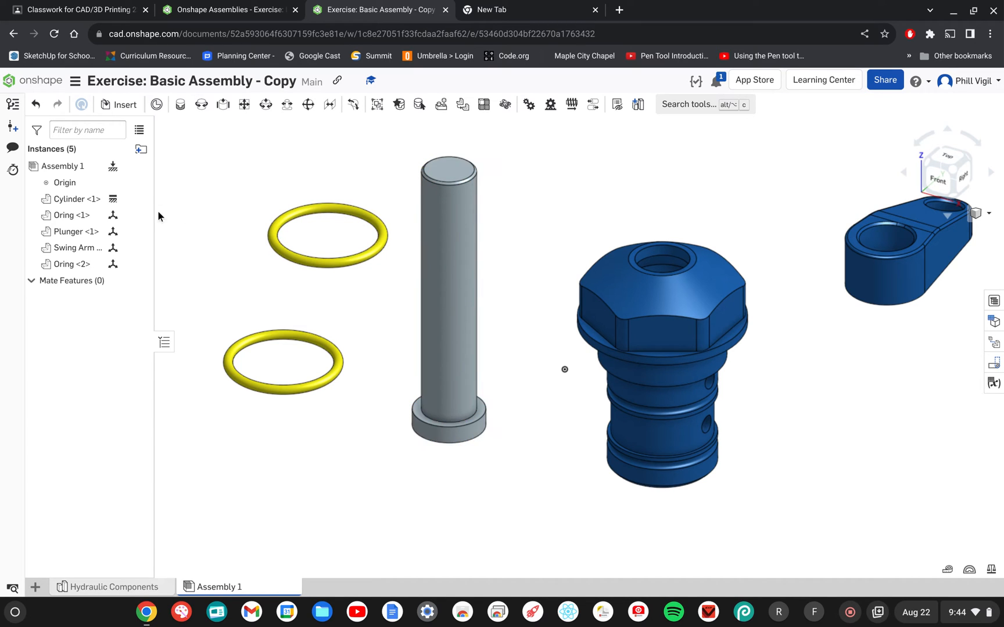
# - Drag the plunger, swing arm and second O-ring apart from the cylinder
pyautogui.click(74, 231)
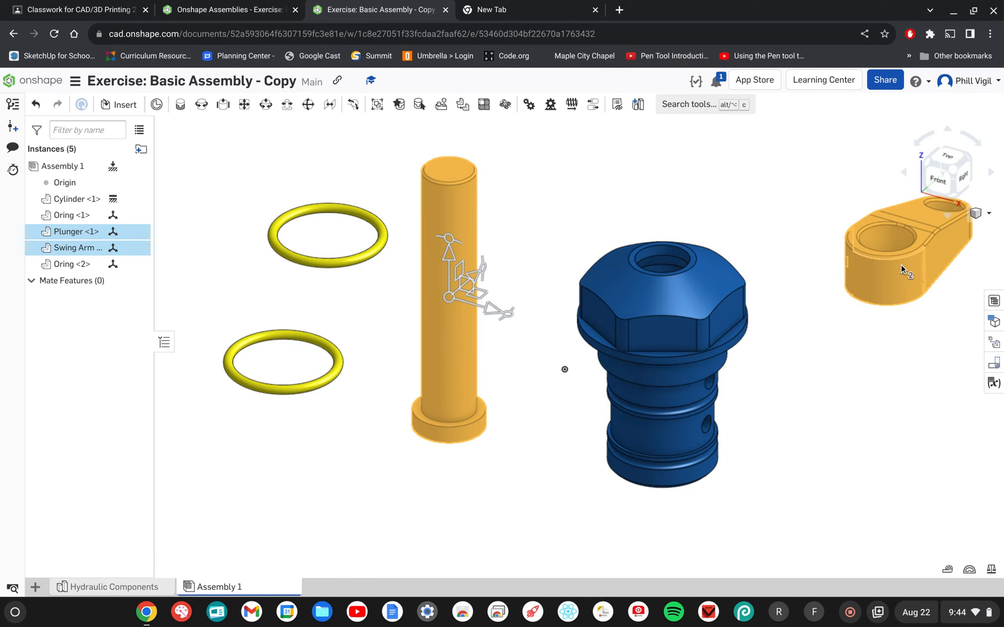
pyautogui.click(659, 181)
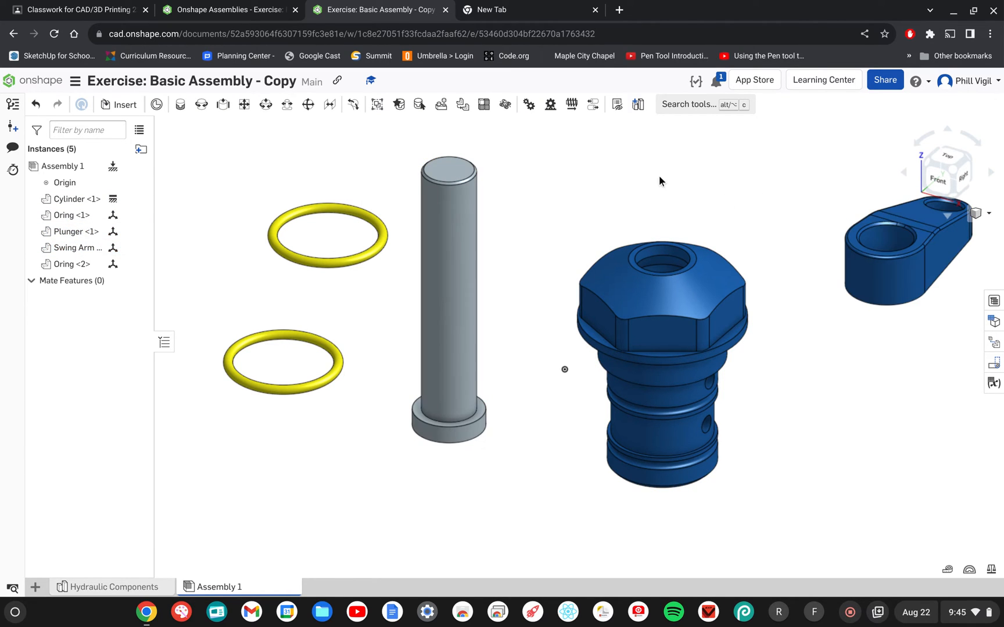
pyautogui.moveTo(180, 103)
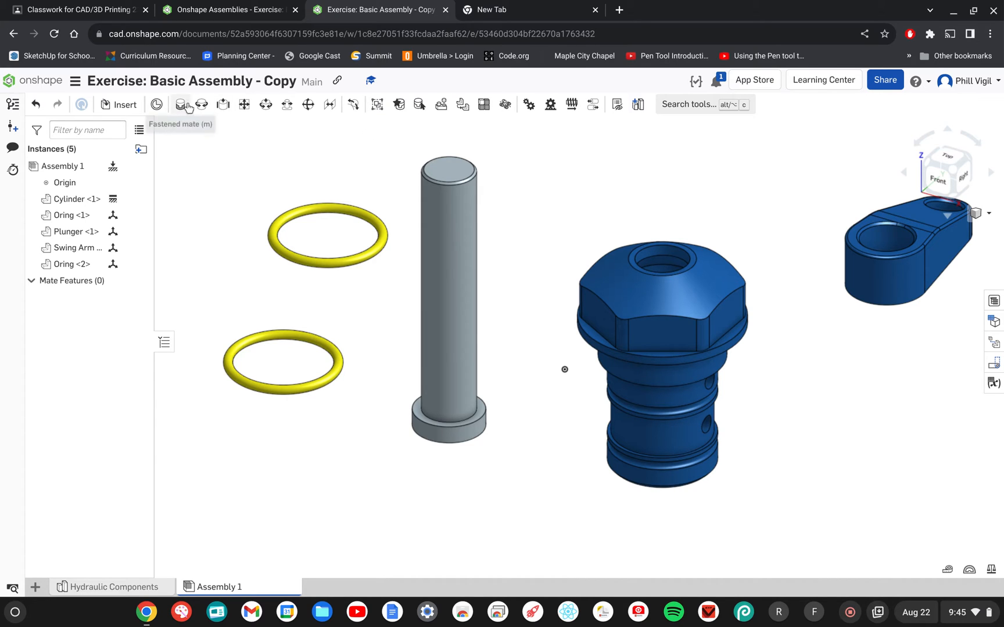
pyautogui.moveTo(180, 104)
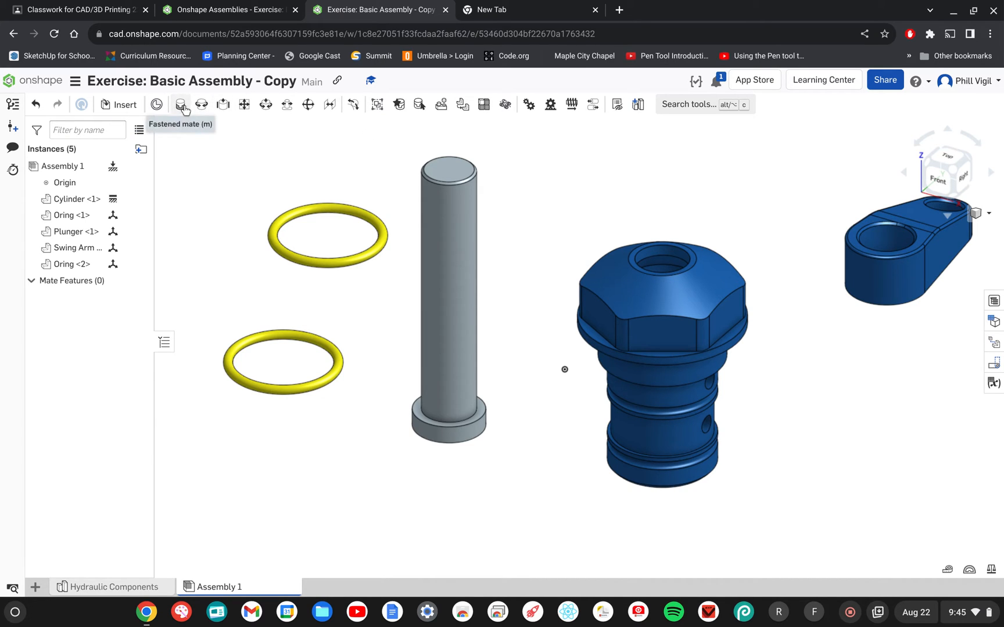
# - Fasten the Swing Arm hole connector to the Plunger's top-face connector as Fastened 1
pyautogui.click(180, 104)
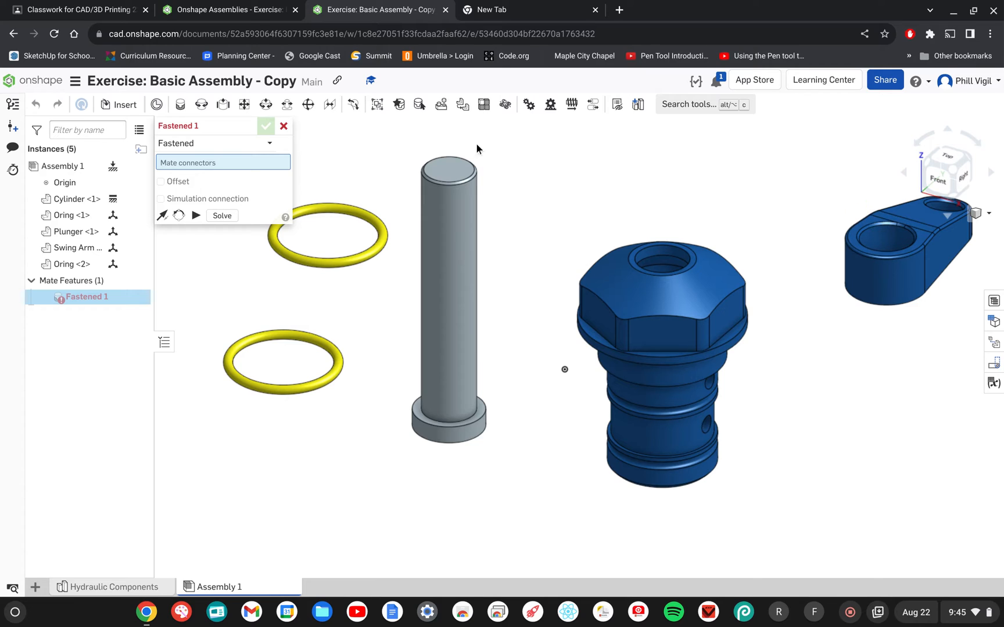
pyautogui.moveTo(488, 185)
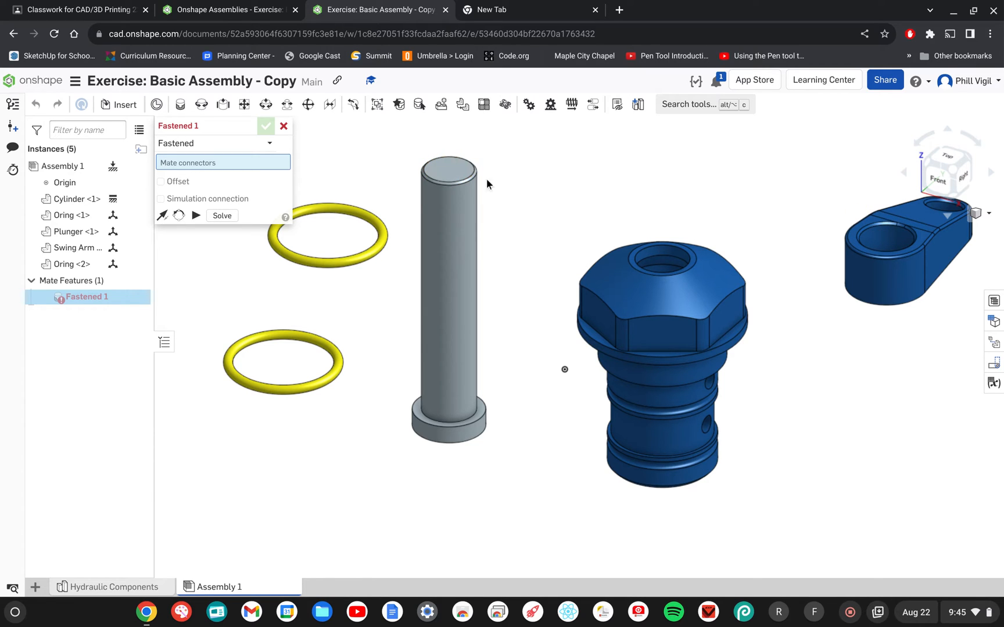
pyautogui.moveTo(825, 260)
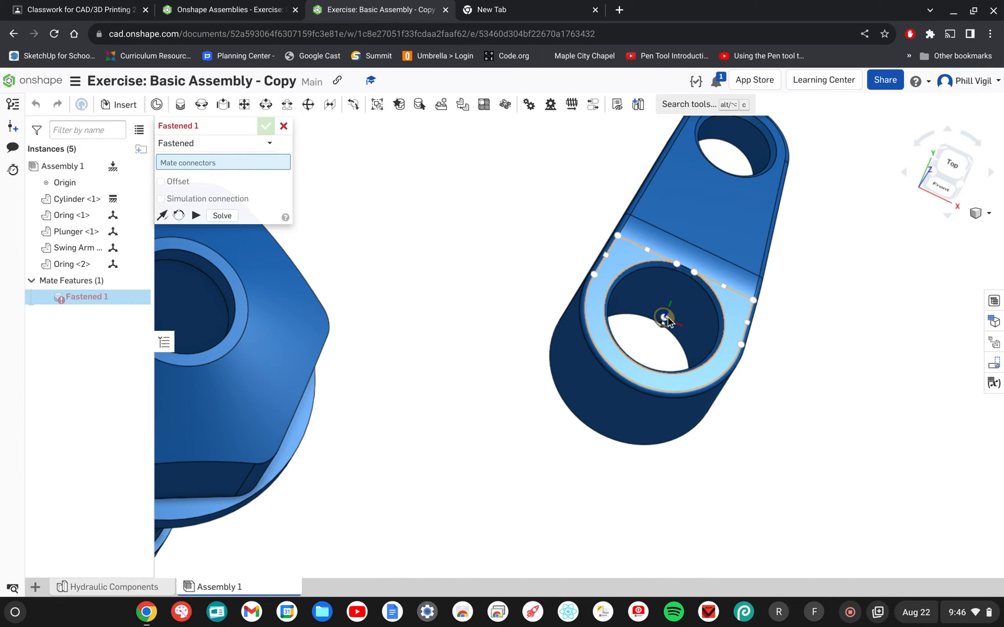
pyautogui.click(662, 317)
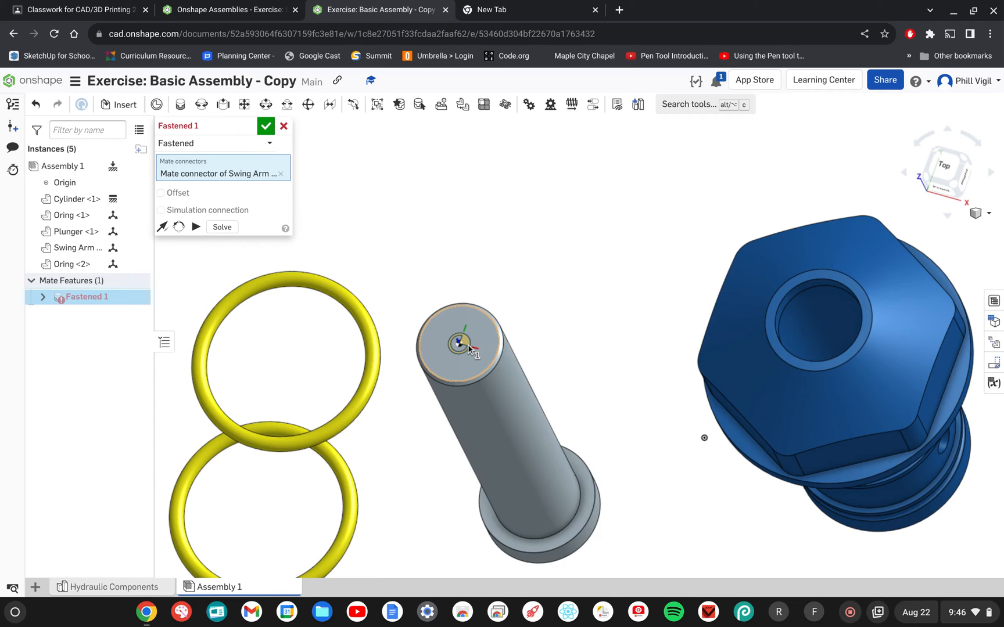
pyautogui.click(457, 343)
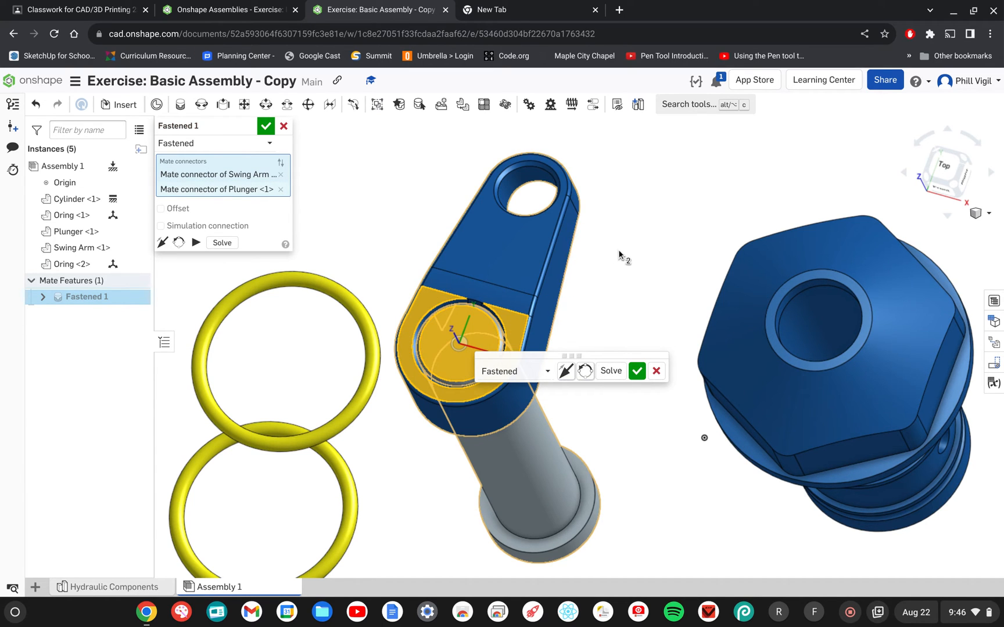
pyautogui.moveTo(614, 285)
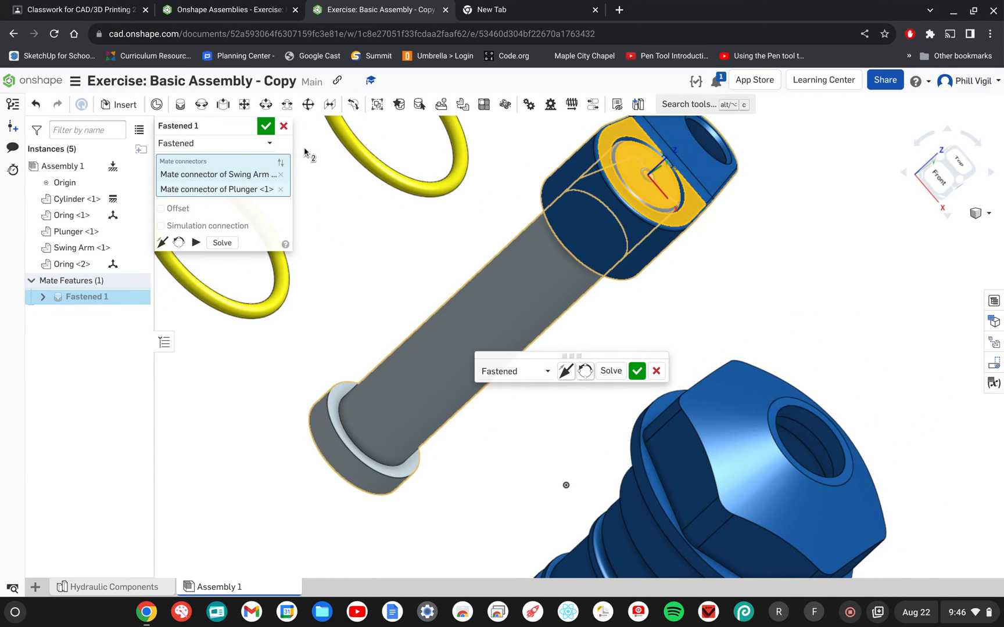
pyautogui.click(265, 126)
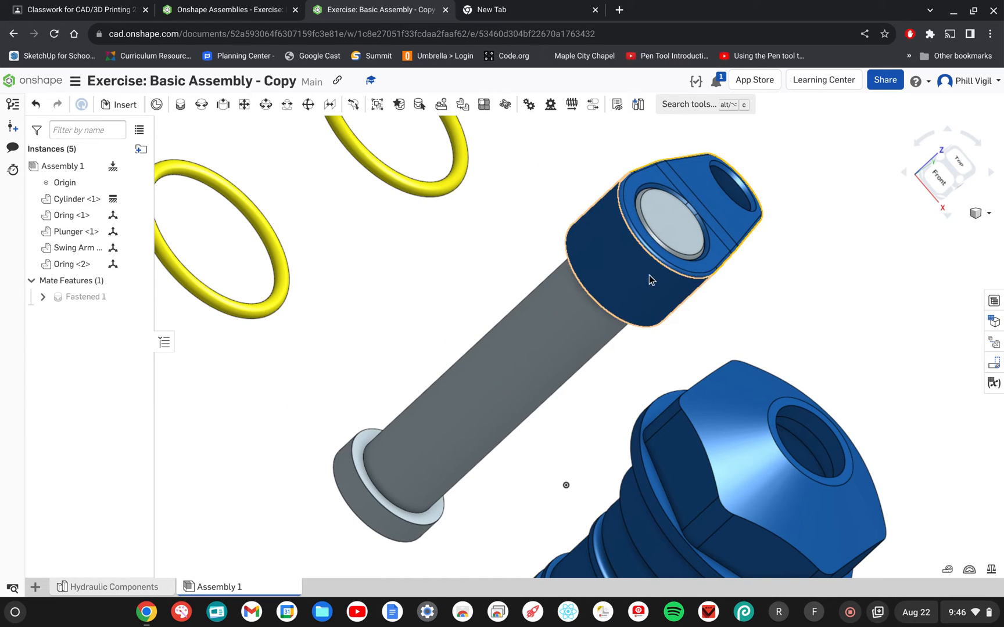
pyautogui.click(554, 304)
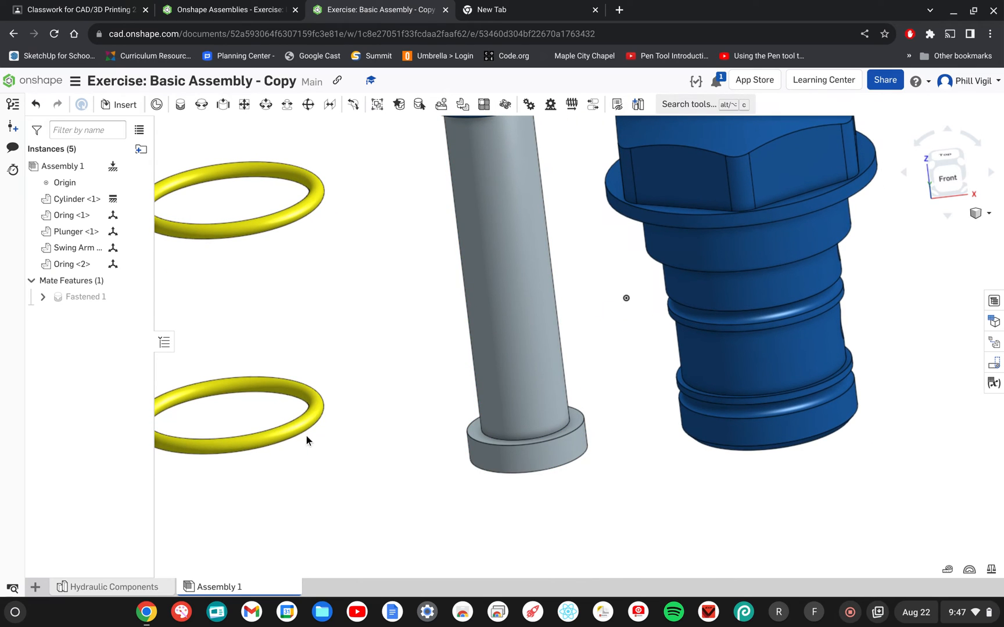
pyautogui.moveTo(219, 196)
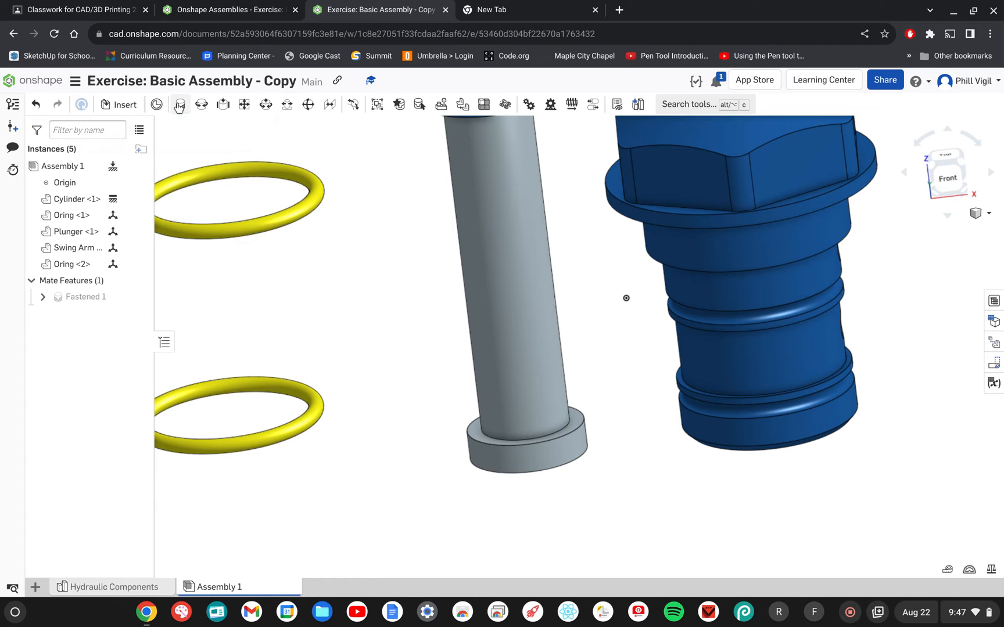
# - Fasten Oring <1> to the Cylinder's lower groove connector as a second Fastened mate
pyautogui.click(180, 104)
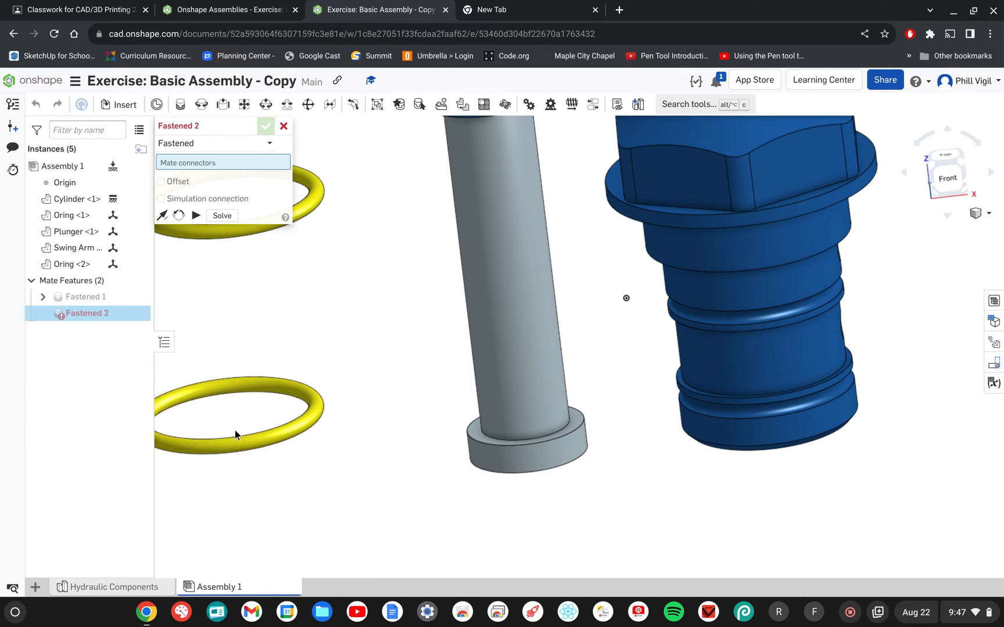
pyautogui.click(237, 412)
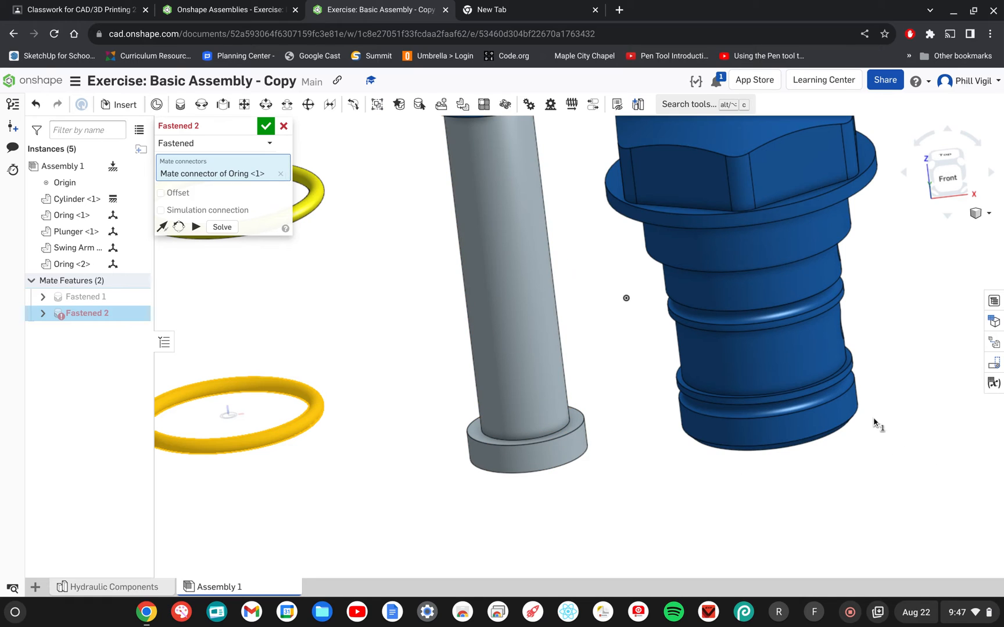
pyautogui.click(768, 385)
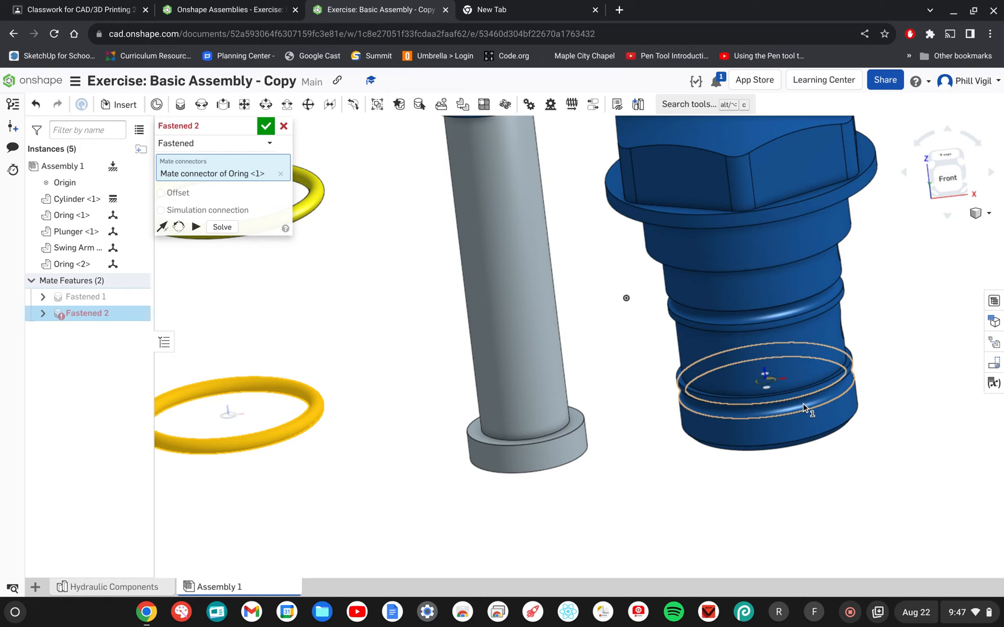
pyautogui.moveTo(732, 414)
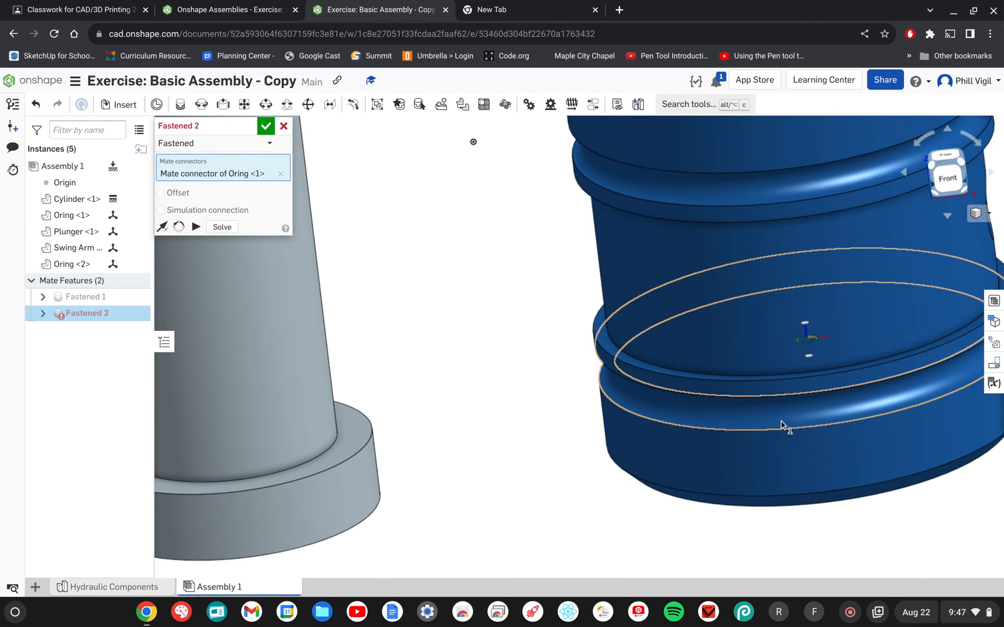
pyautogui.moveTo(799, 415)
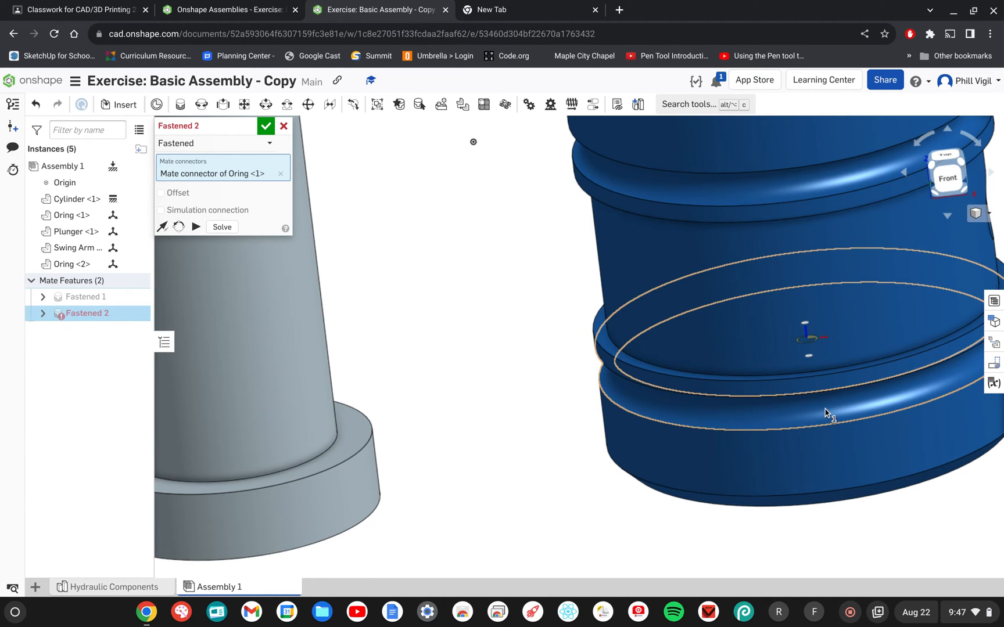
pyautogui.moveTo(811, 414)
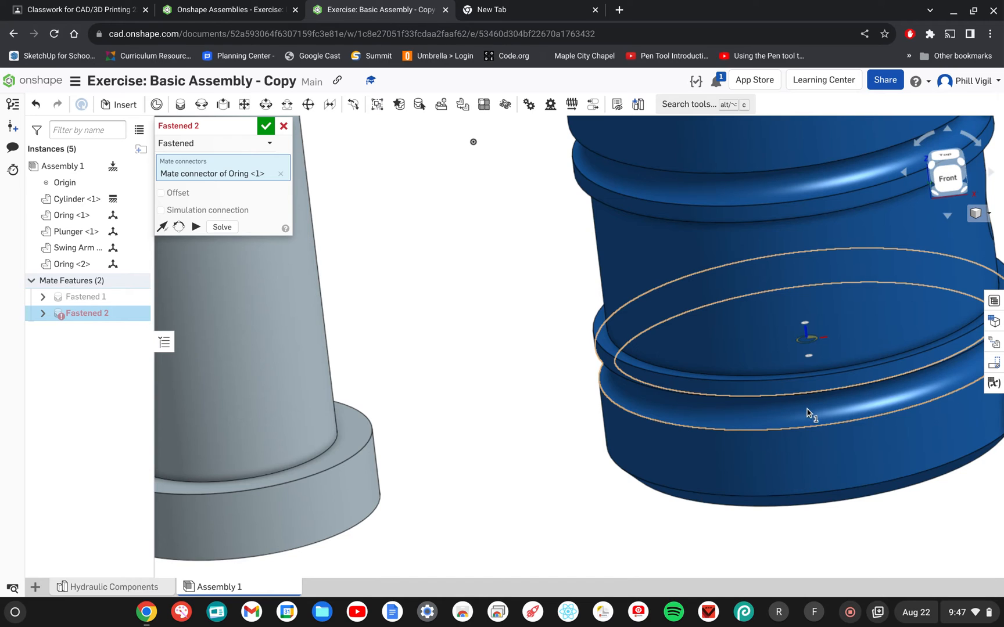
pyautogui.moveTo(826, 410)
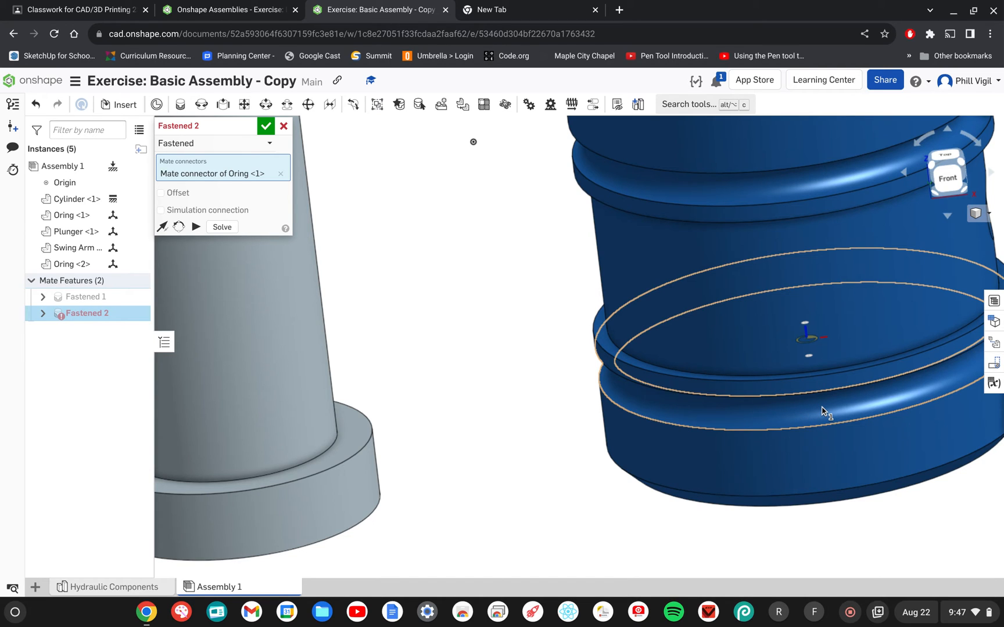
pyautogui.click(826, 410)
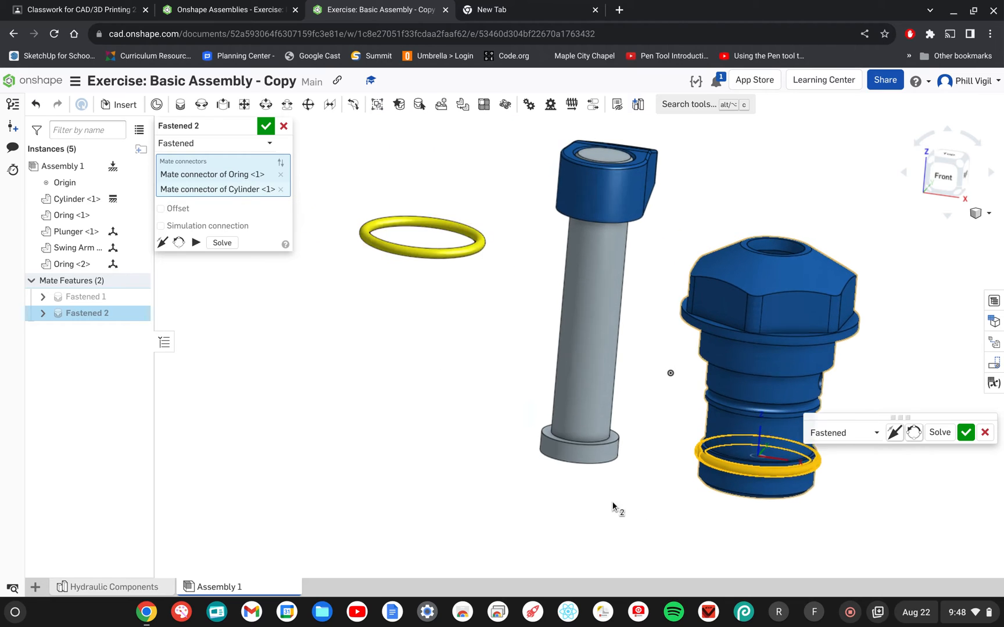
pyautogui.click(265, 126)
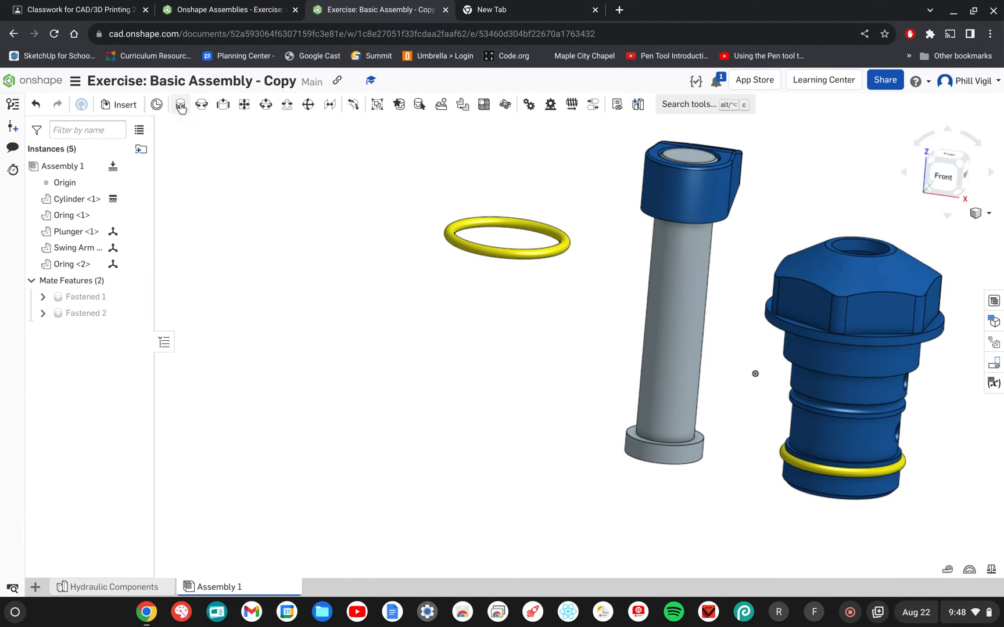
# - Fasten Oring <2> to the Cylinder's upper groove connector as a third Fastened mate
pyautogui.click(180, 105)
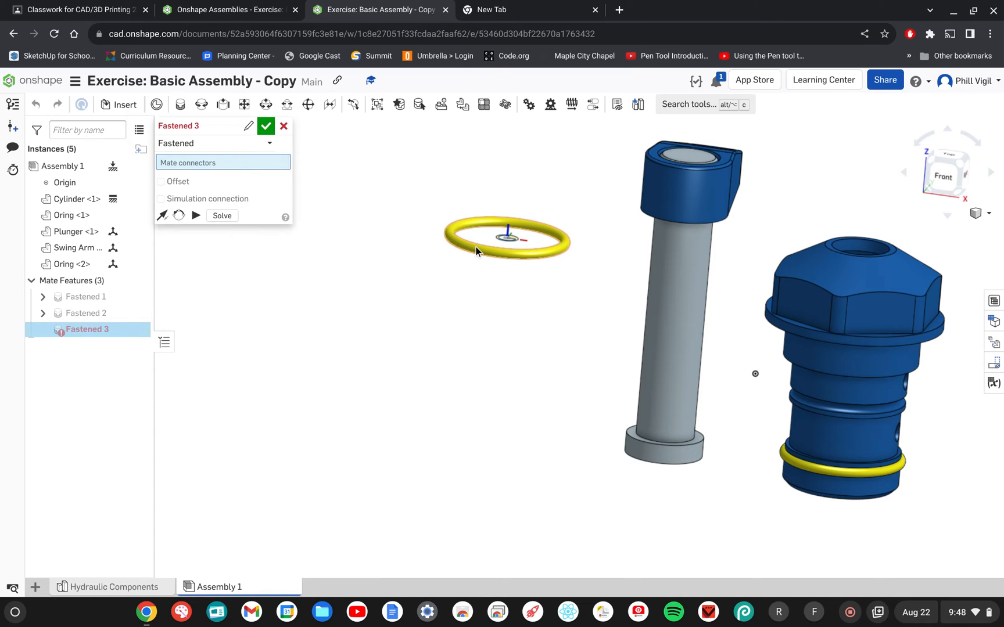
pyautogui.click(857, 404)
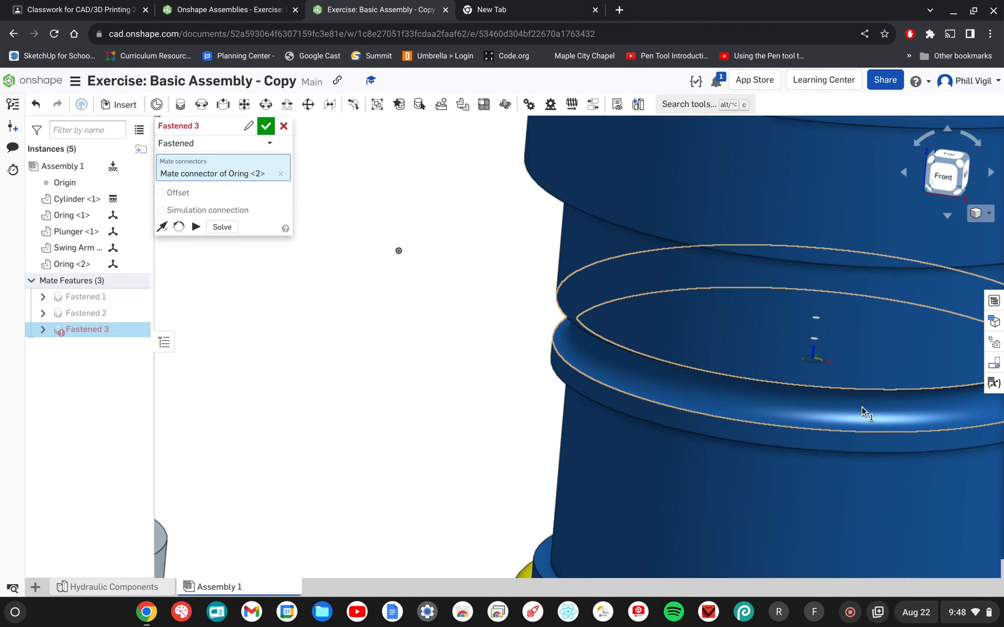
pyautogui.moveTo(819, 407)
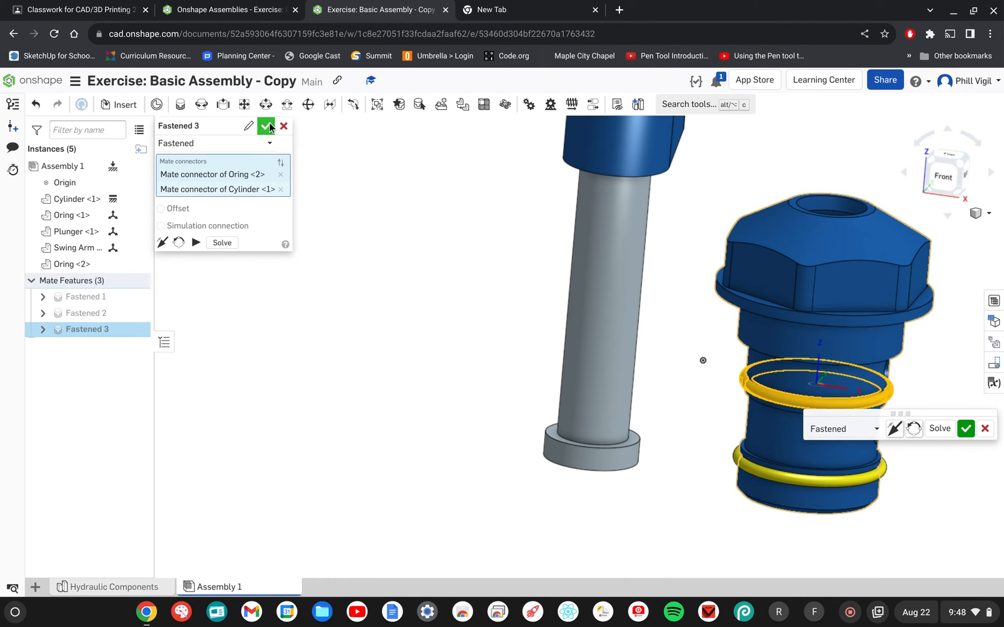
pyautogui.click(266, 126)
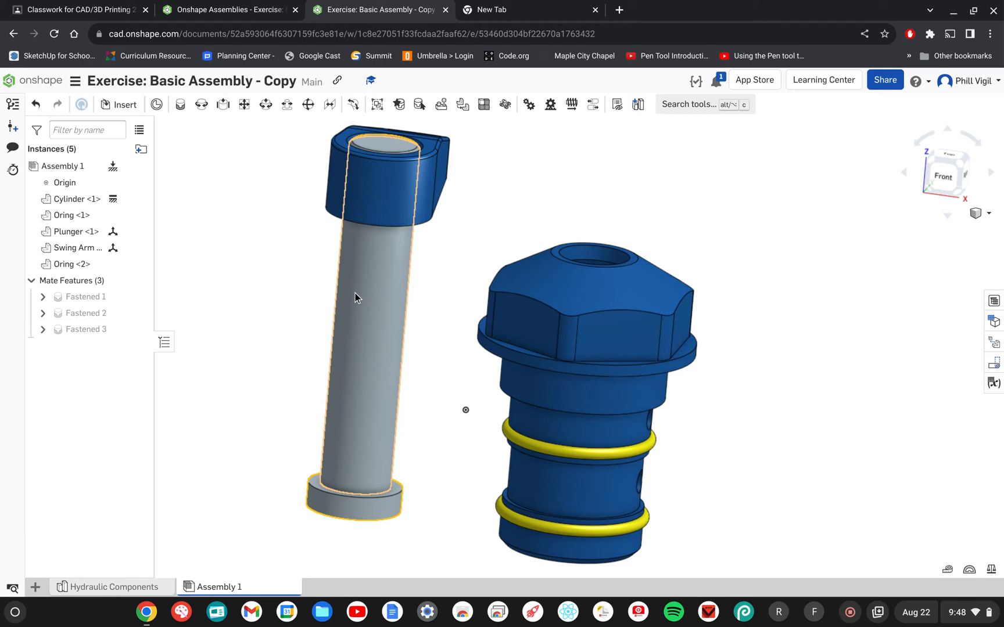
pyautogui.moveTo(352, 326)
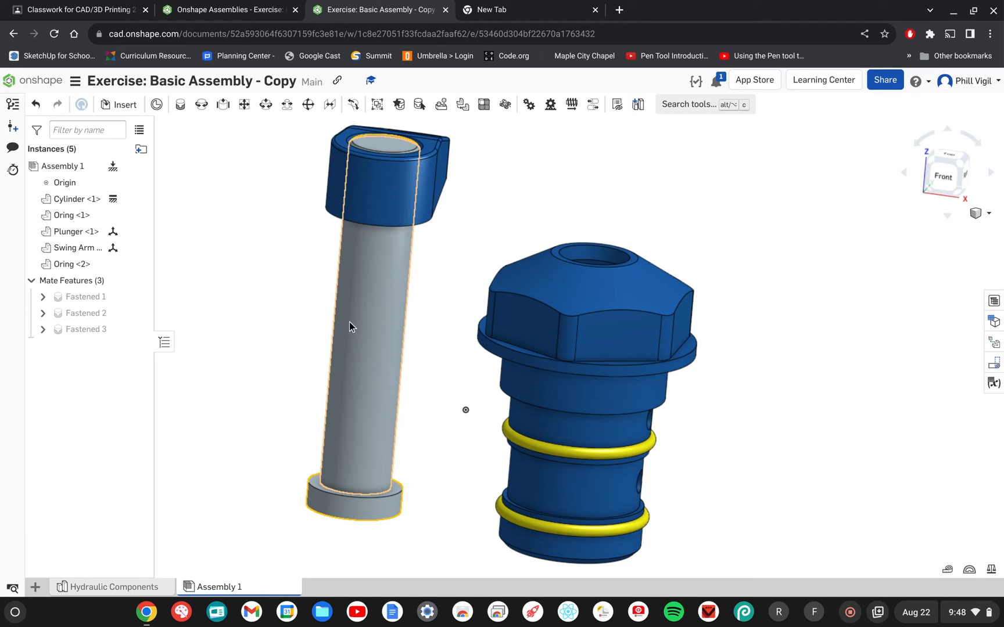
pyautogui.moveTo(378, 470)
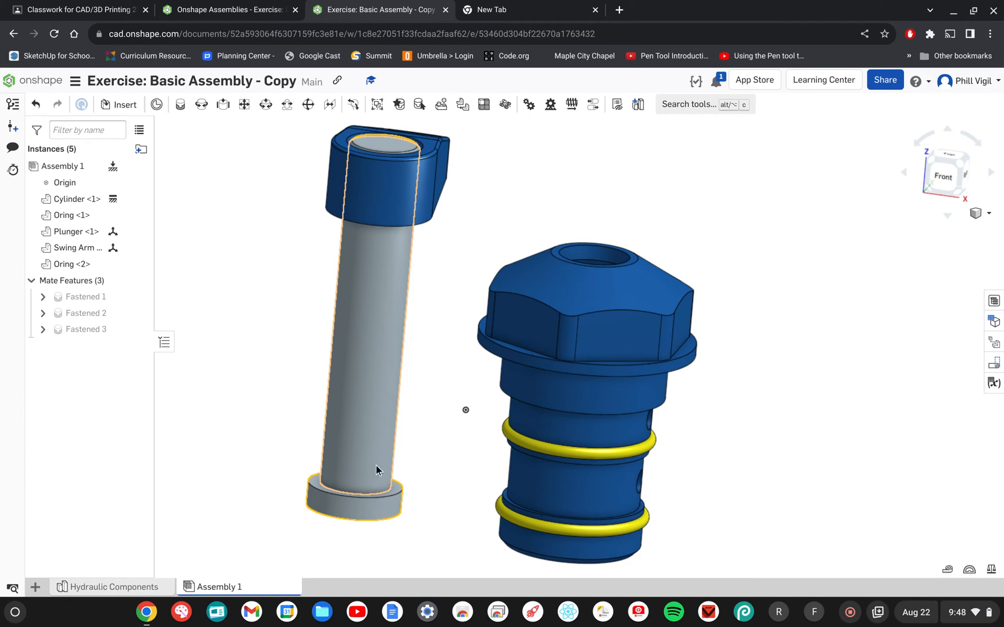
pyautogui.moveTo(381, 321)
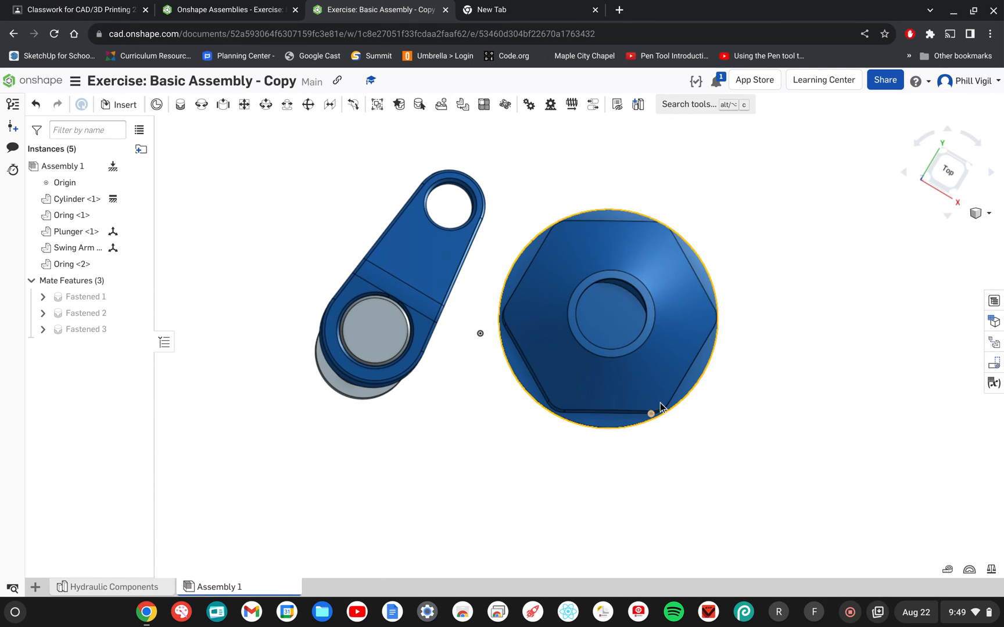
pyautogui.moveTo(660, 406); pyautogui.dragTo(470, 268)
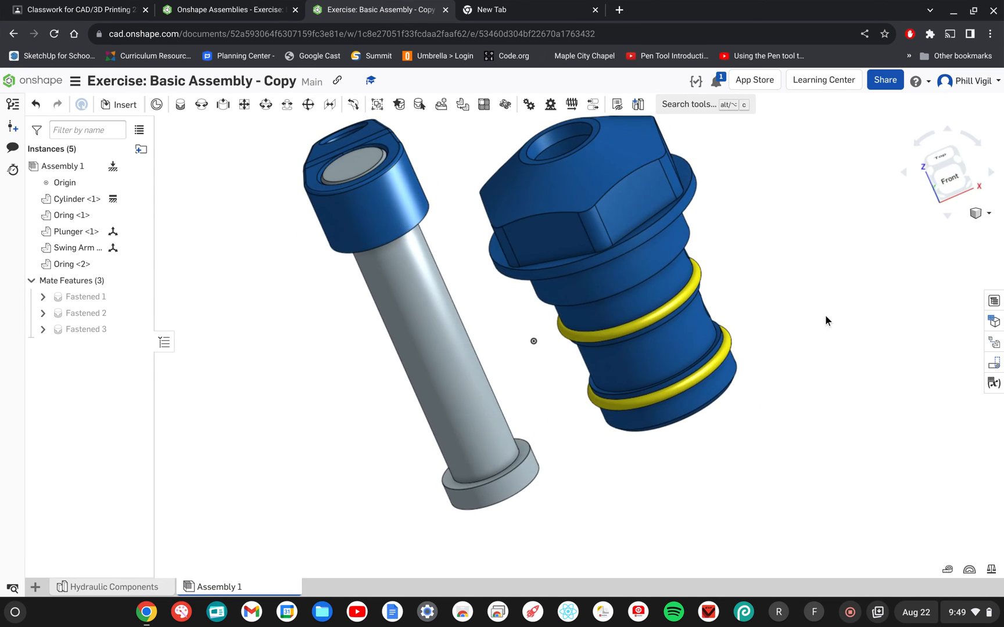
pyautogui.moveTo(826, 321); pyautogui.dragTo(788, 308)
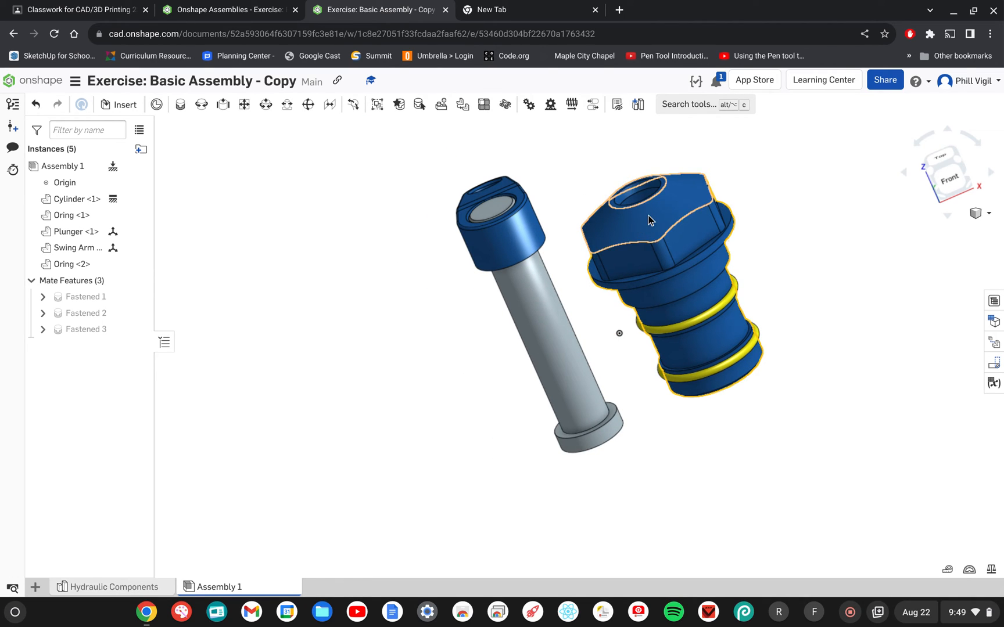
pyautogui.click(858, 365)
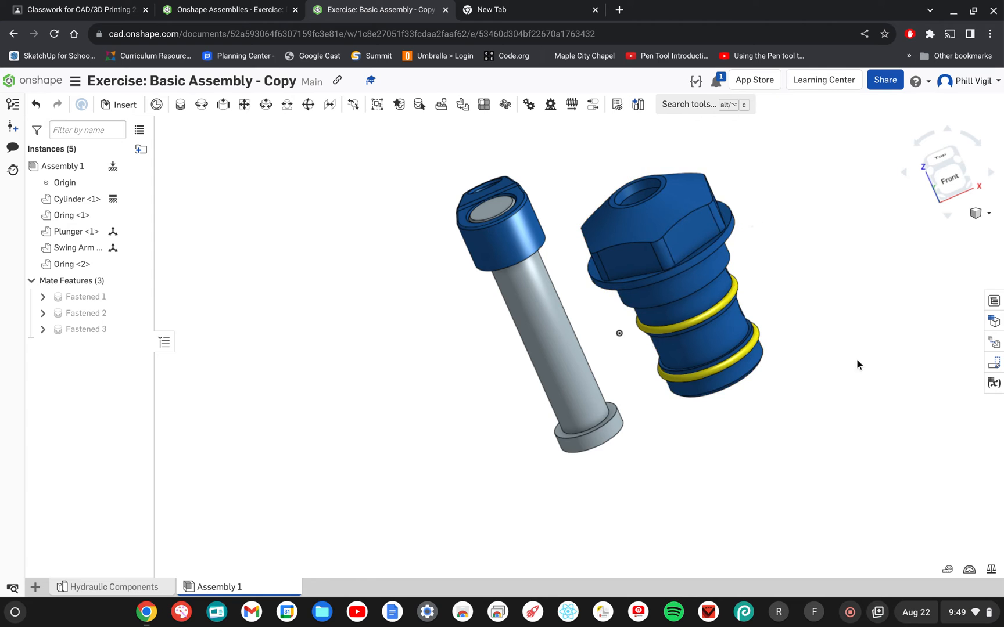
pyautogui.moveTo(857, 364); pyautogui.dragTo(816, 375)
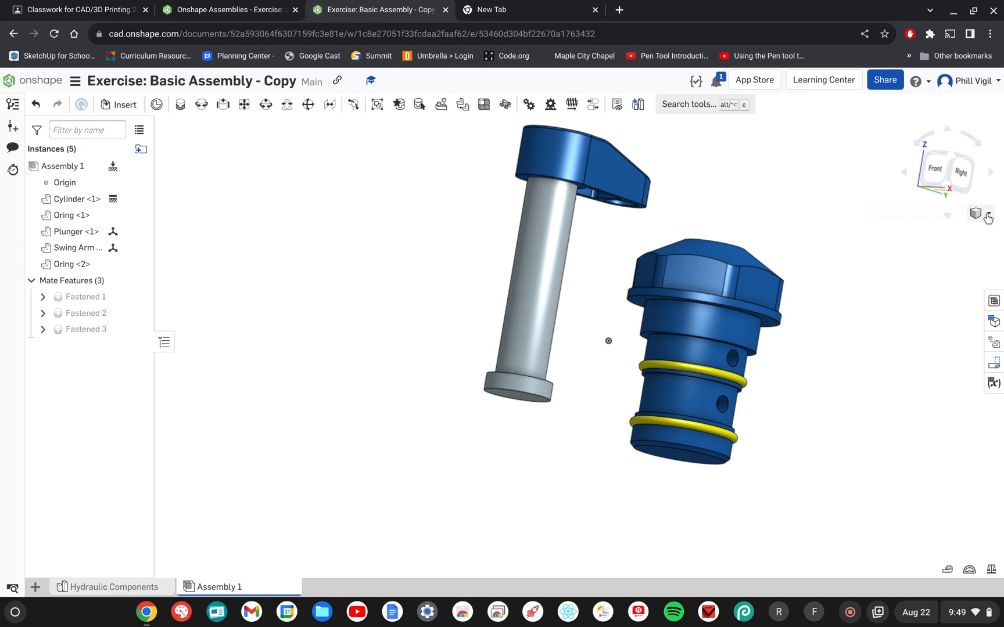
pyautogui.click(988, 213)
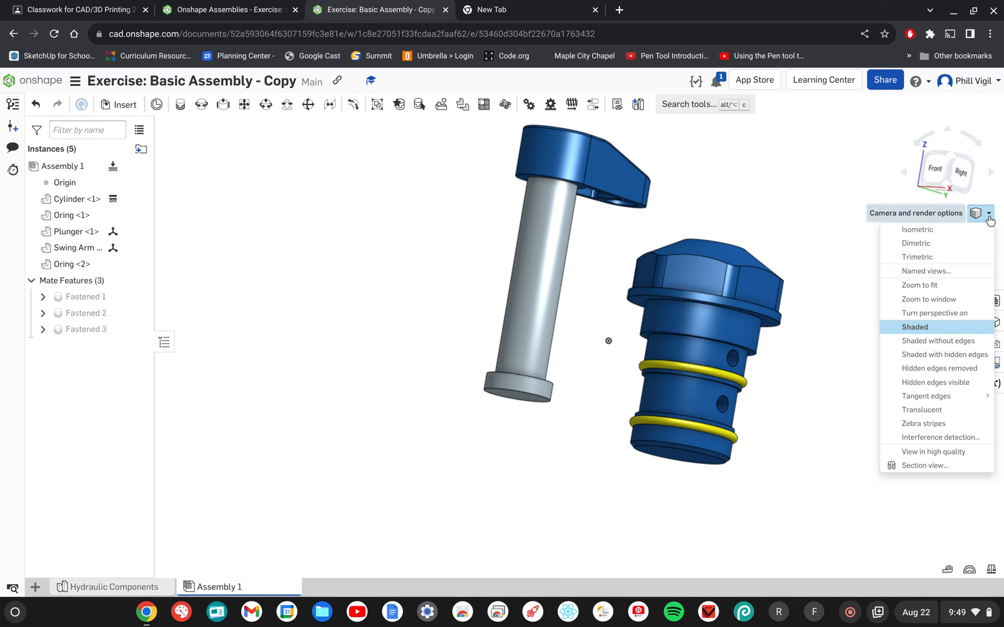
pyautogui.moveTo(977, 197)
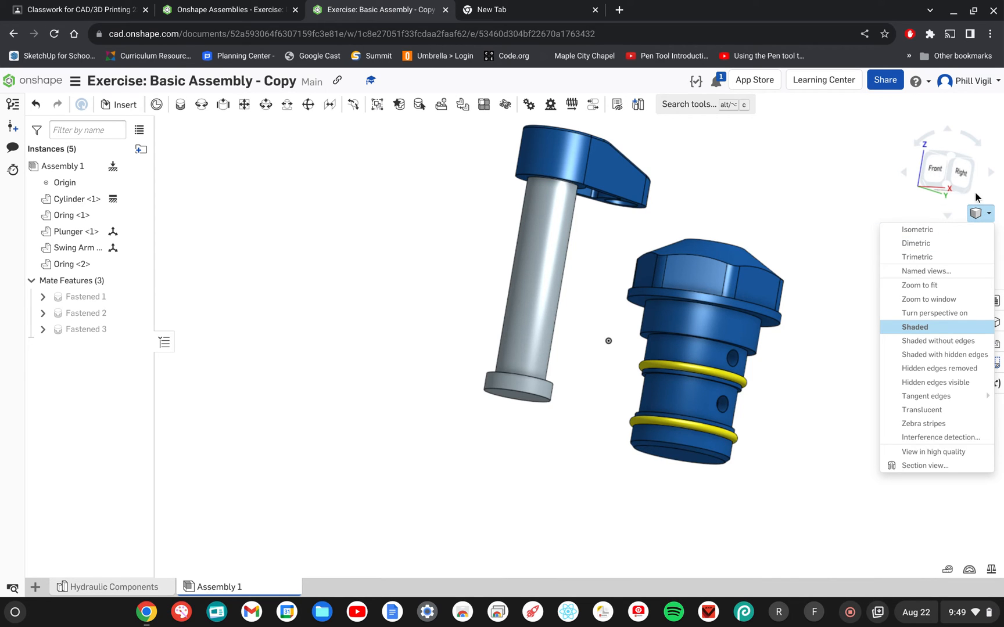
pyautogui.moveTo(992, 219)
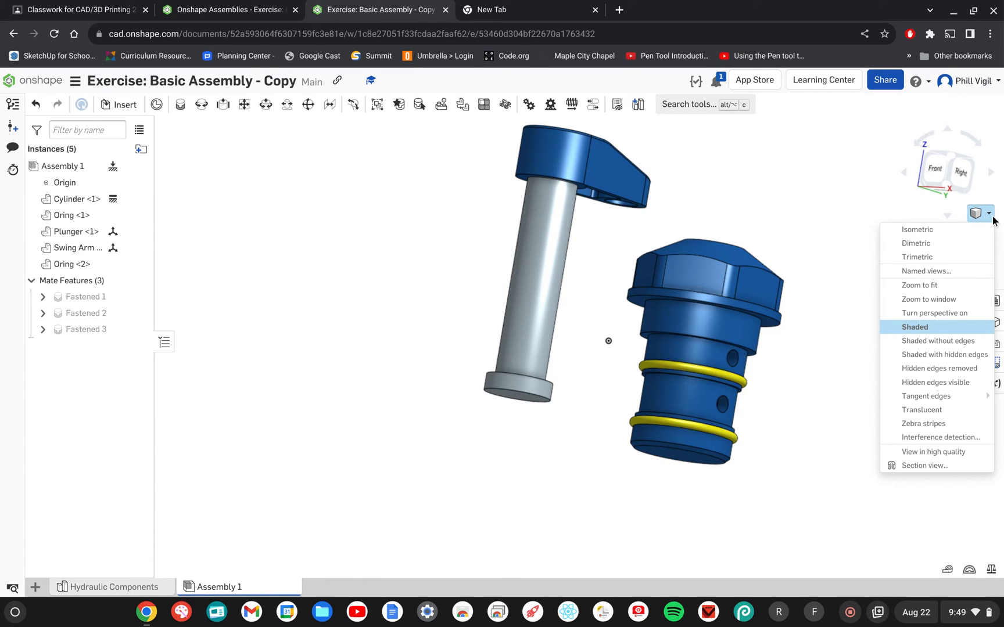
pyautogui.moveTo(926, 466)
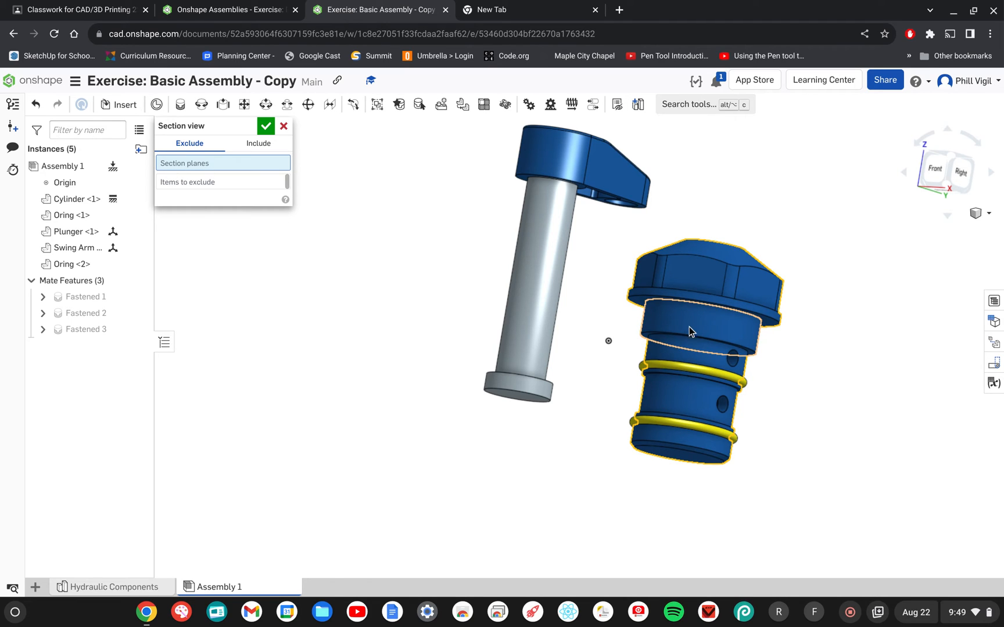
pyautogui.moveTo(712, 330)
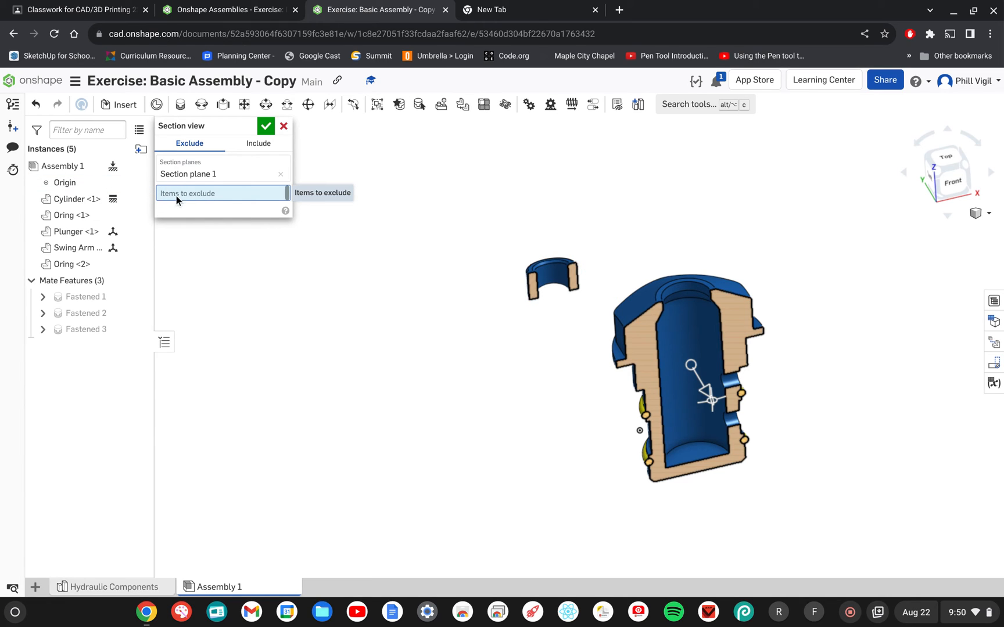
pyautogui.moveTo(481, 268)
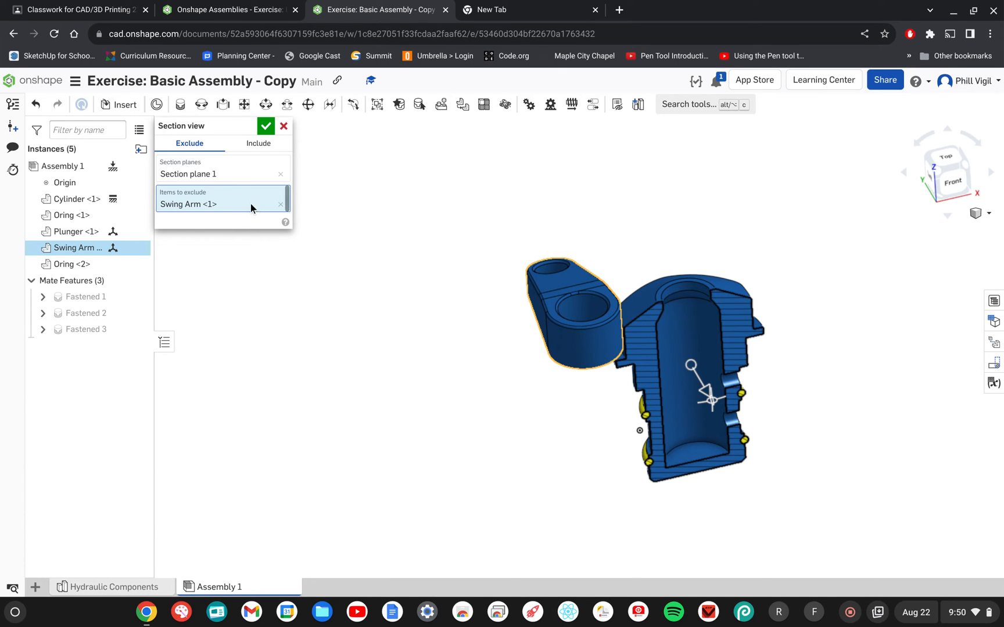
pyautogui.moveTo(191, 197)
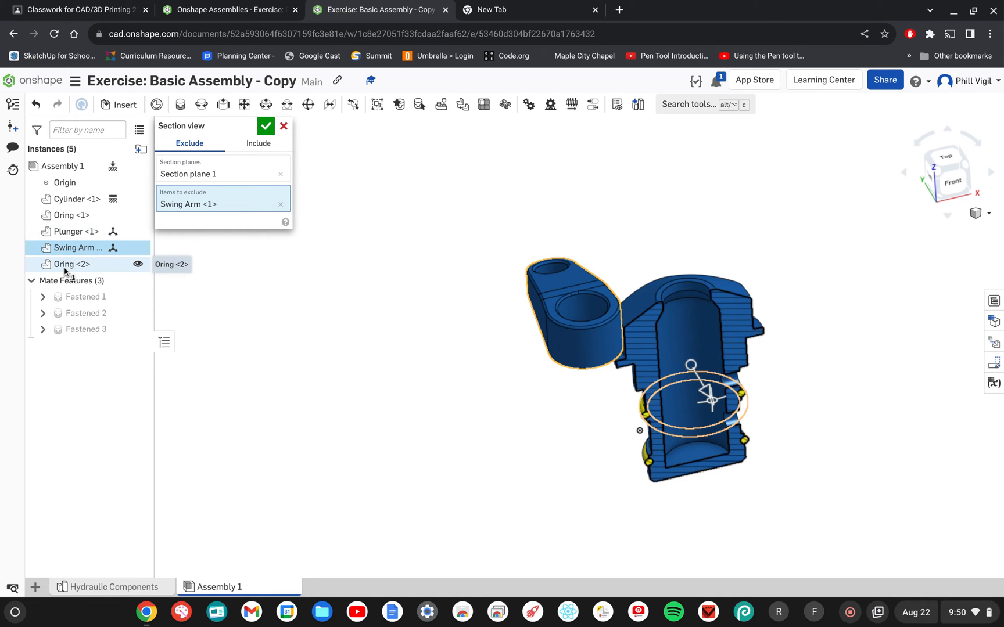
pyautogui.click(71, 215)
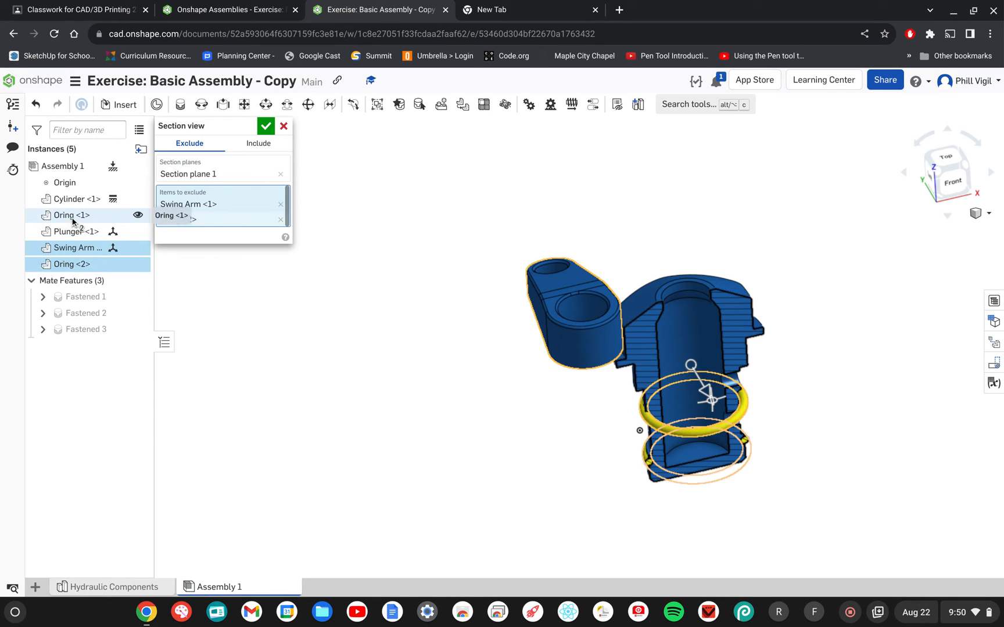
pyautogui.click(71, 215)
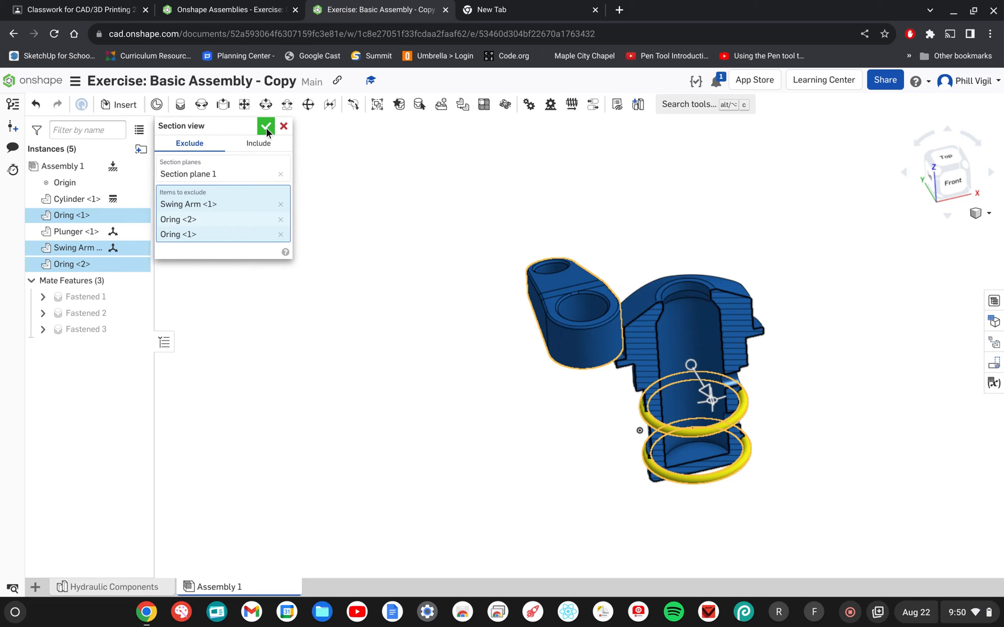
pyautogui.click(266, 125)
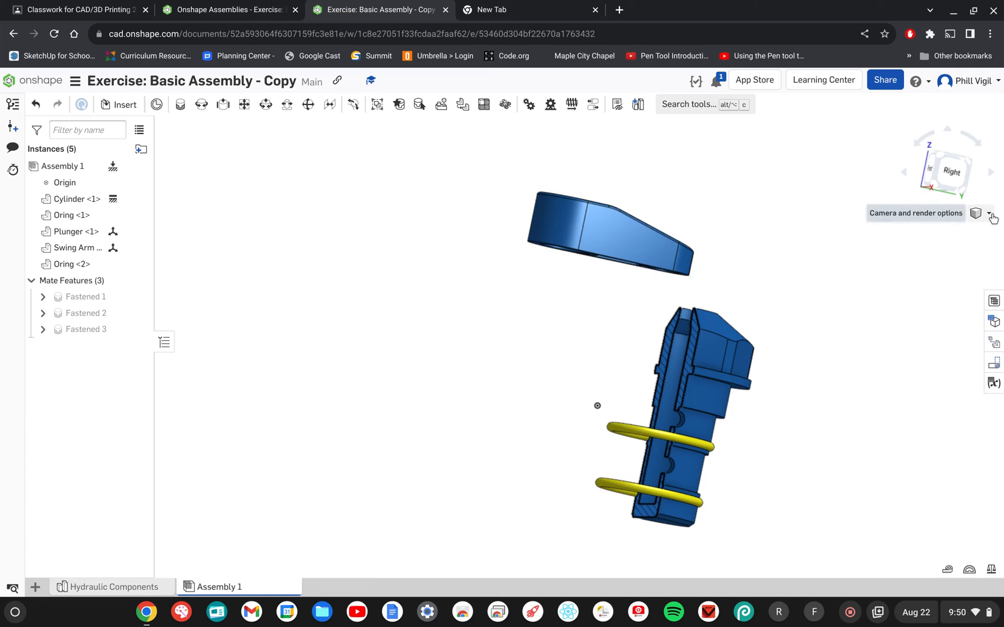
pyautogui.click(980, 213)
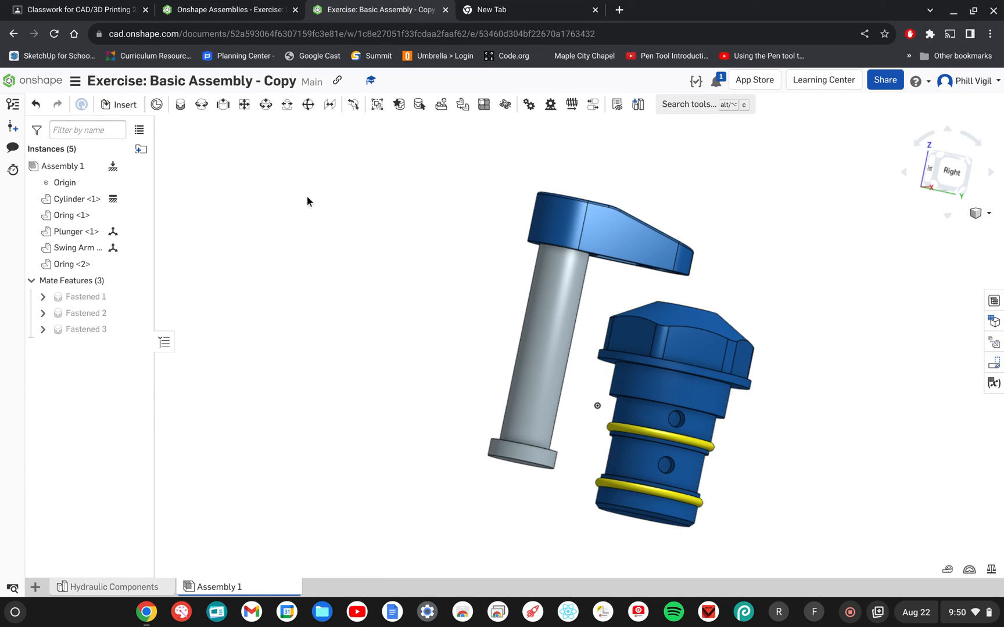
# - Create a section view cutting only the Cylinder, excluding Plunger, Swing Arm and both O-rings
pyautogui.click(980, 212)
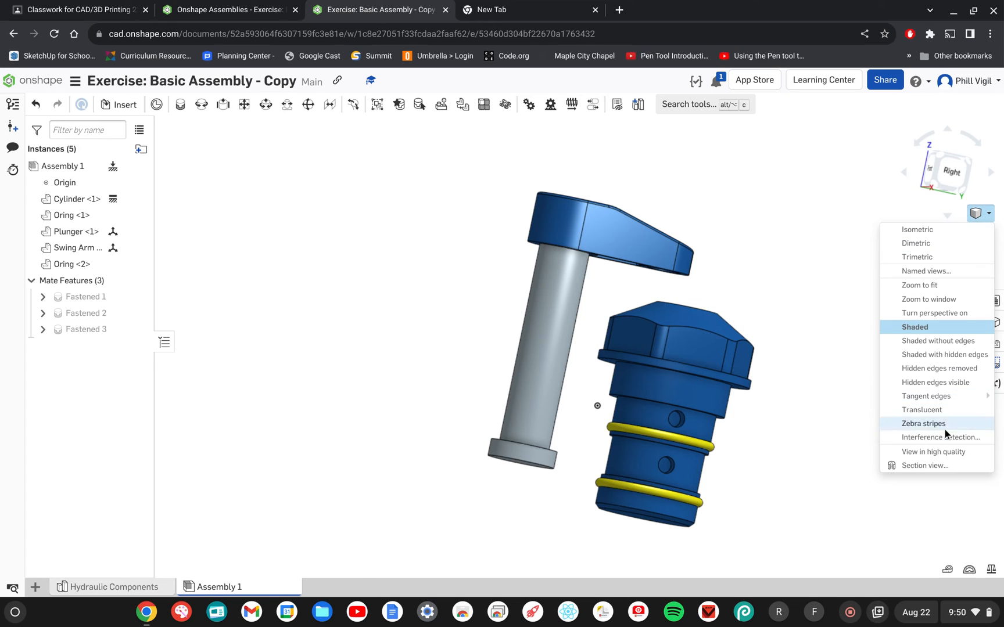
pyautogui.click(927, 466)
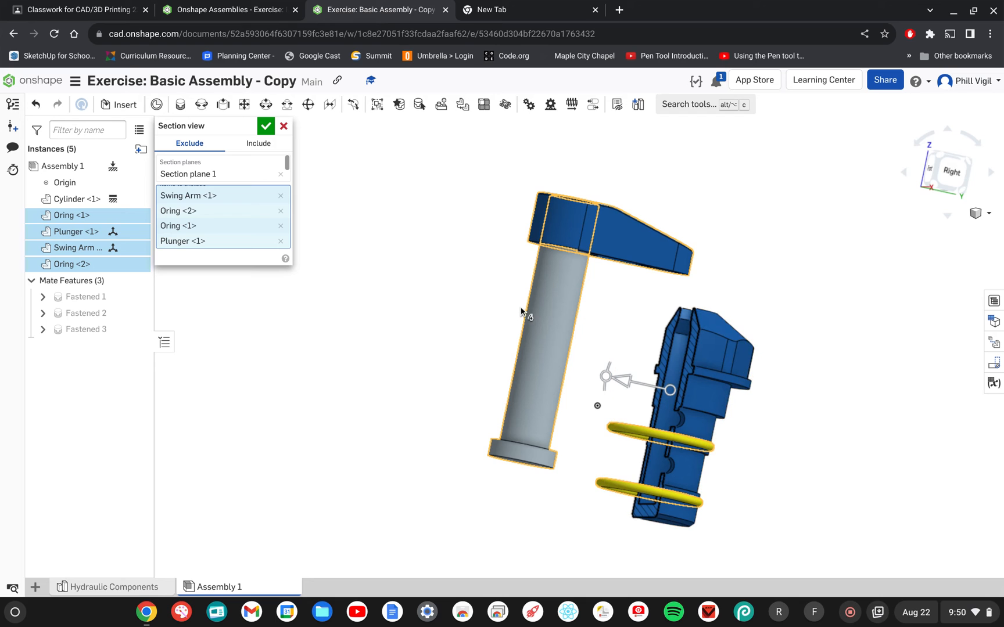
pyautogui.click(266, 126)
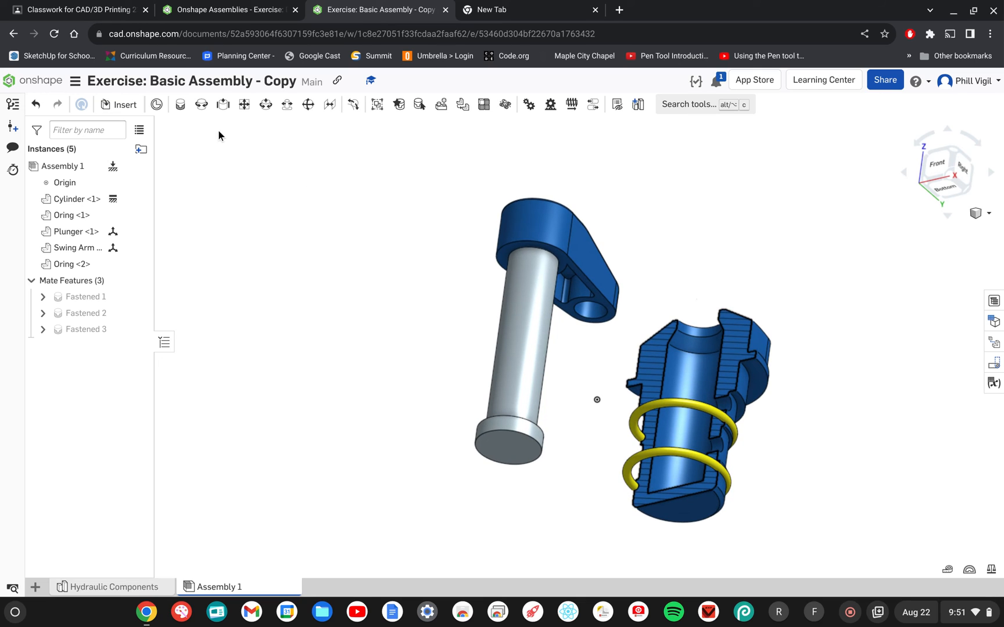
pyautogui.moveTo(221, 103)
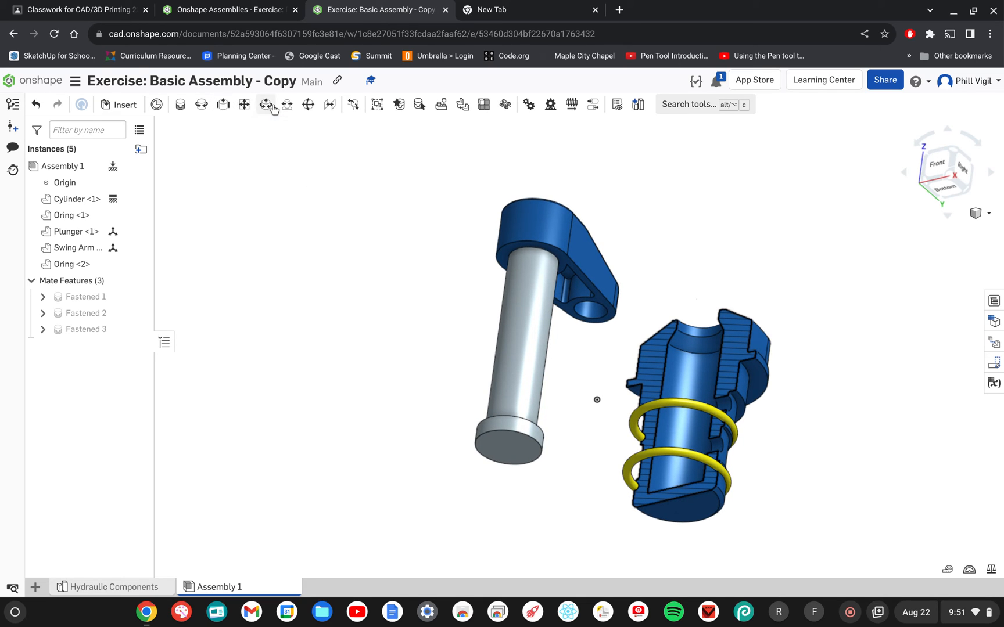
# - Define a Cylindrical mate from the Plunger base connector to the Cylinder and solve it
pyautogui.click(267, 105)
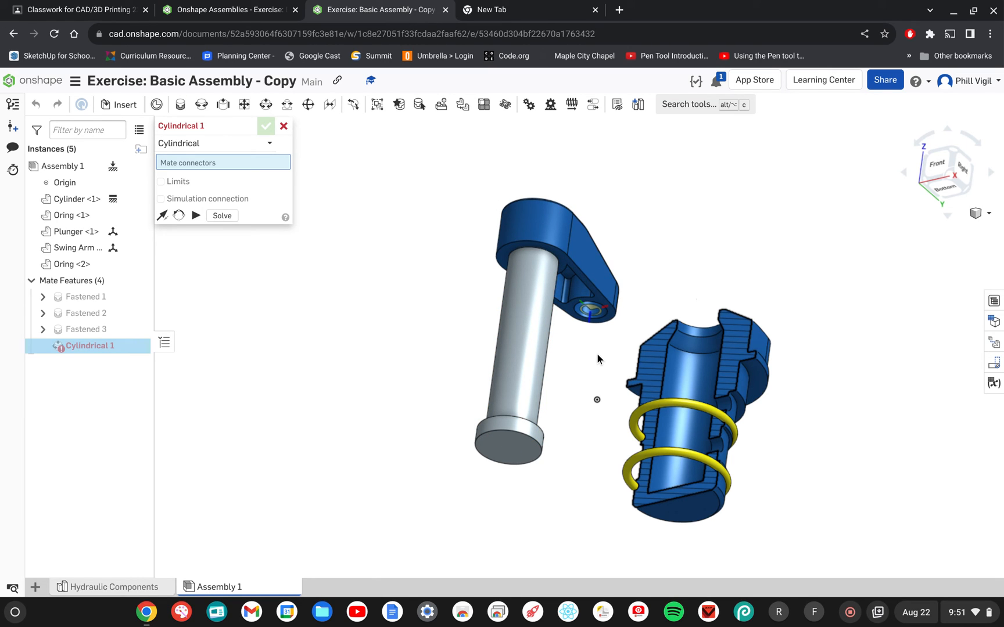
pyautogui.click(509, 445)
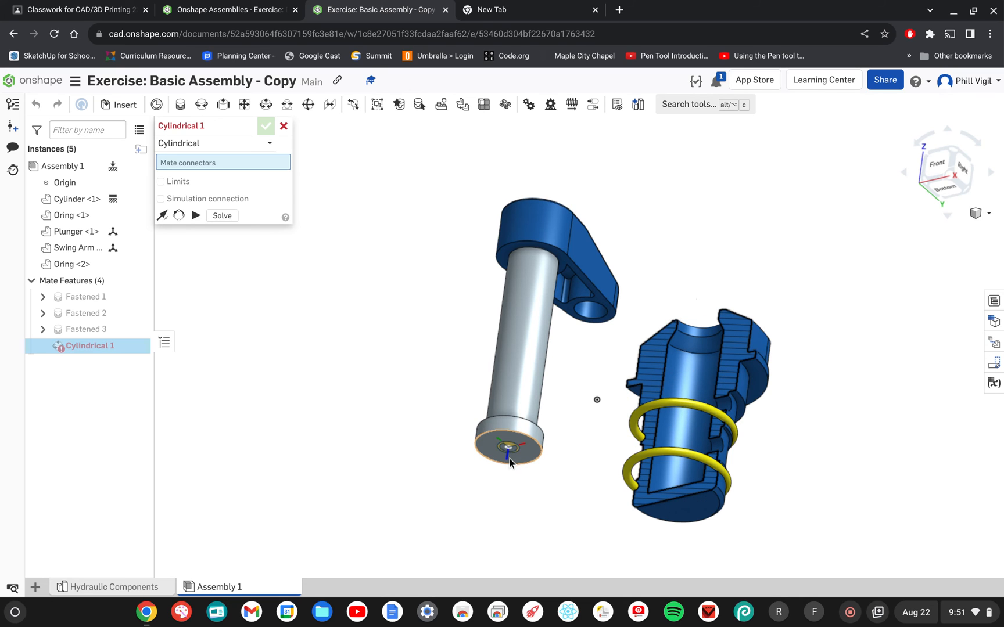
pyautogui.click(509, 448)
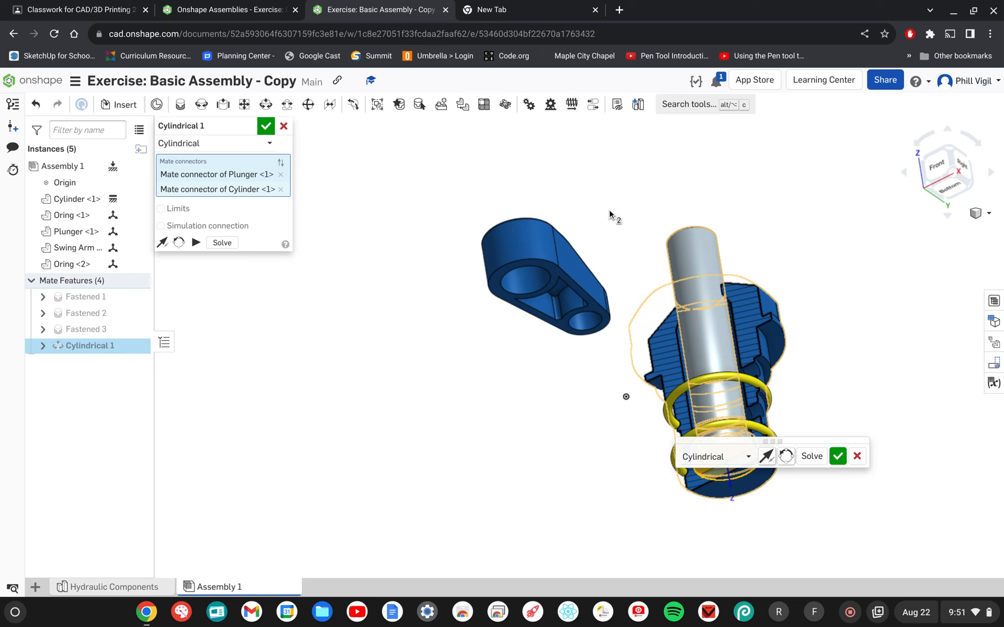
pyautogui.moveTo(787, 233)
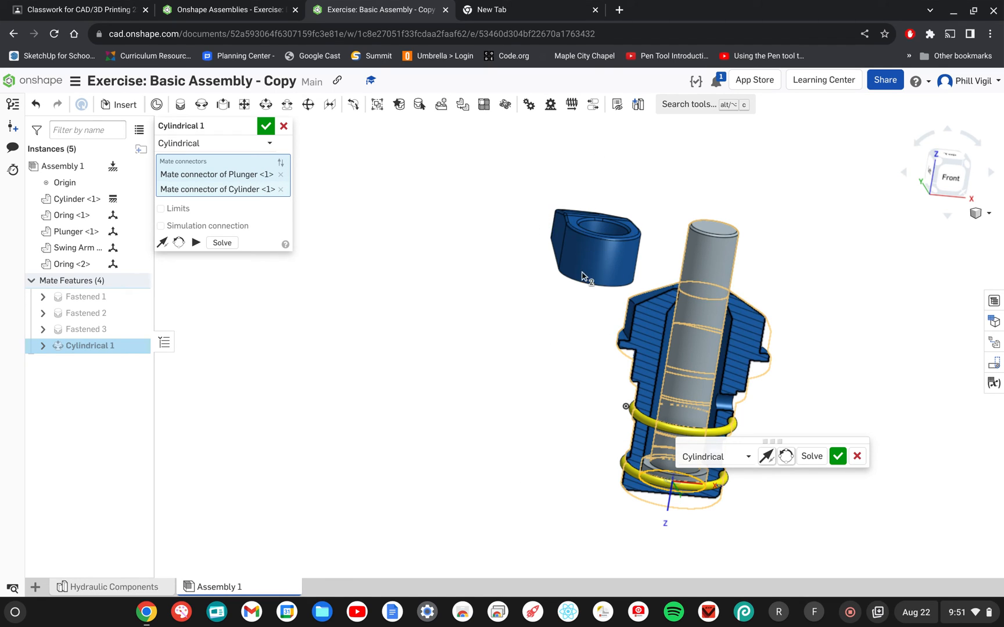
pyautogui.moveTo(534, 304)
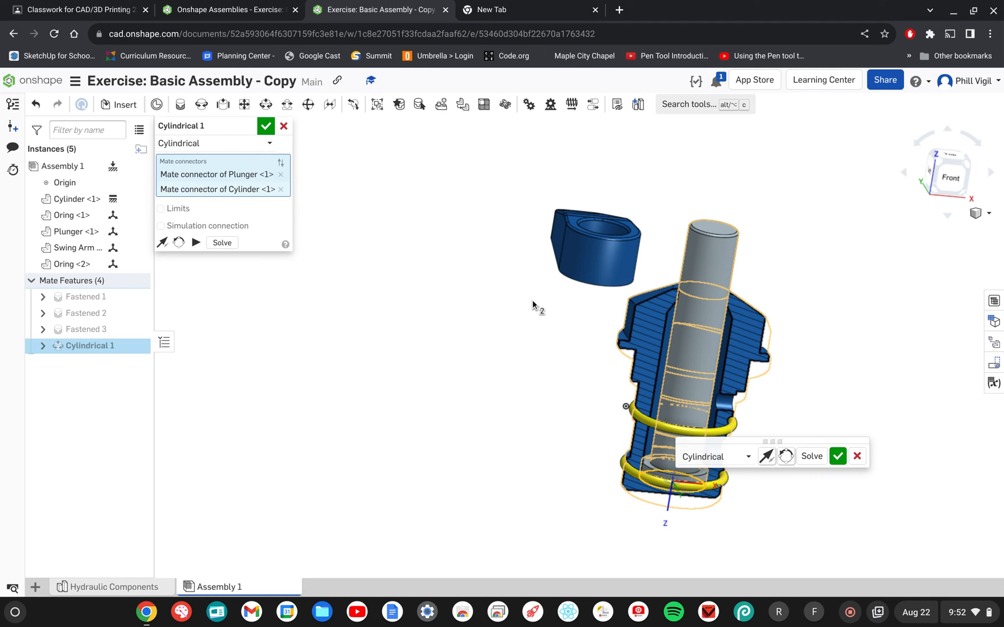
pyautogui.moveTo(811, 455)
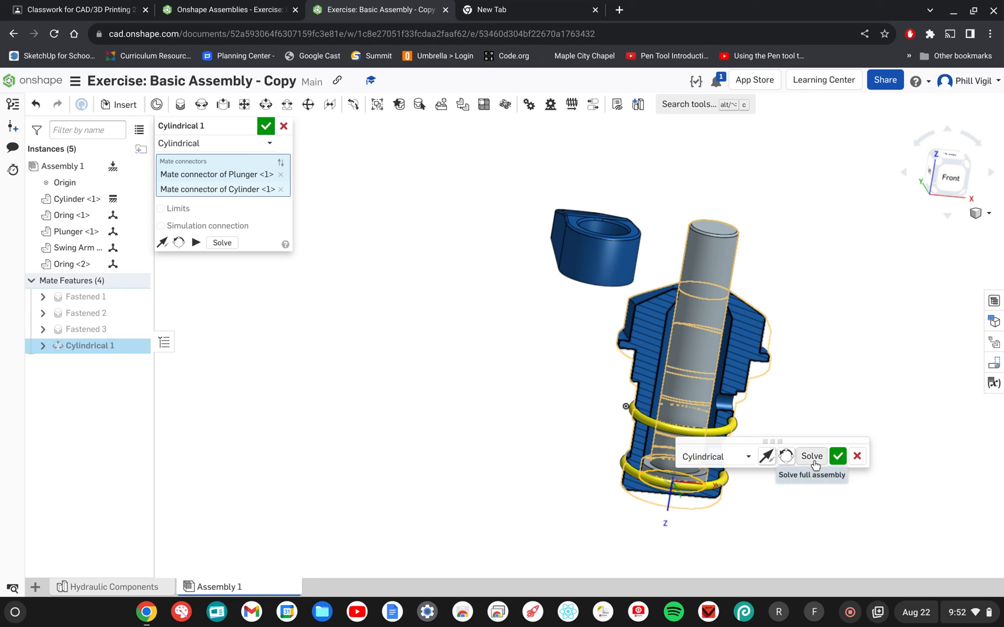
pyautogui.click(811, 456)
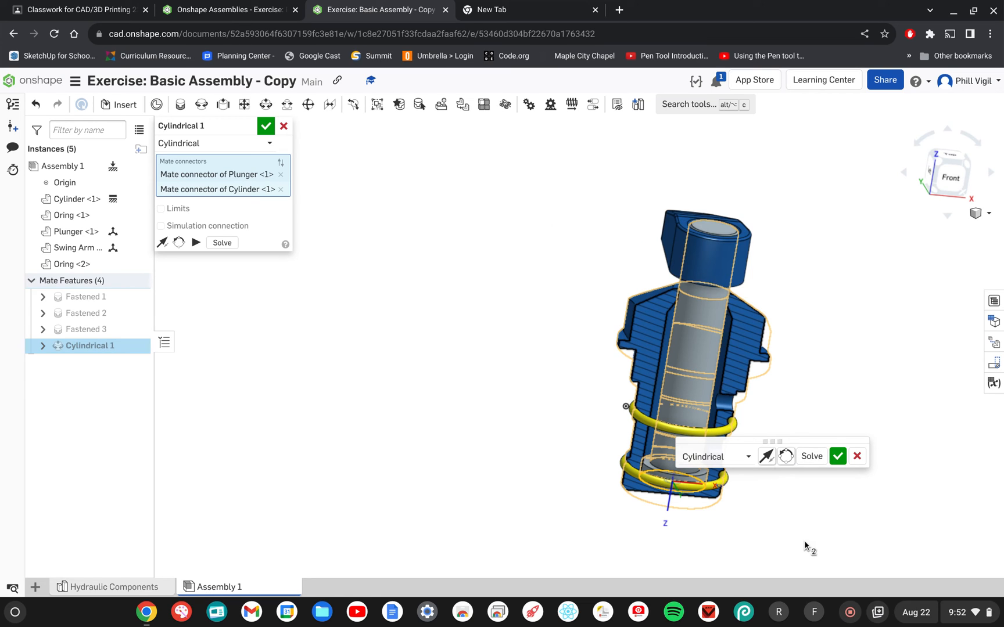
pyautogui.moveTo(852, 334)
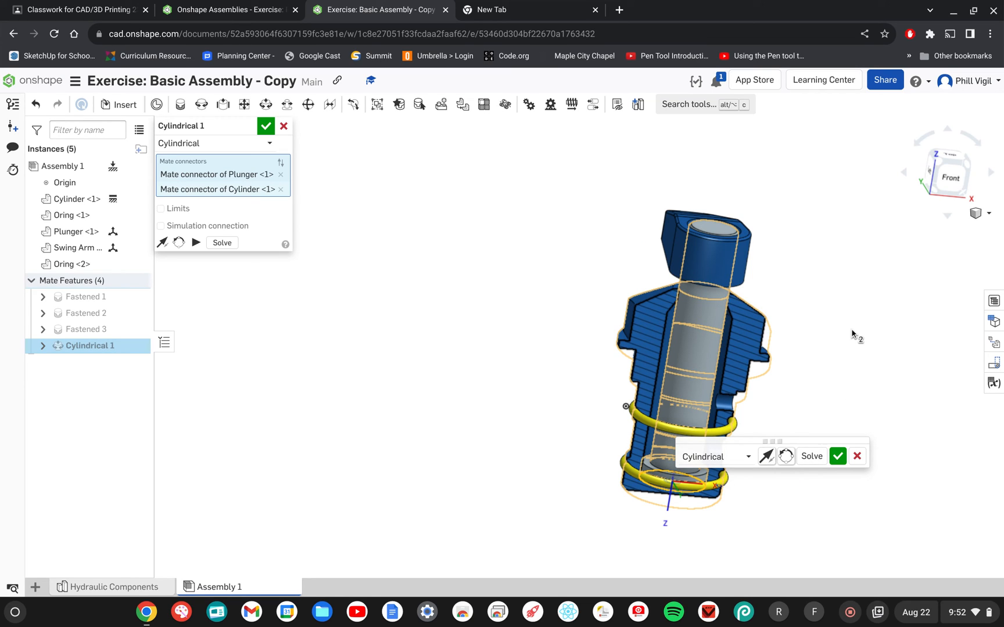
pyautogui.moveTo(536, 237)
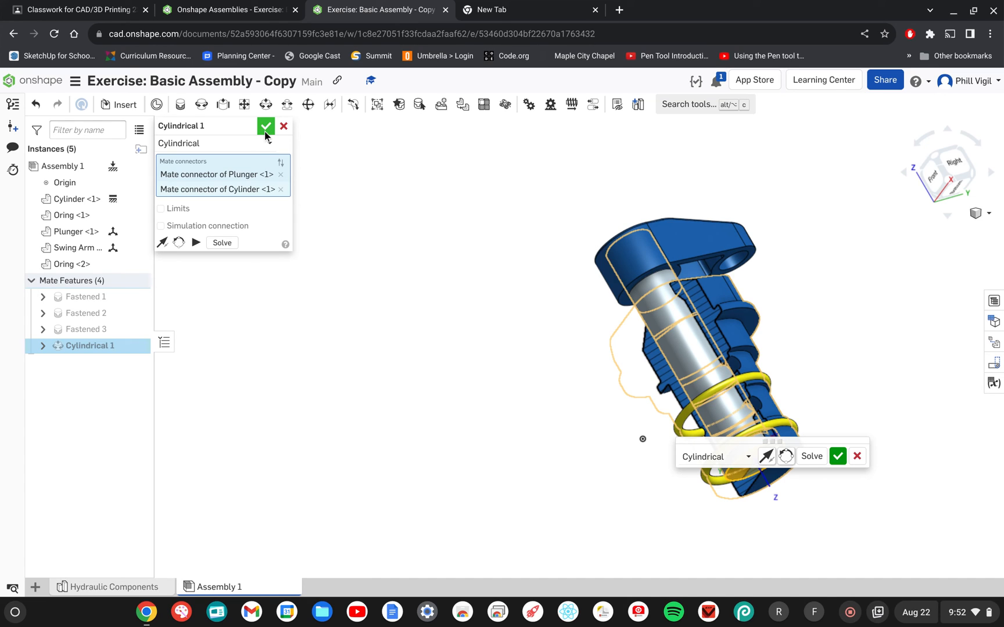
# - Accept the cylindrical mate, turn off the section view, and drag the plunger partway out
pyautogui.click(265, 125)
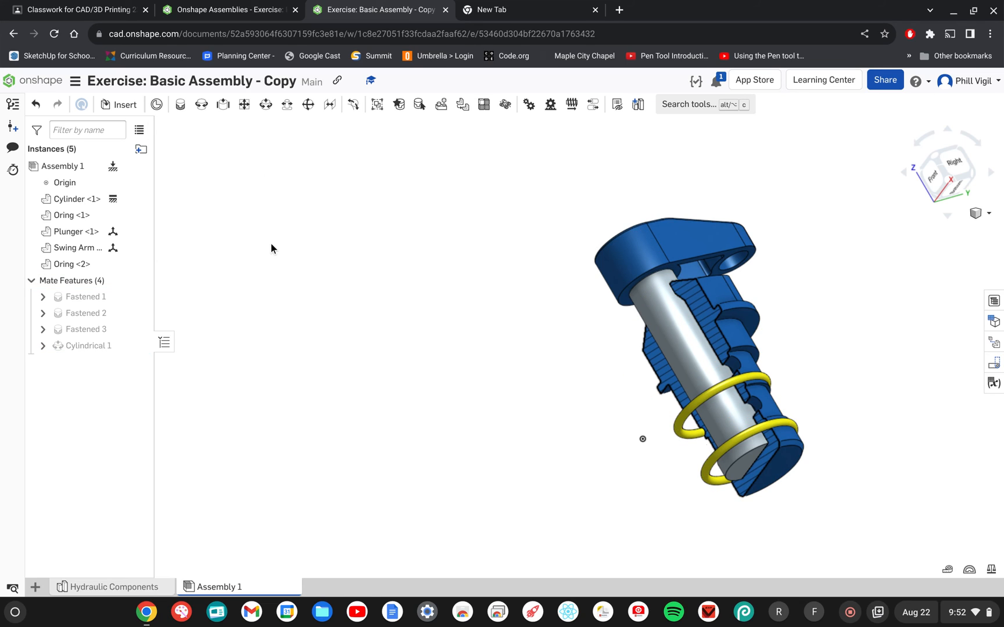
pyautogui.moveTo(859, 235)
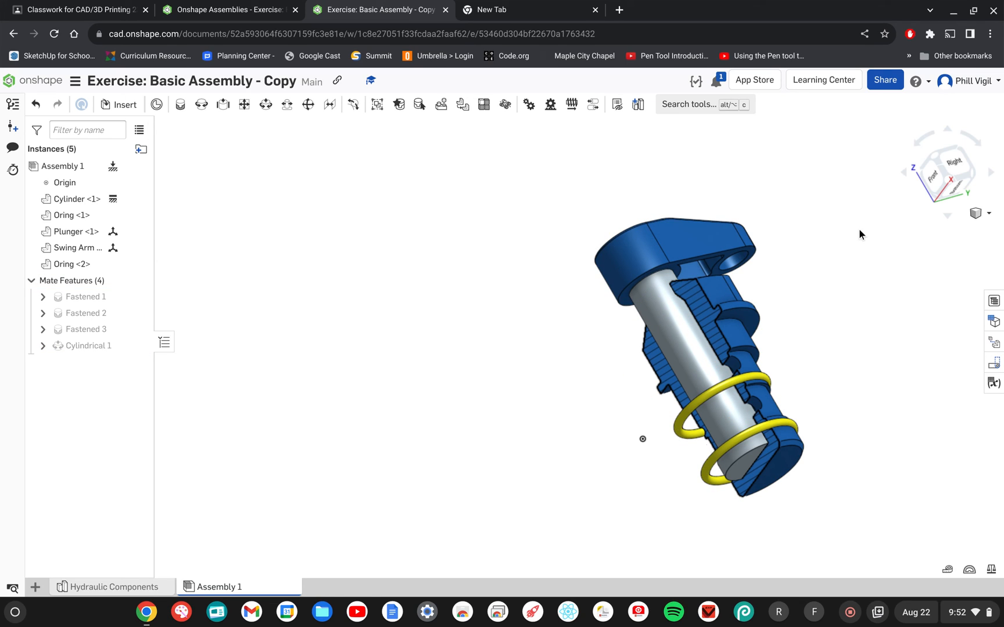
pyautogui.moveTo(996, 229)
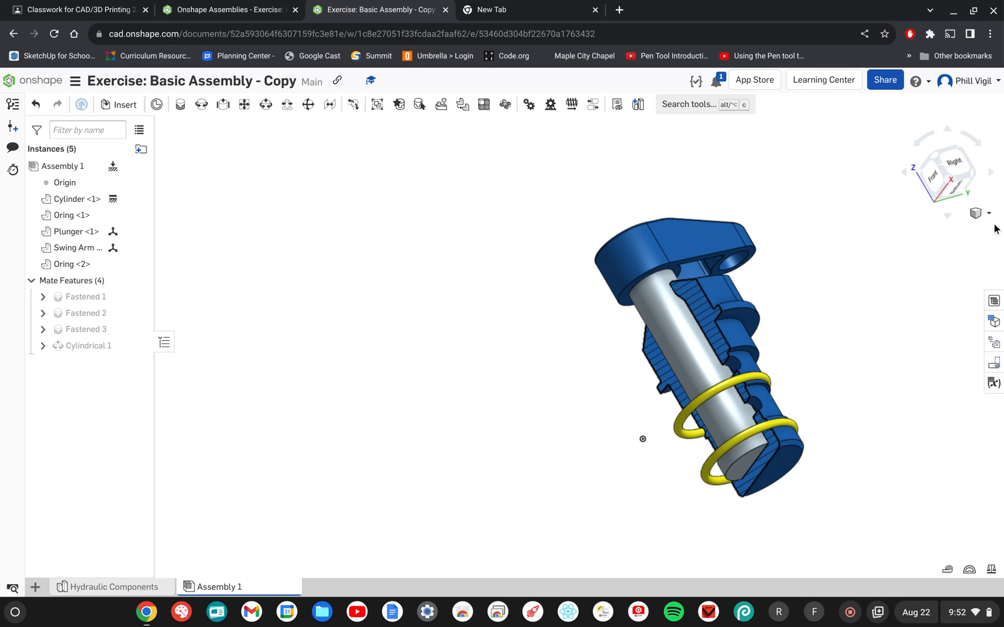
pyautogui.click(975, 213)
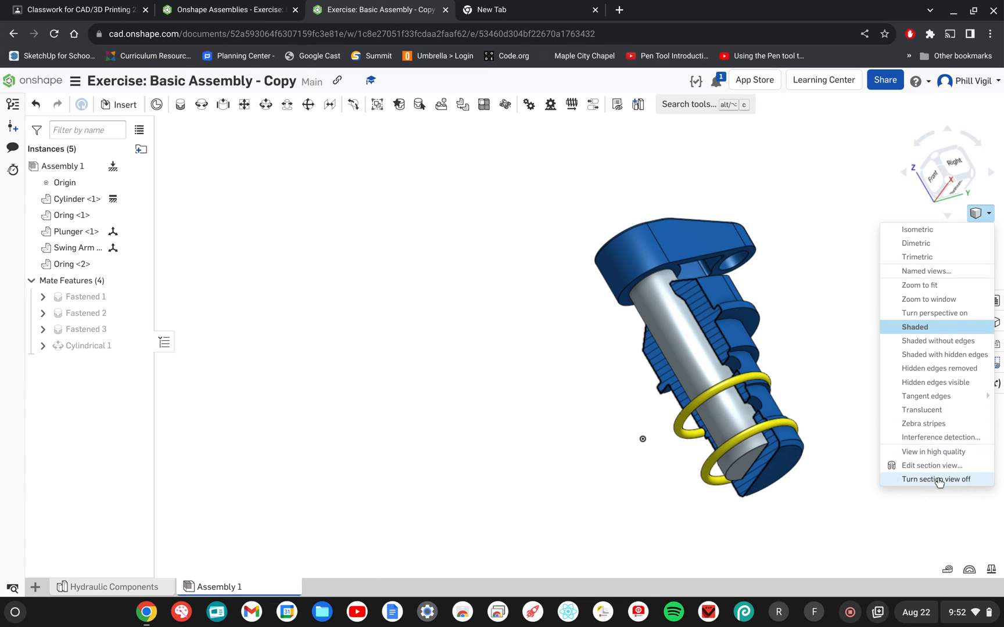
pyautogui.click(936, 479)
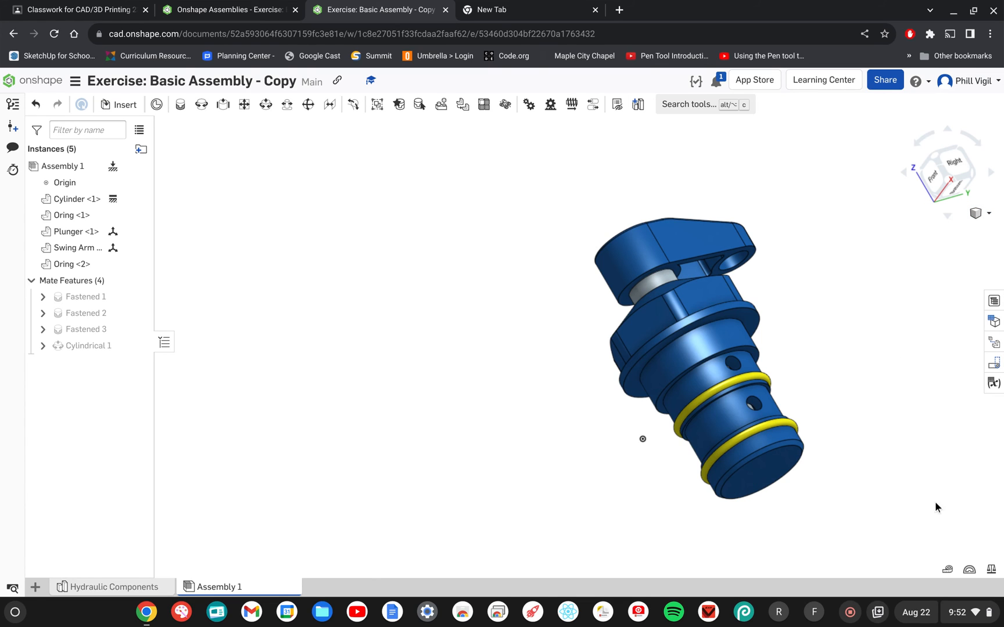
pyautogui.moveTo(279, 394)
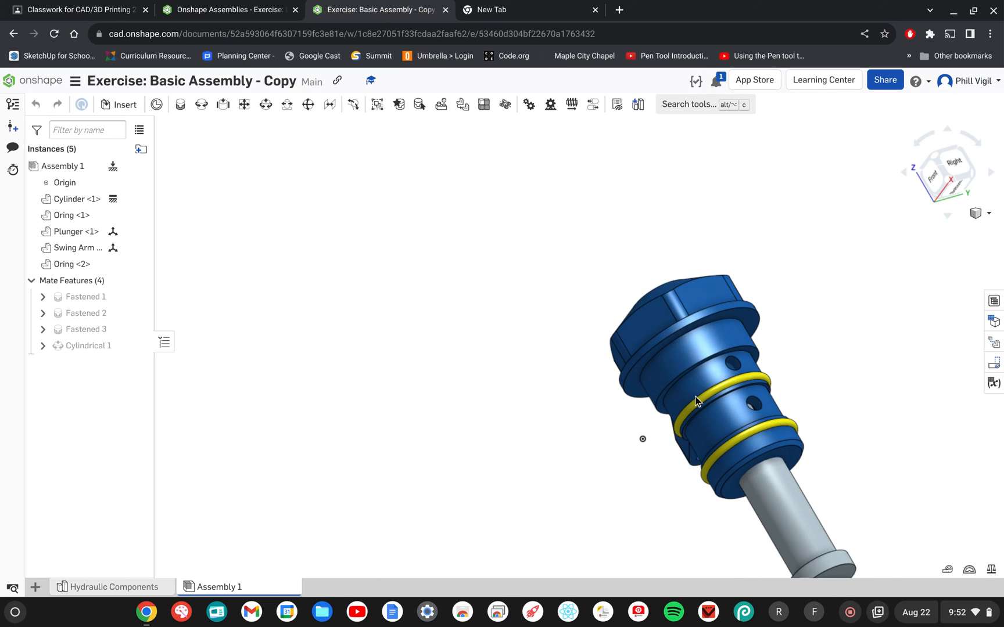
pyautogui.moveTo(697, 401); pyautogui.dragTo(760, 280)
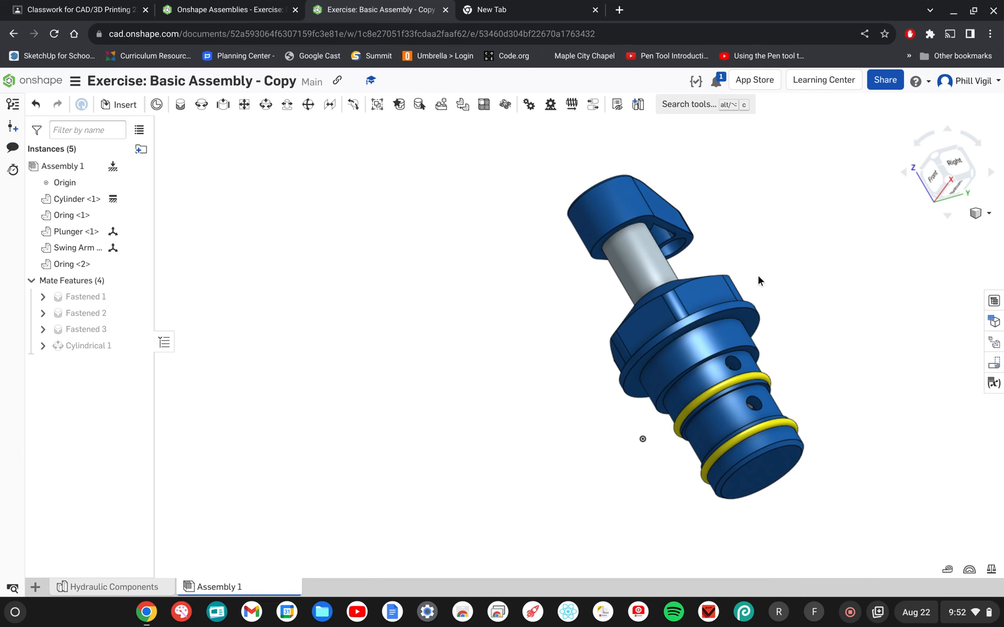
pyautogui.moveTo(780, 305)
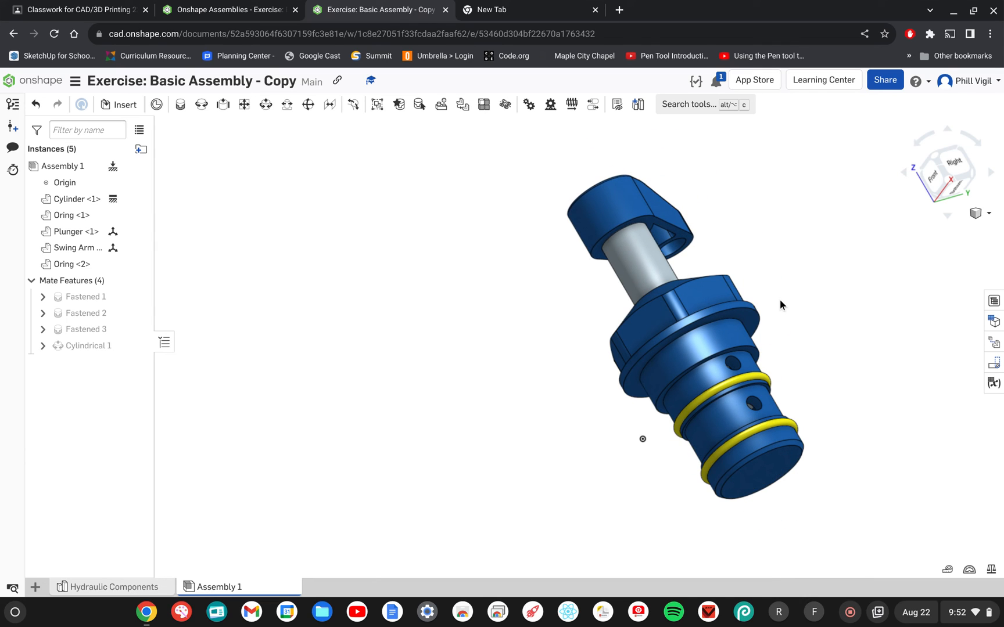
# - Edit Cylindrical 1, enable Limits and enter -40 mm as the minimum axial travel
pyautogui.click(87, 347)
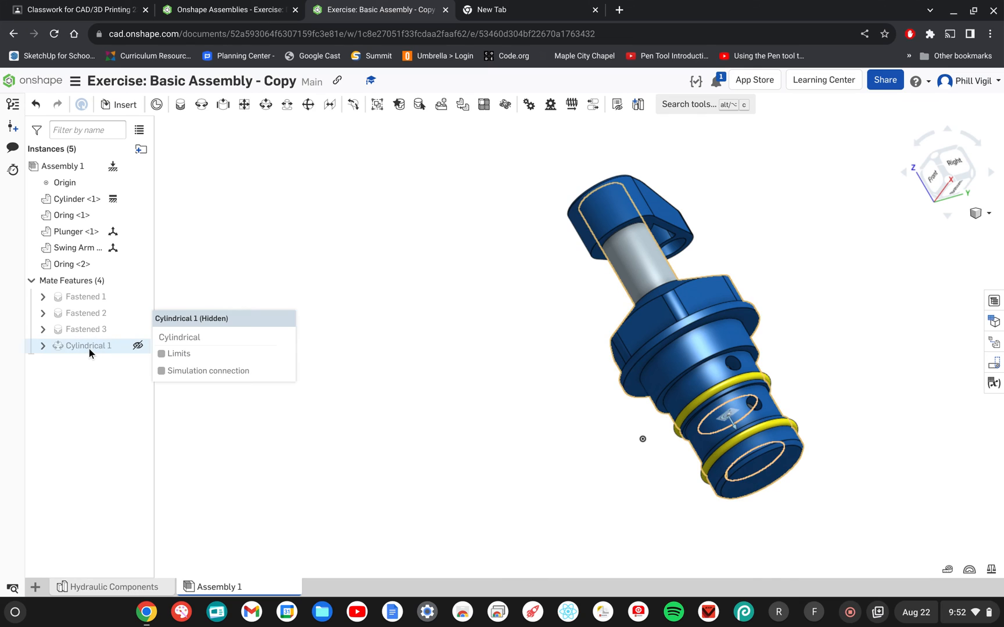
pyautogui.moveTo(83, 352)
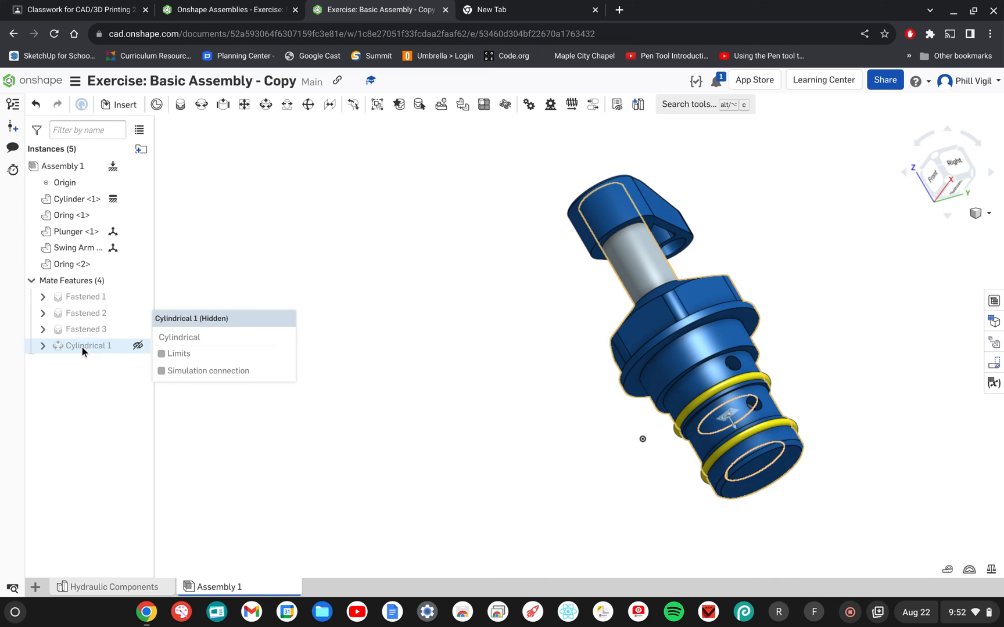
pyautogui.doubleClick(87, 346)
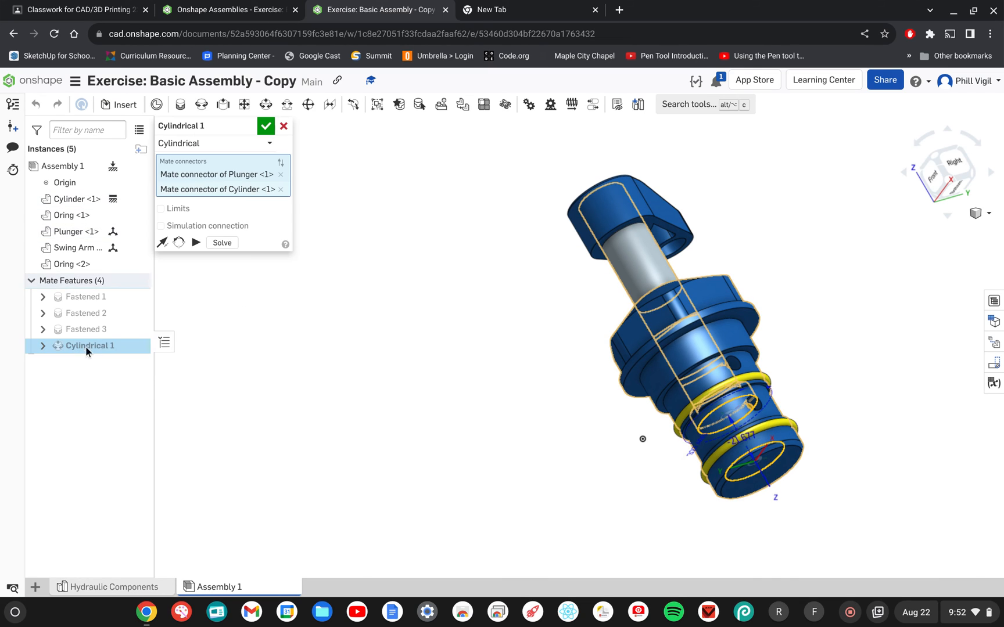
pyautogui.moveTo(371, 287)
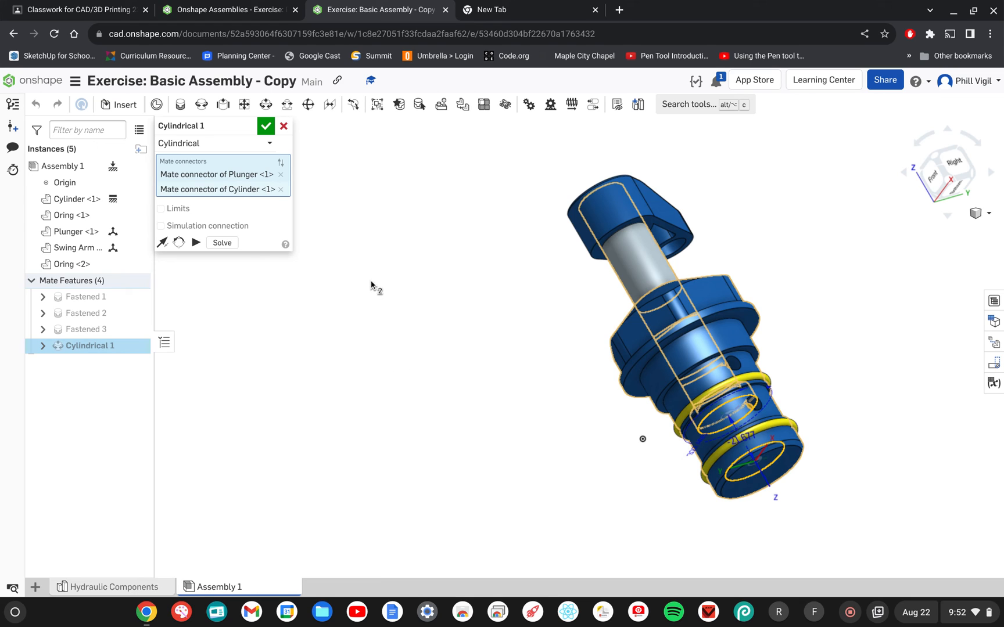
pyautogui.click(161, 208)
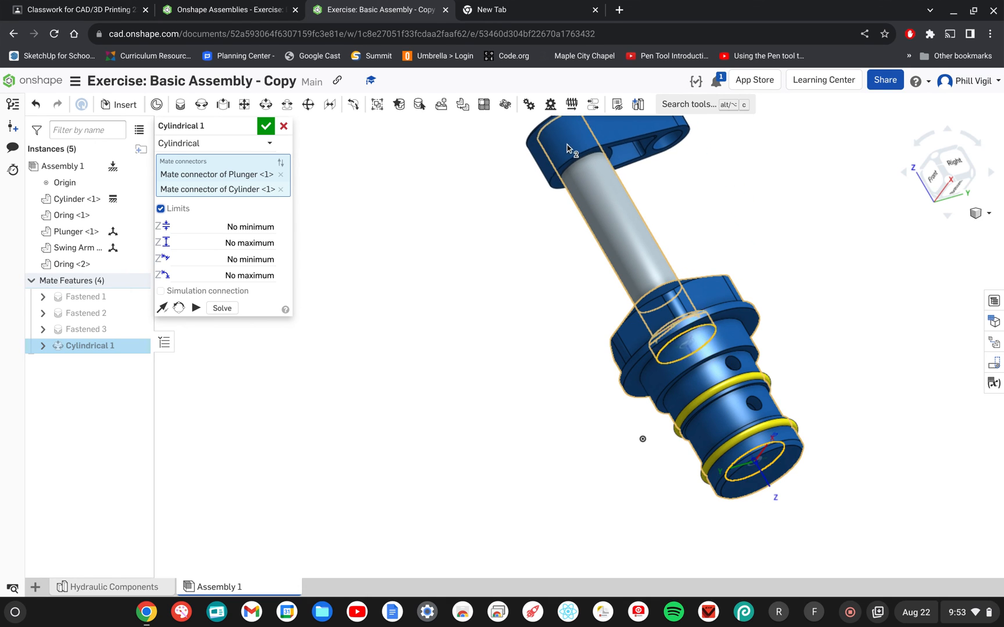
pyautogui.moveTo(568, 148); pyautogui.dragTo(588, 199)
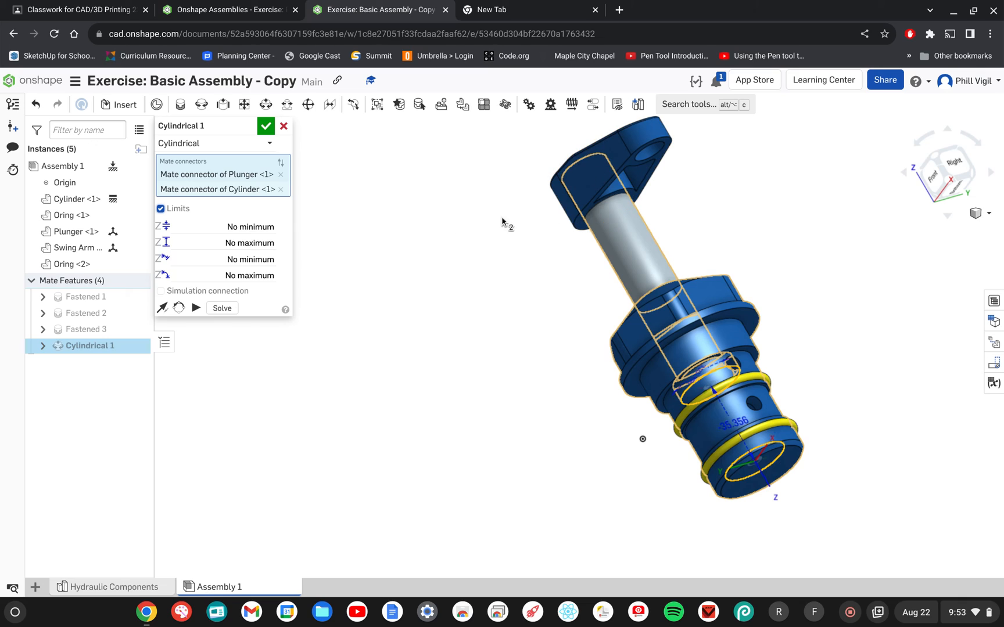
pyautogui.moveTo(250, 227)
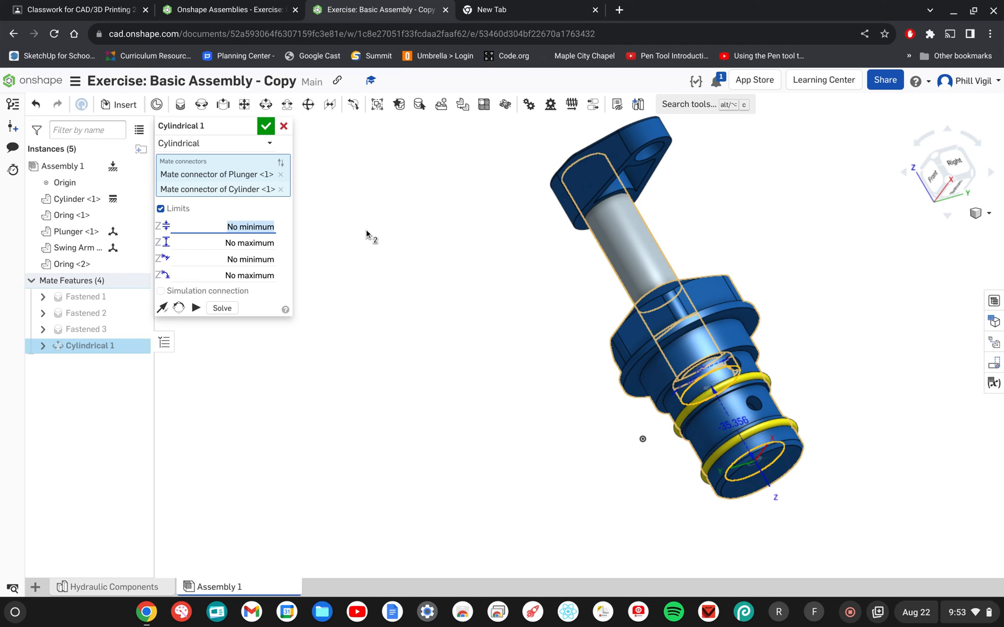
pyautogui.moveTo(337, 243)
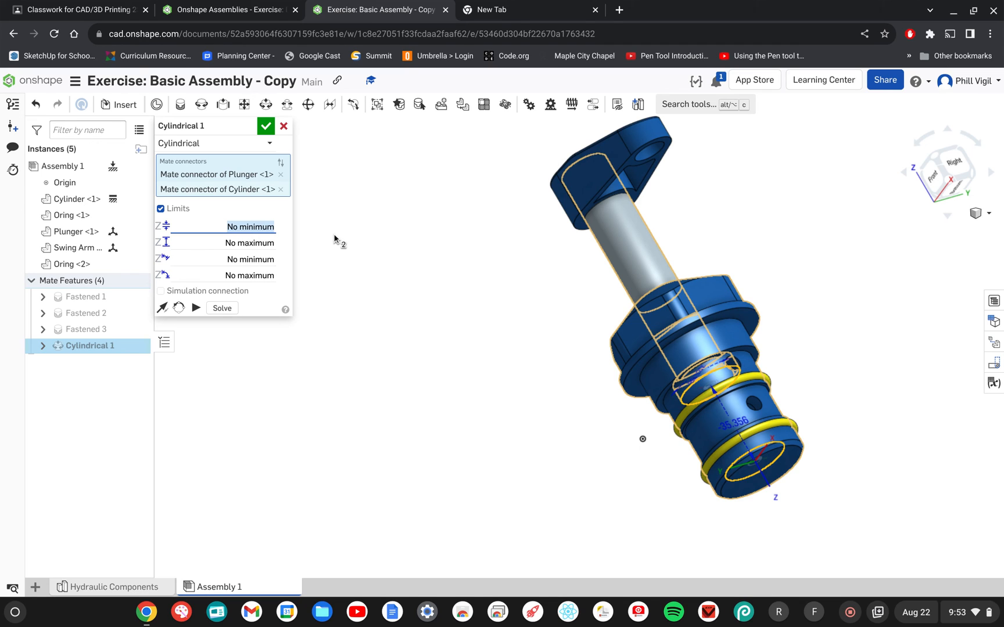
pyautogui.moveTo(543, 233)
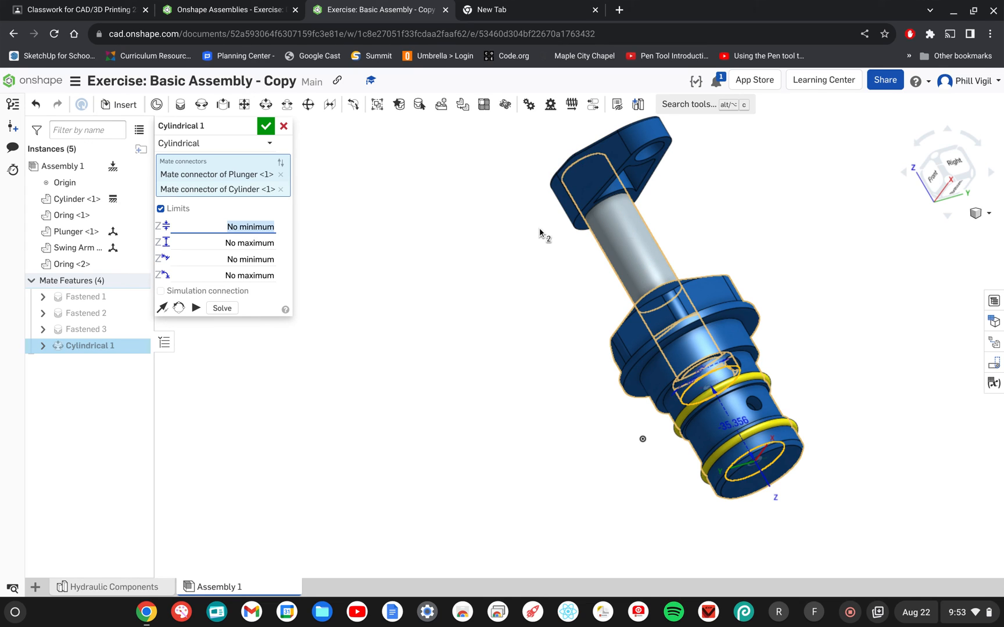
pyautogui.click(249, 227)
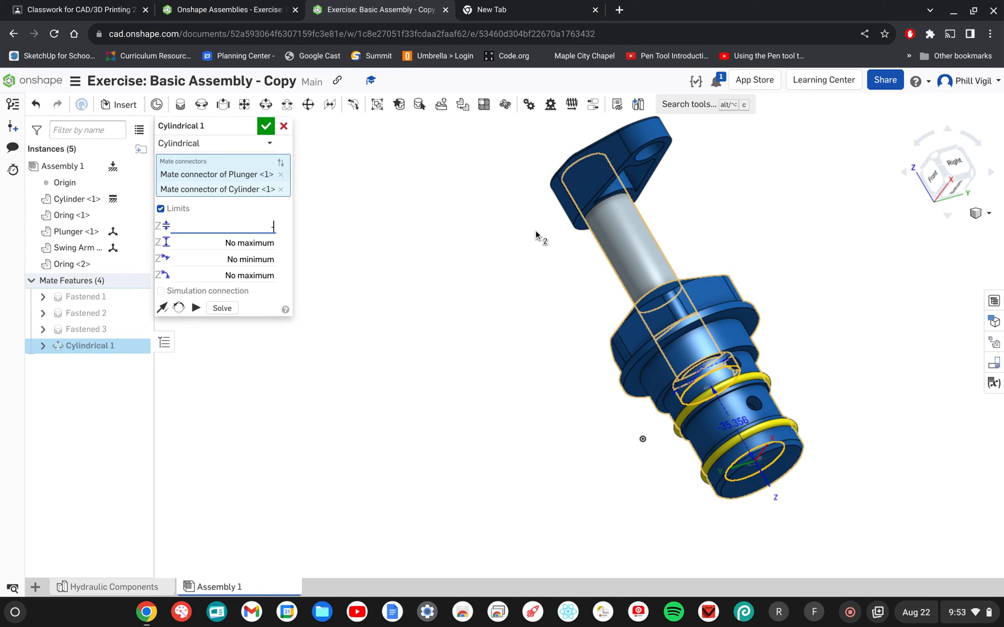
pyautogui.write('-40 mm')
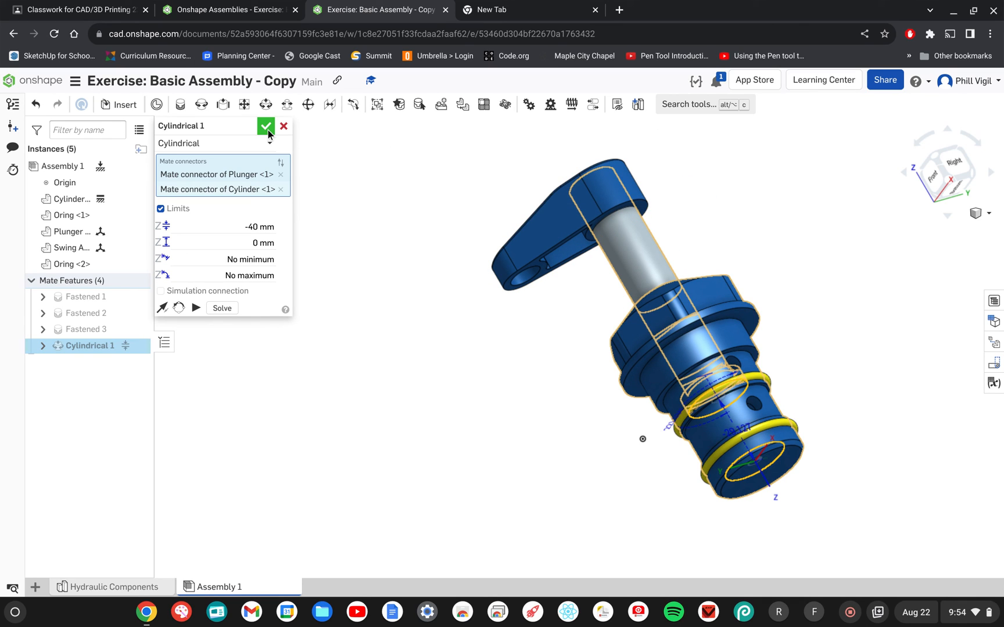
# - Confirm the mate with its -40 to 0 mm limits and select the swing arm
pyautogui.click(266, 125)
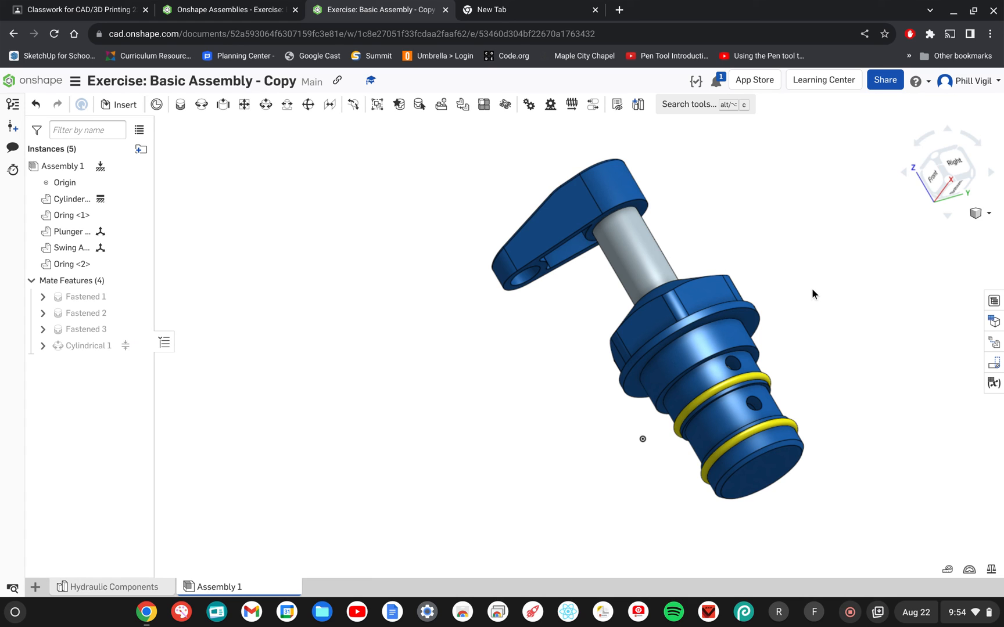
pyautogui.click(545, 234)
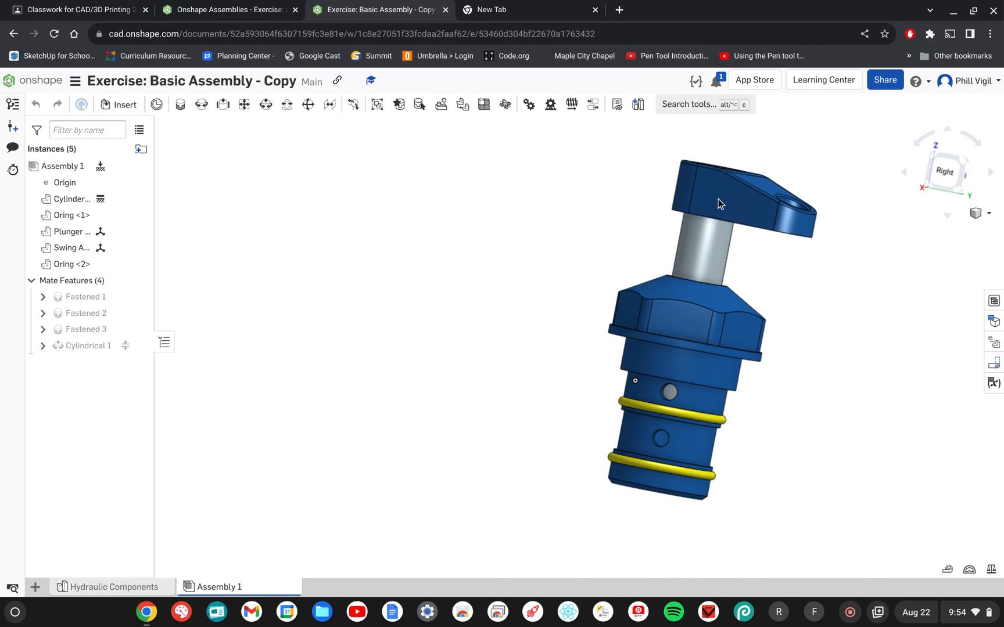
pyautogui.click(721, 203)
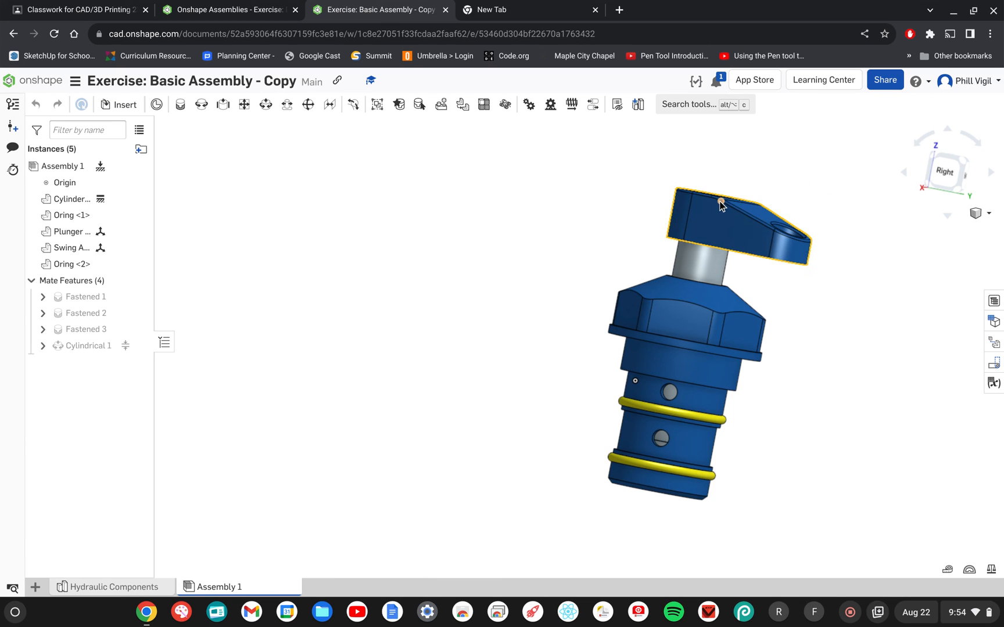